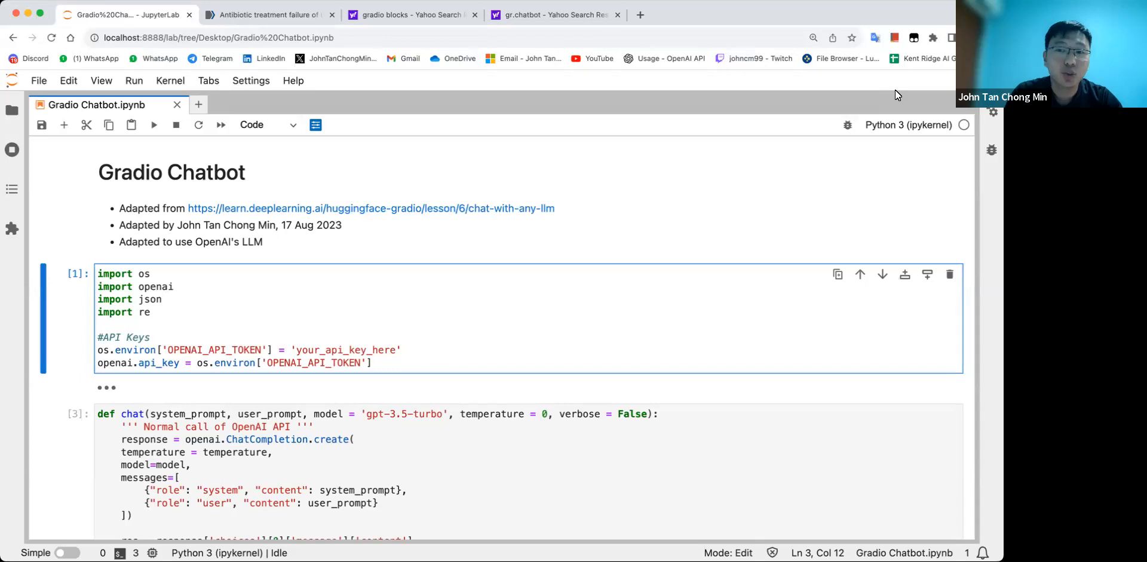
mouse_move(512, 302)
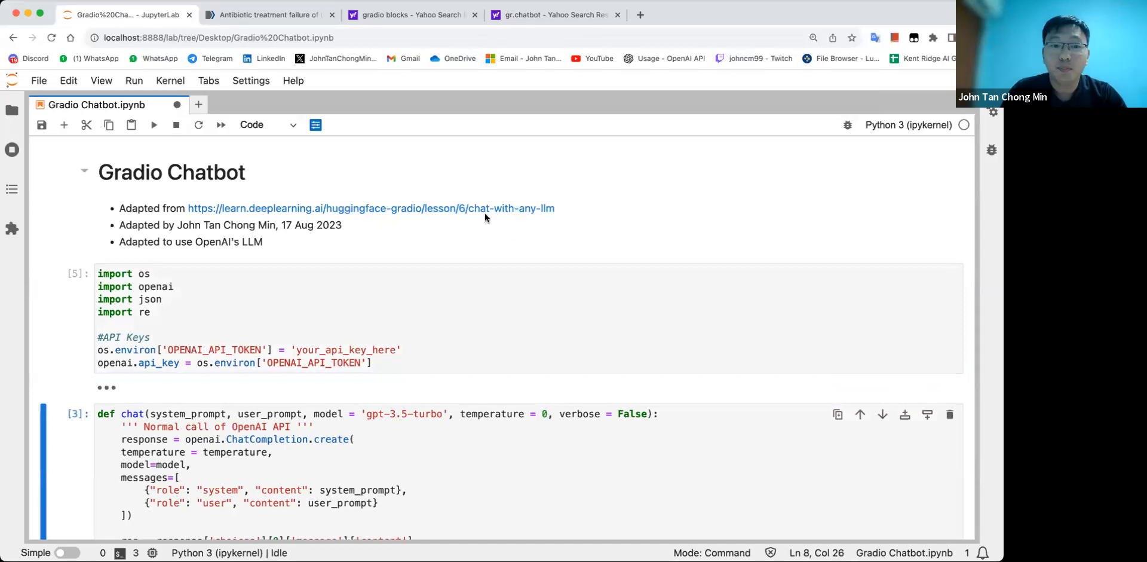
mouse_move(431, 242)
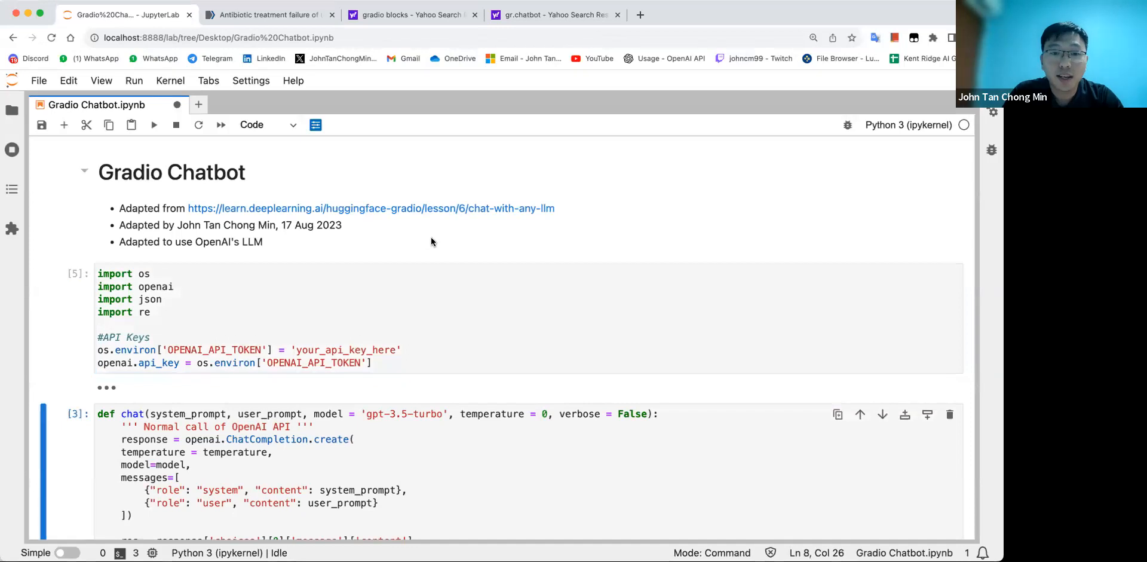
mouse_move(415, 224)
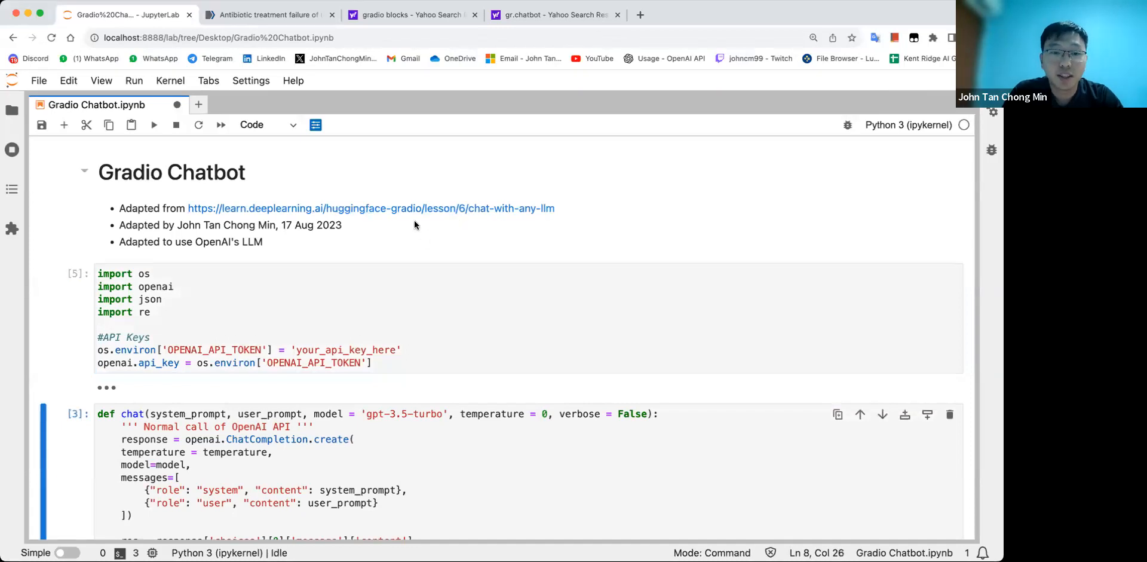
mouse_move(425, 218)
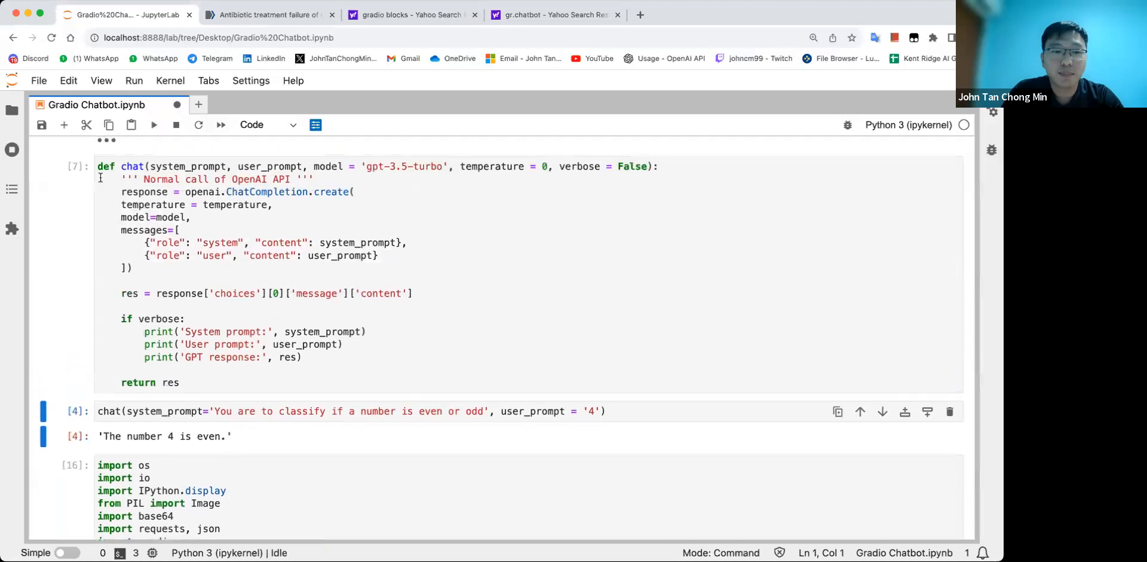
Rerun the import, chat-function and test-call cells so the helper classifies 4 as even.
click(347, 327)
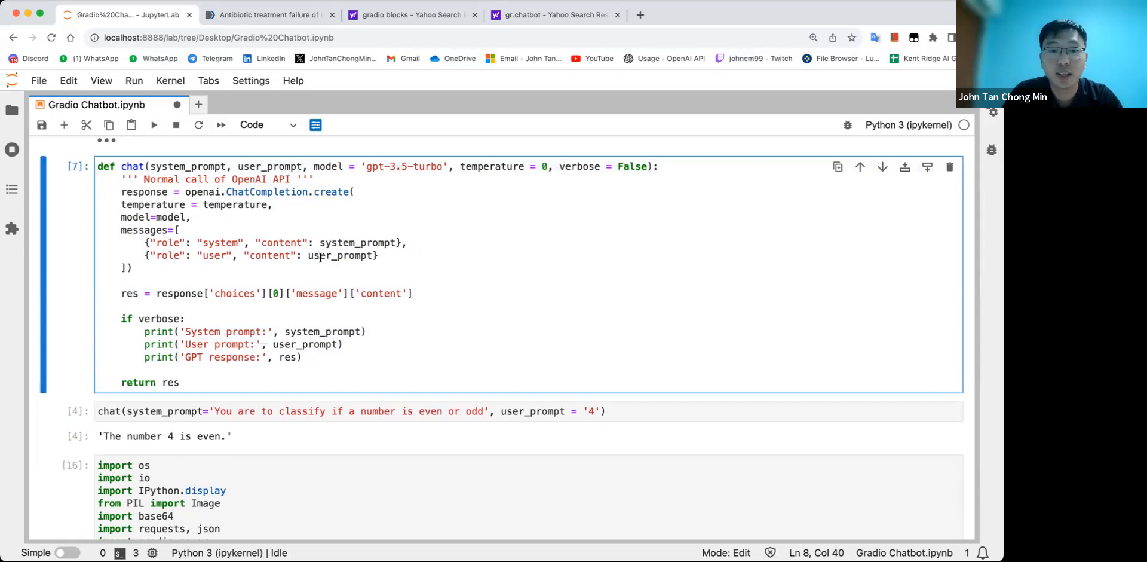
double_click(342, 256)
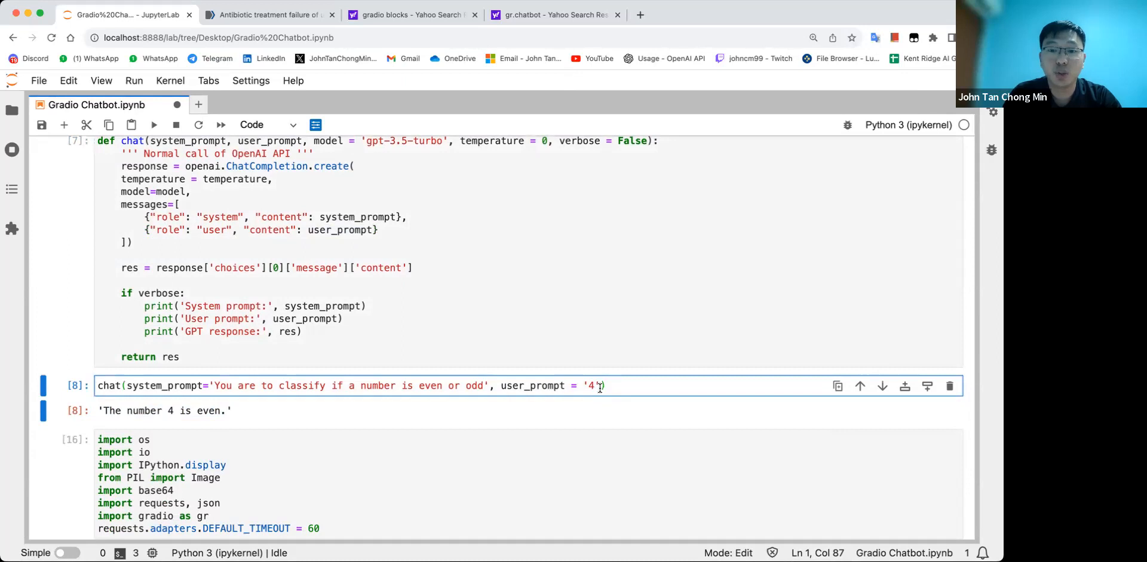
key(ctrl+s)
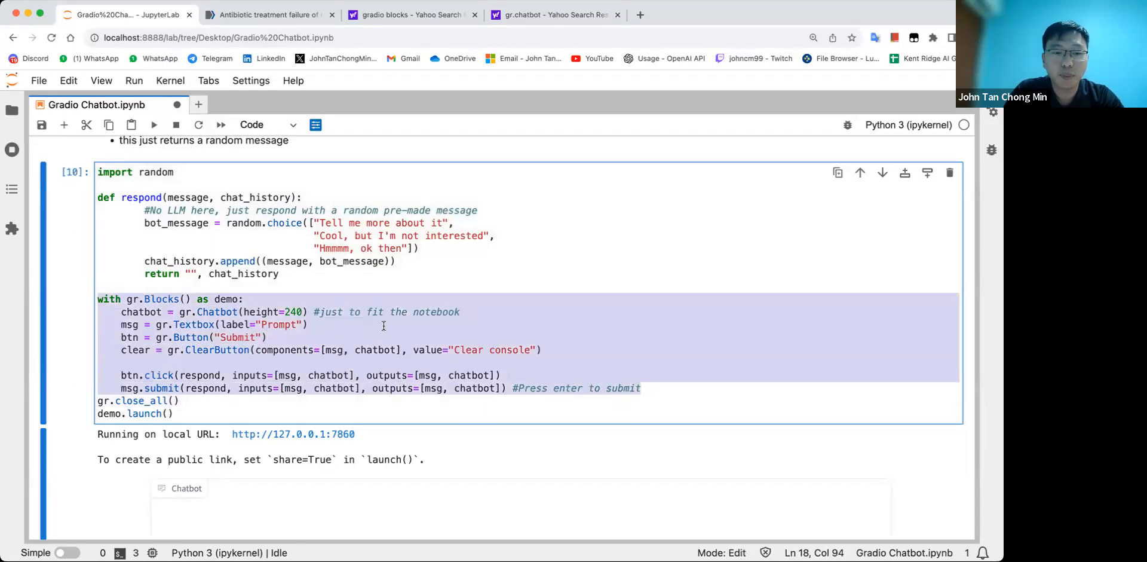
Run the random respond gr.Blocks cell and review its click and submit event lines.
click(306, 312)
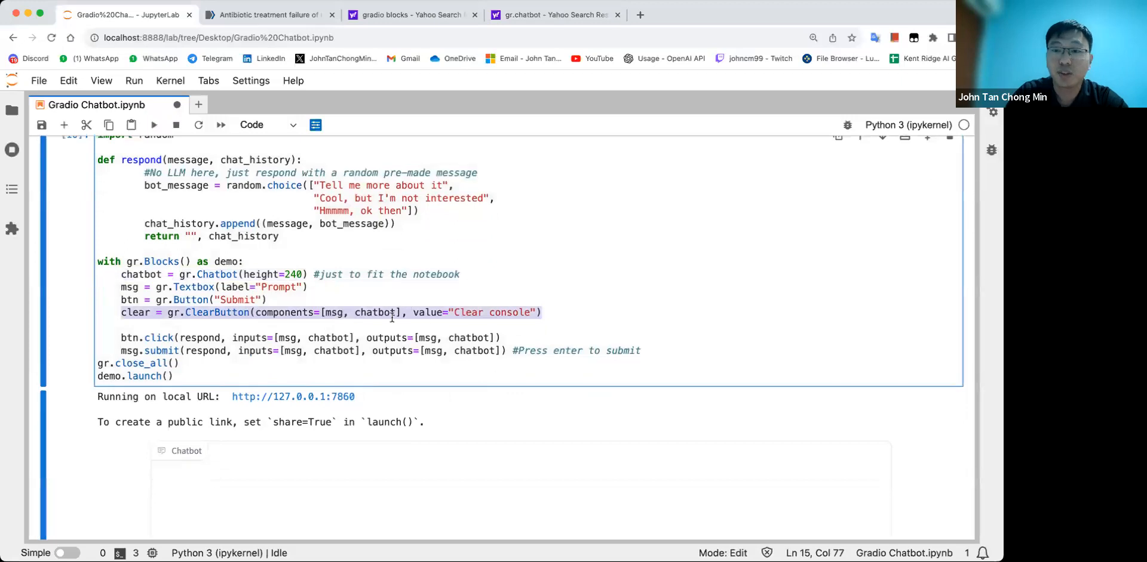
scroll(up, 3)
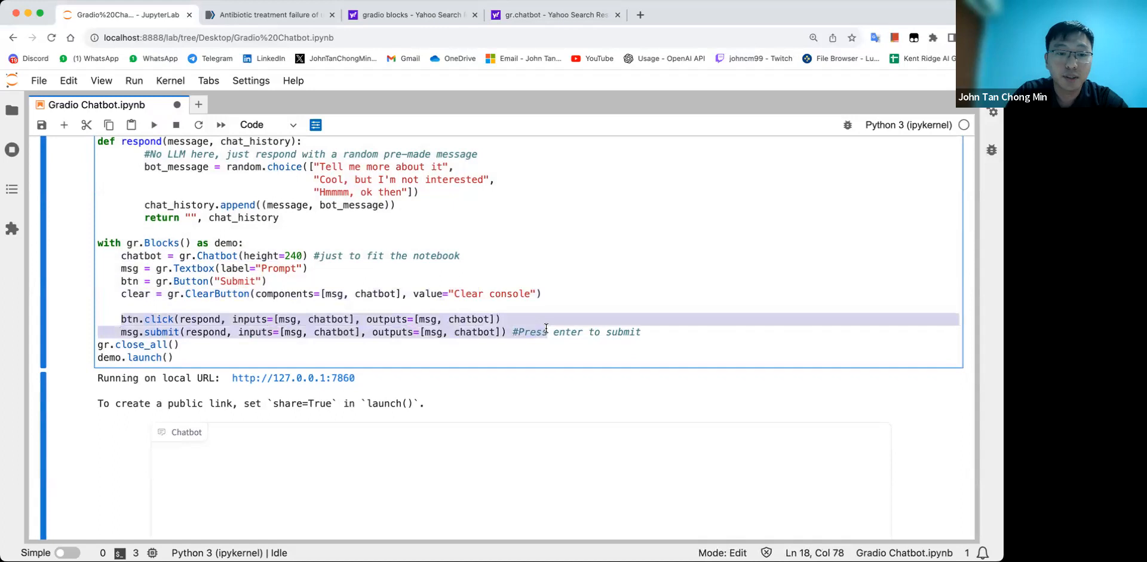
click(178, 319)
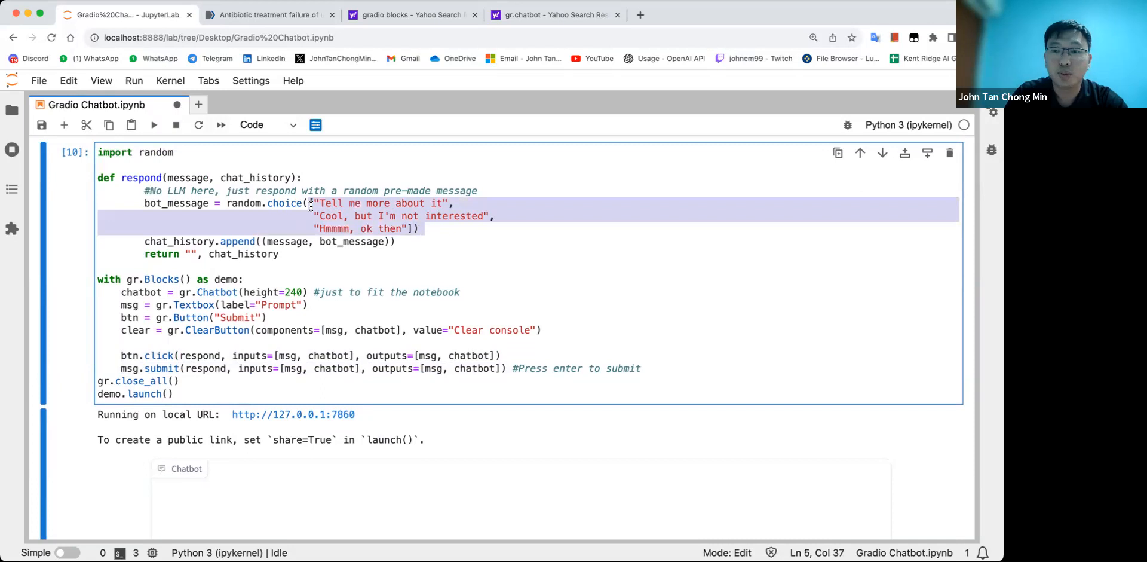
scroll(up, 3)
text(H)
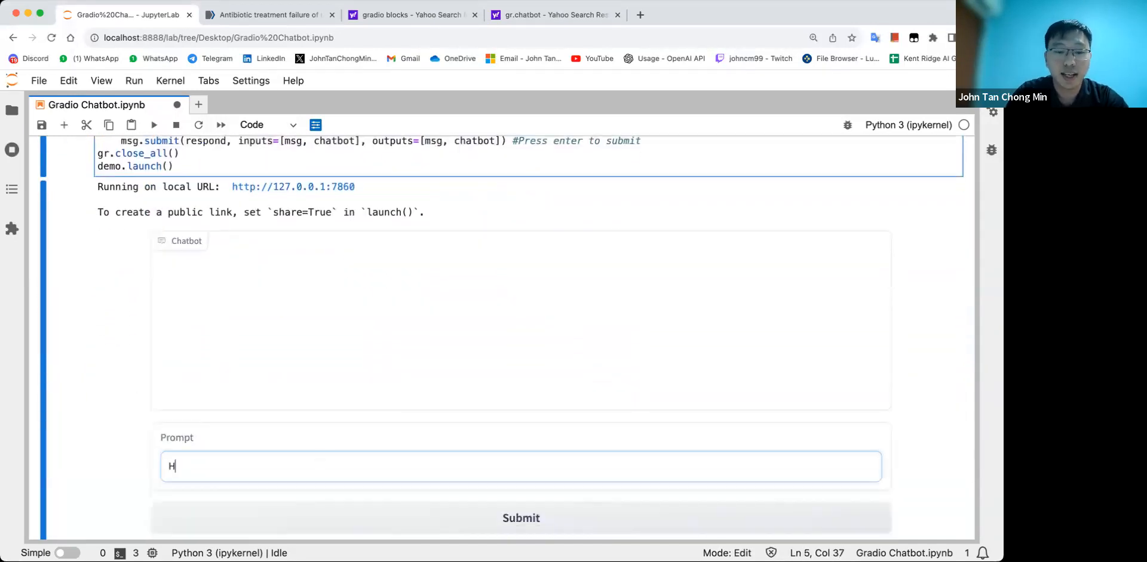
Send 'Hi, how are you?' and a 'What do...' message to the random bot for canned replies.
text(i, how are you?)
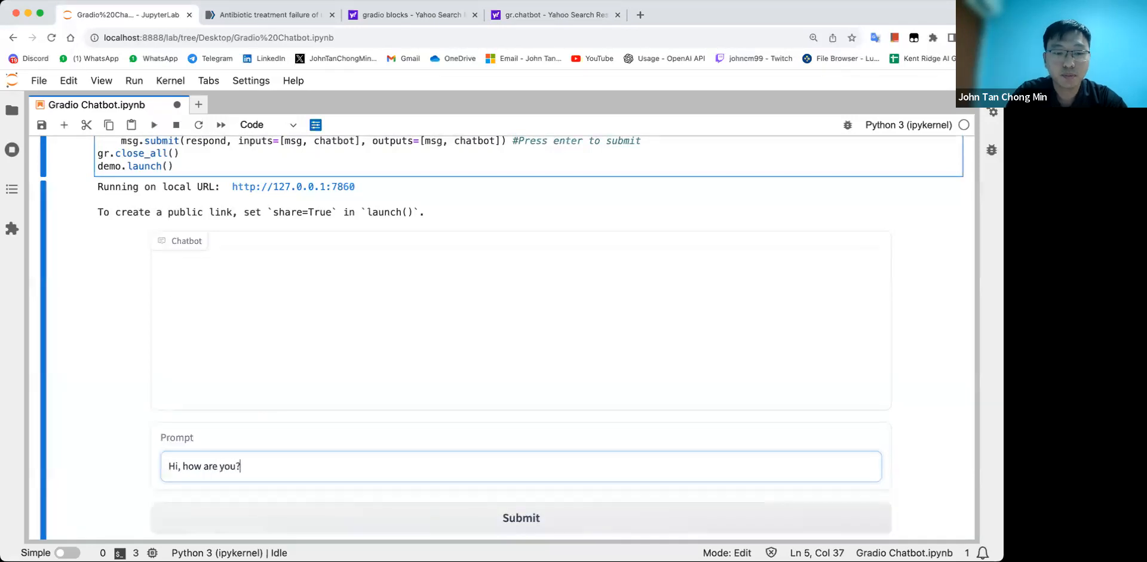
click(520, 518)
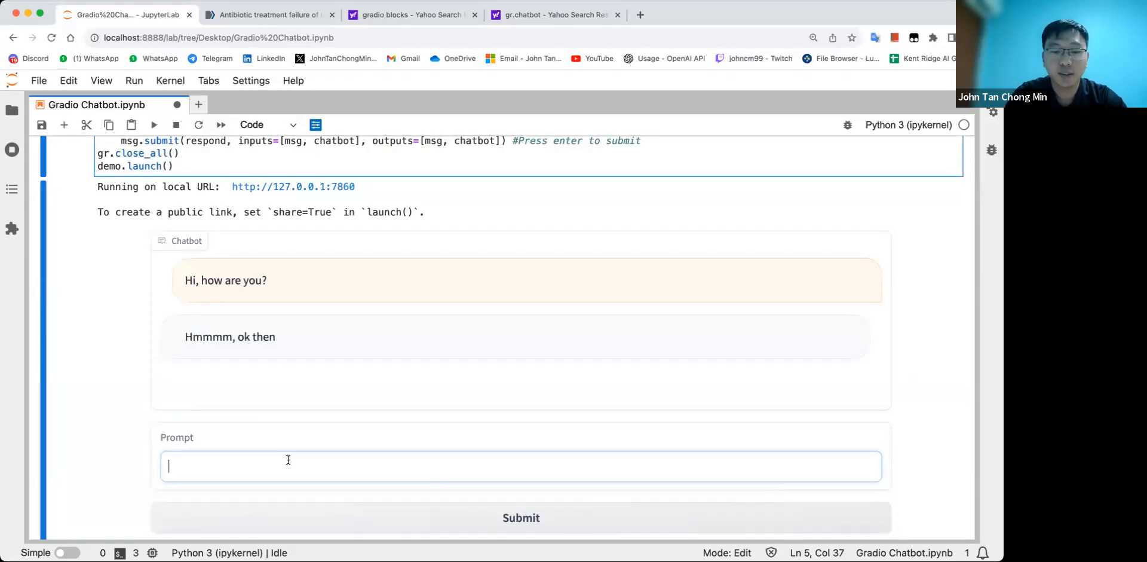
text(What do)
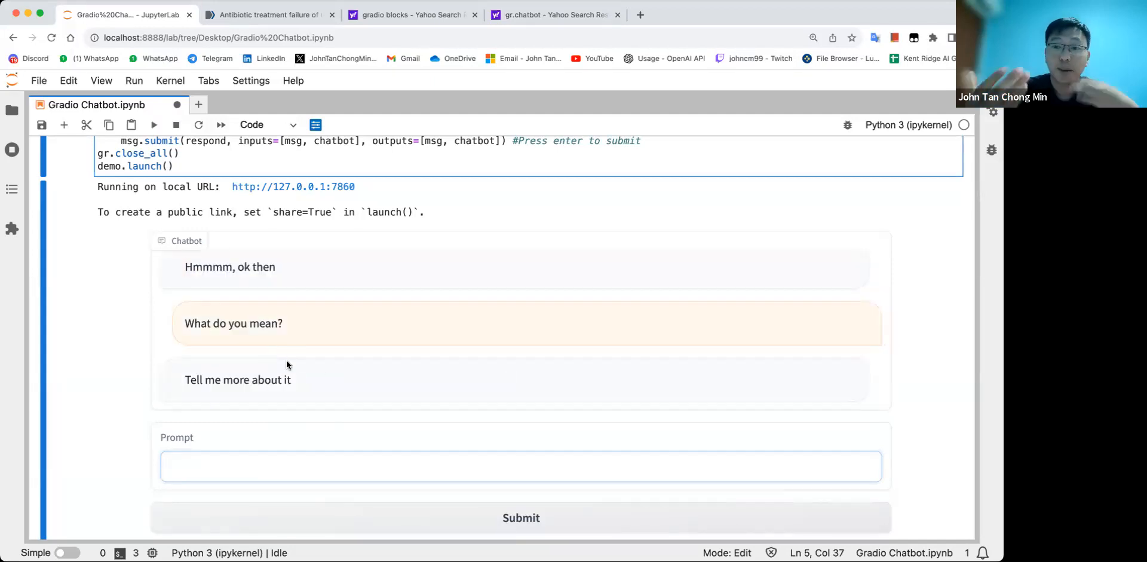
Scroll down the notebook to the ChatGPT Chatbot section's code.
scroll(up, 3)
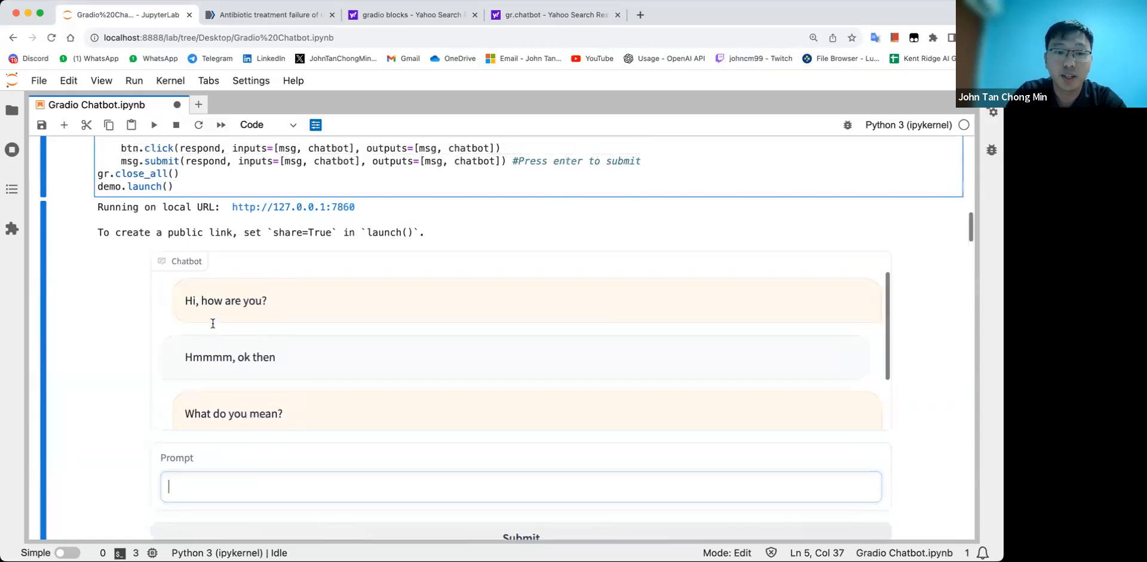
scroll(up, 3)
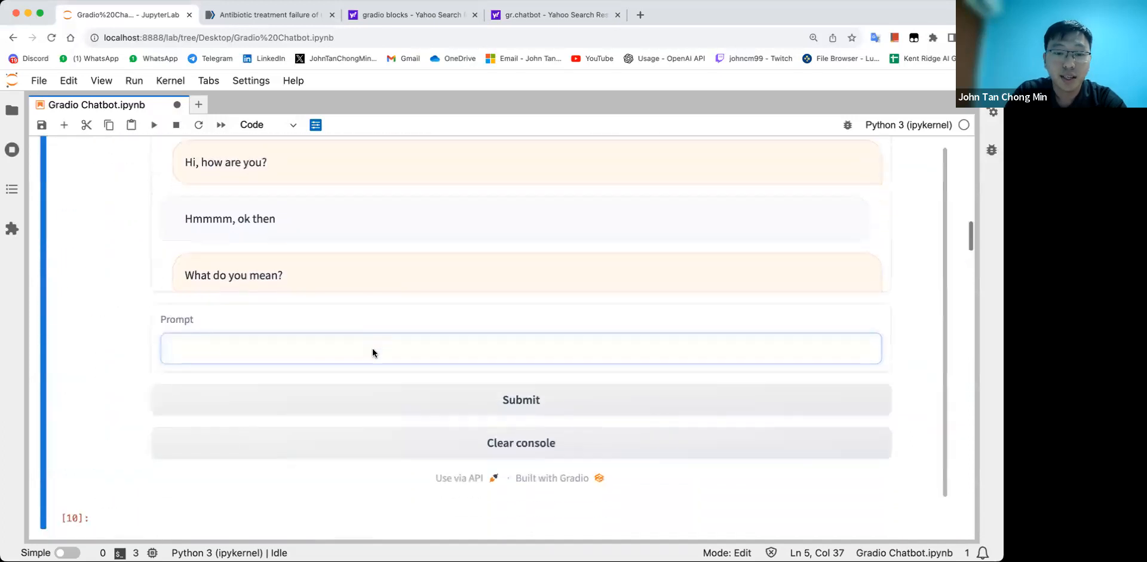
scroll(up, 3)
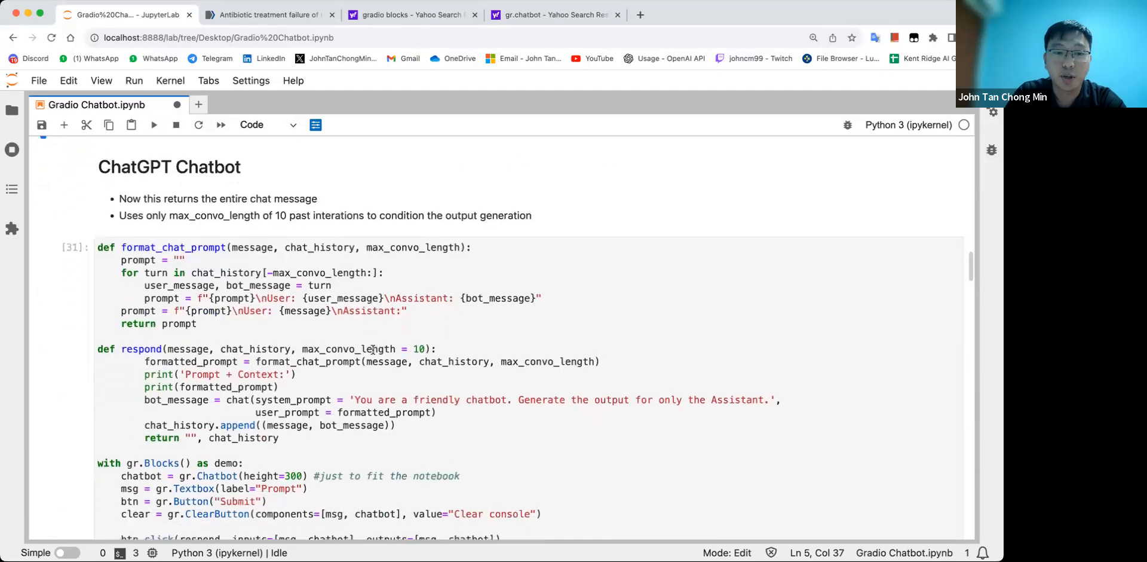
Review format_chat_prompt and respond, then rerun the 10-turn-context ChatGPT chatbot cell.
scroll(down, 3)
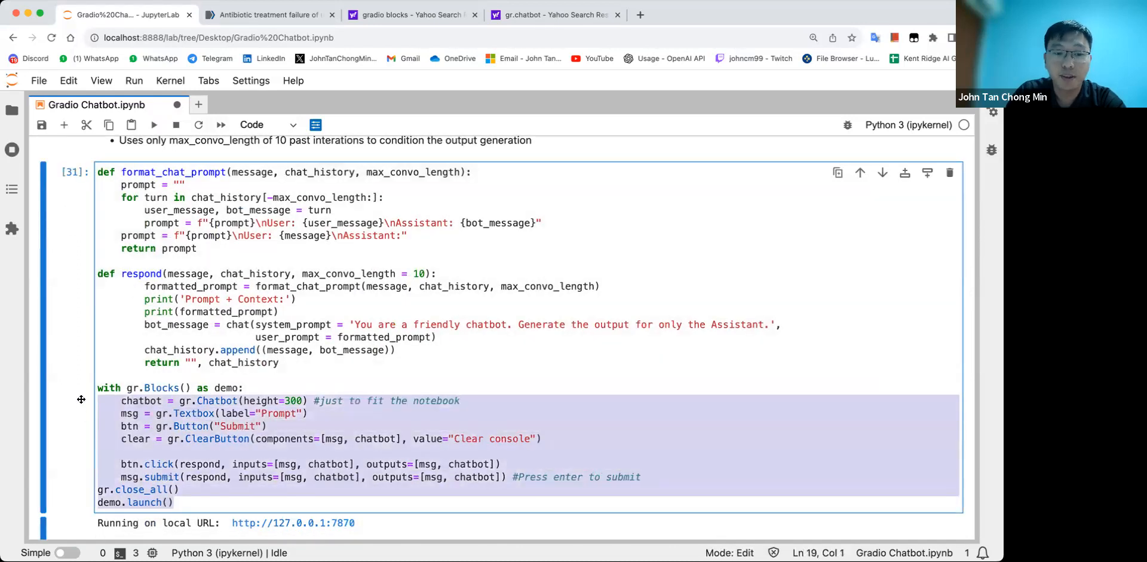
click(362, 370)
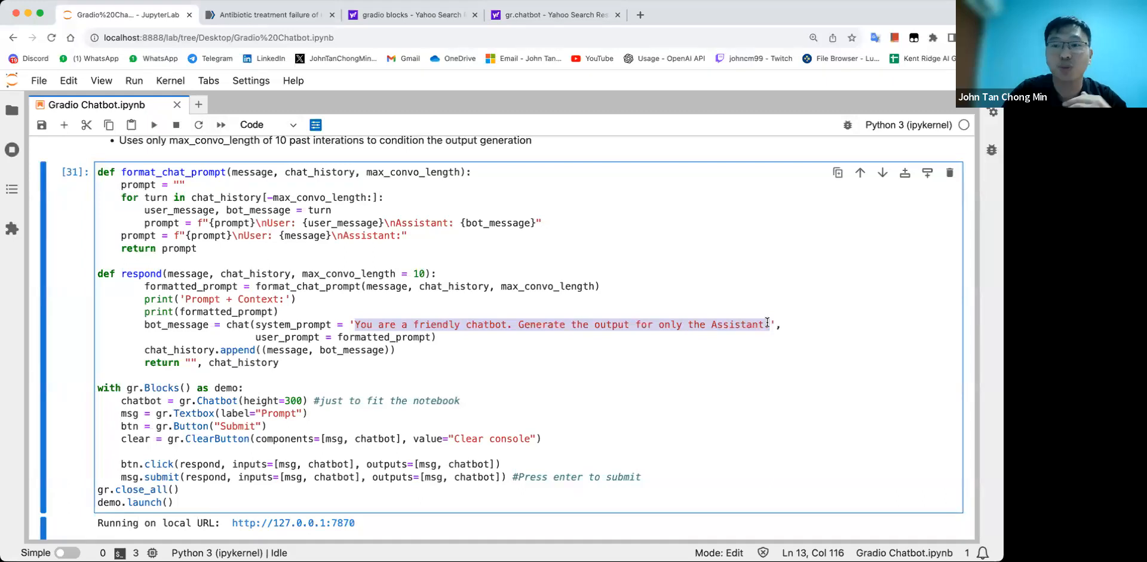
scroll(down, 3)
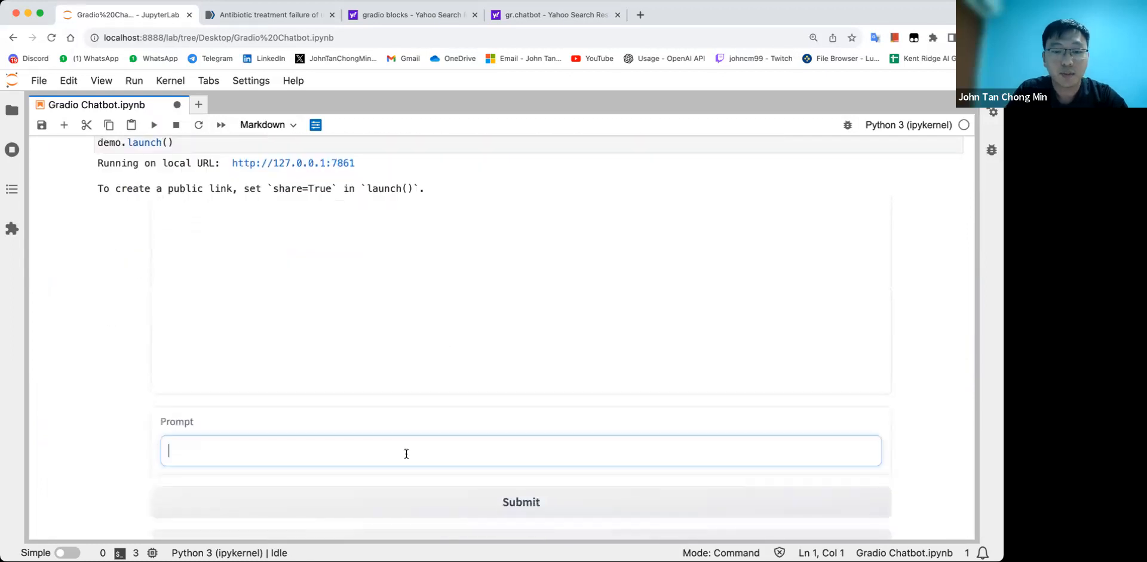
Ask the memory chatbot what 5+5 is and check the printed Prompt + Context output.
text(What is)
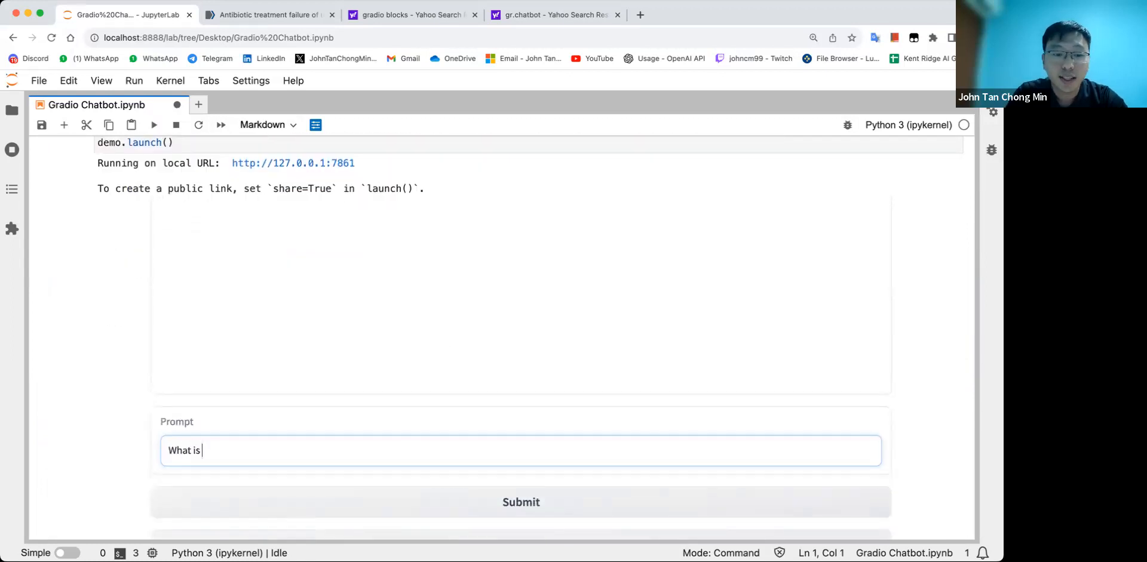
click(520, 502)
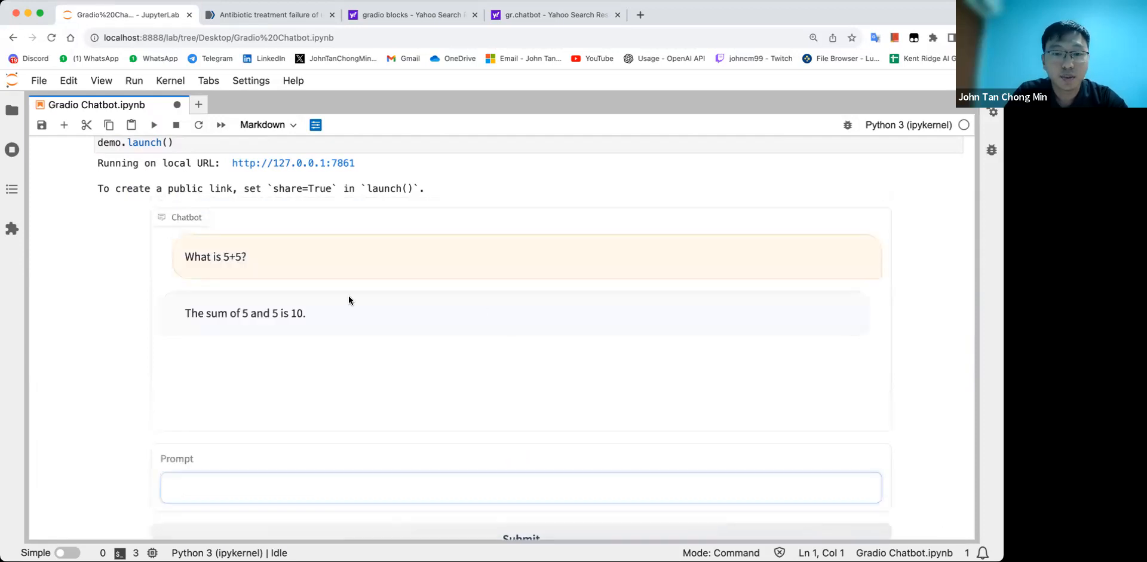
scroll(up, 3)
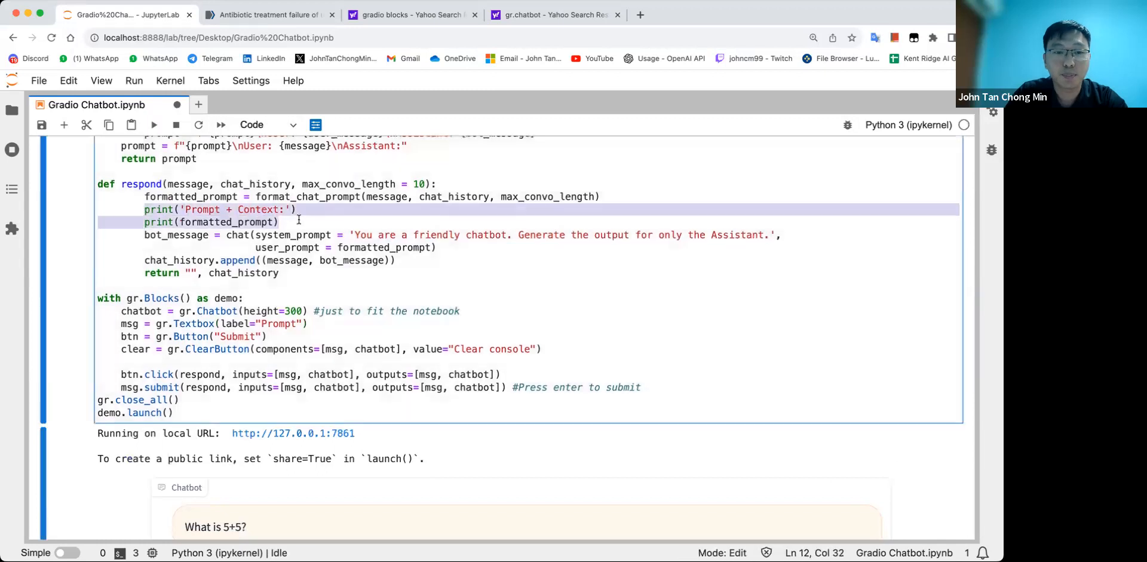
scroll(down, 3)
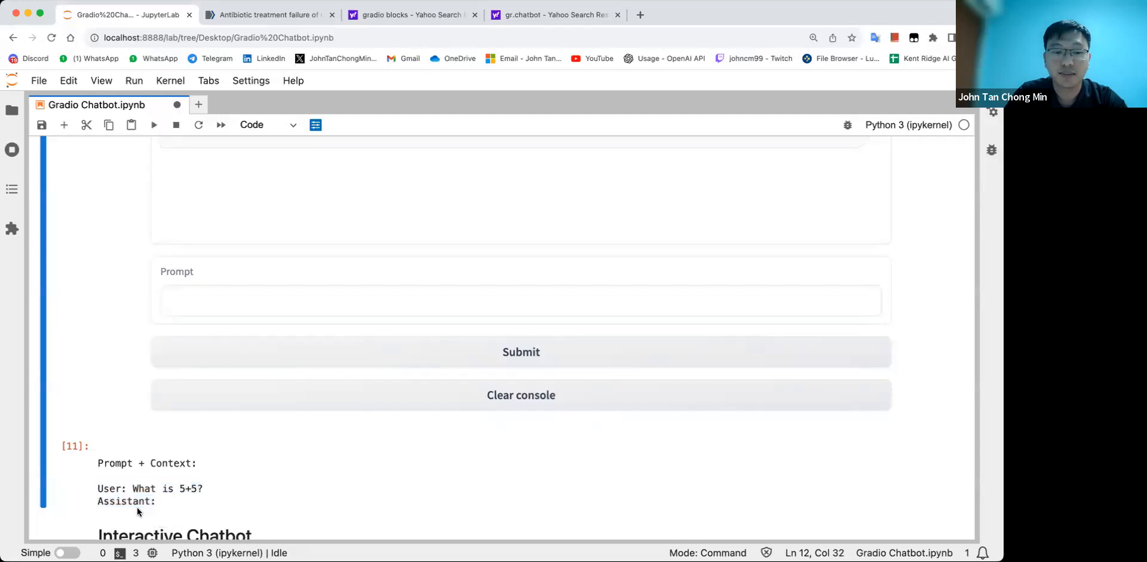
scroll(up, 3)
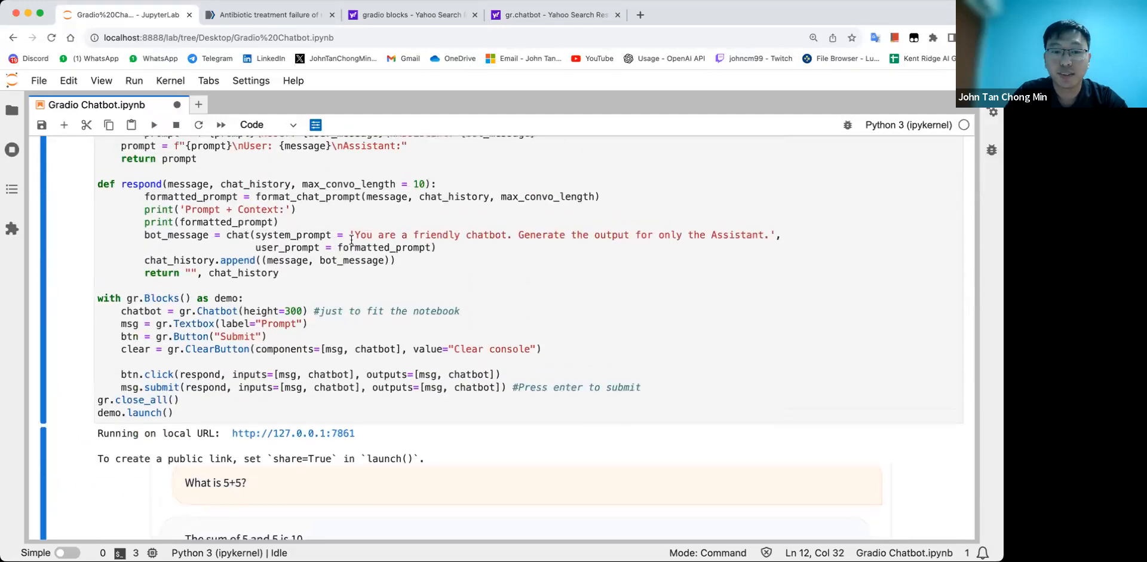
scroll(down, 3)
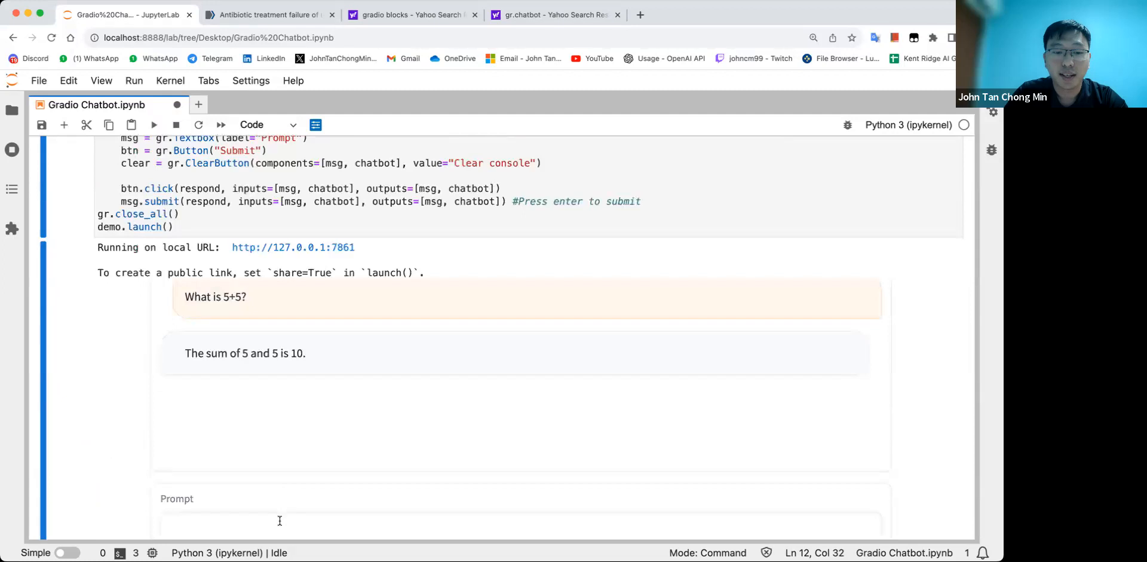
Follow up with 'Give me the number divided by 2' and review the growing context log.
text(Give me)
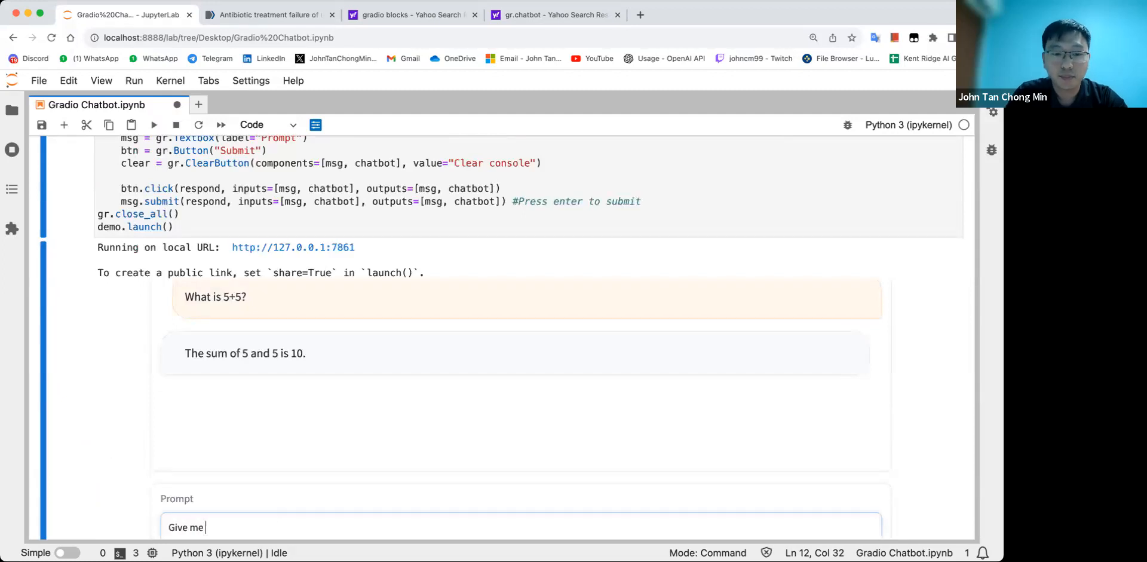
text(the n)
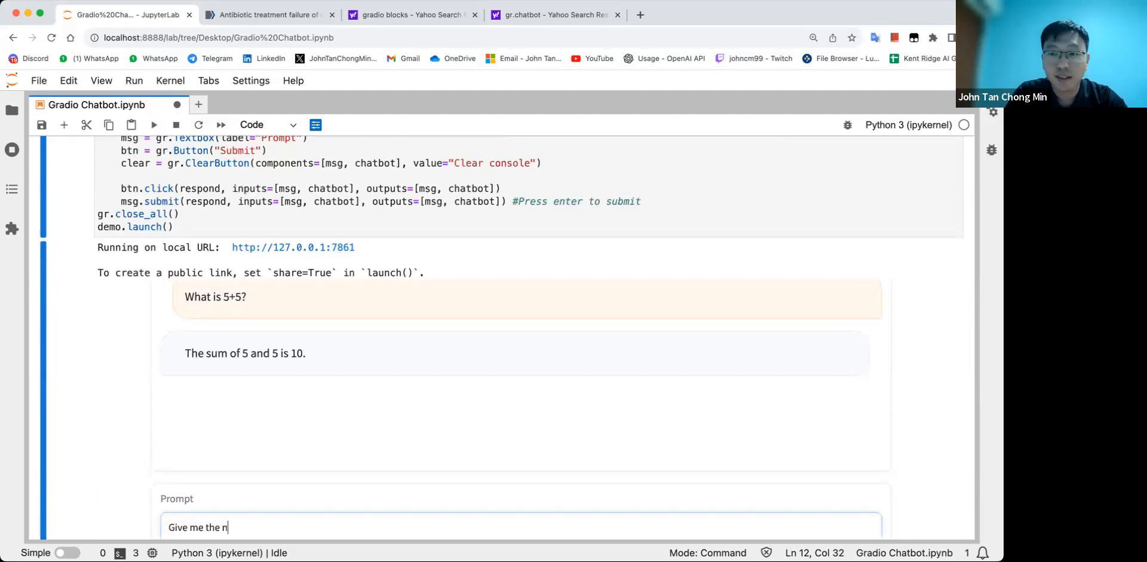
text(umber divid)
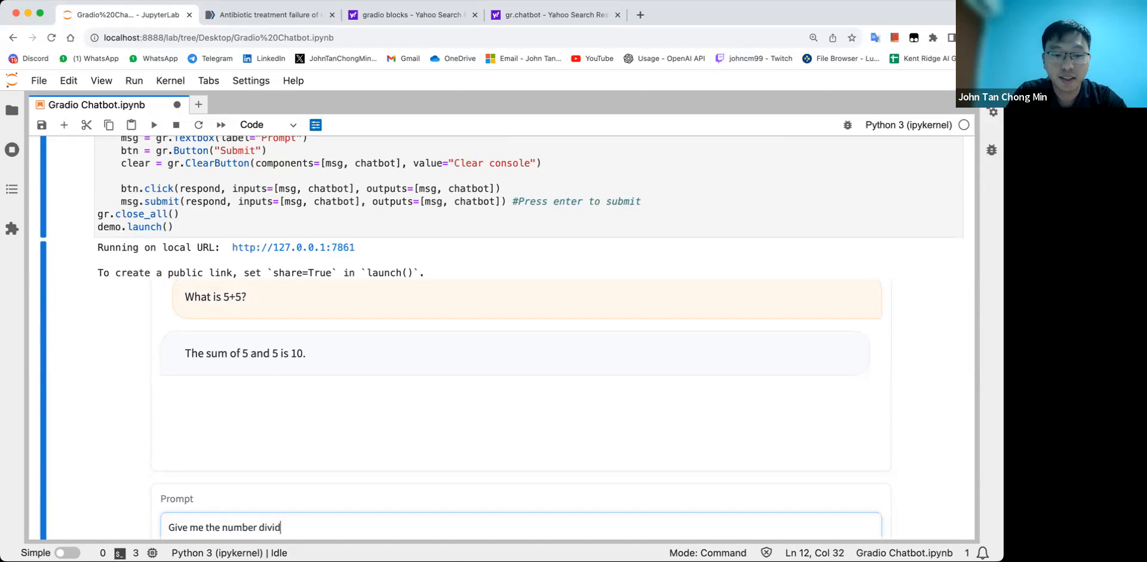
key(Return)
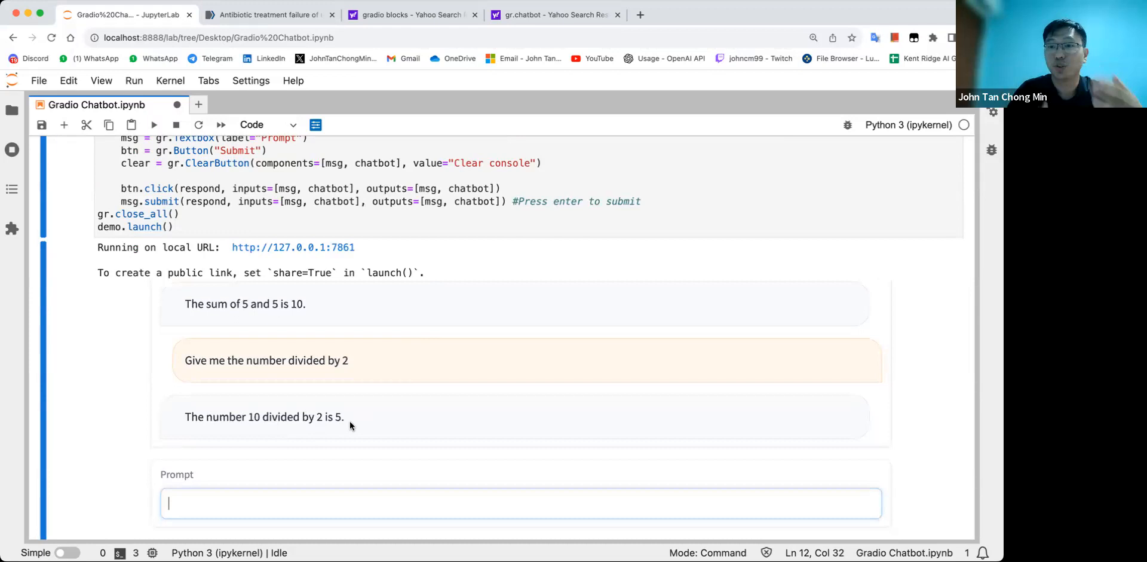
scroll(down, 3)
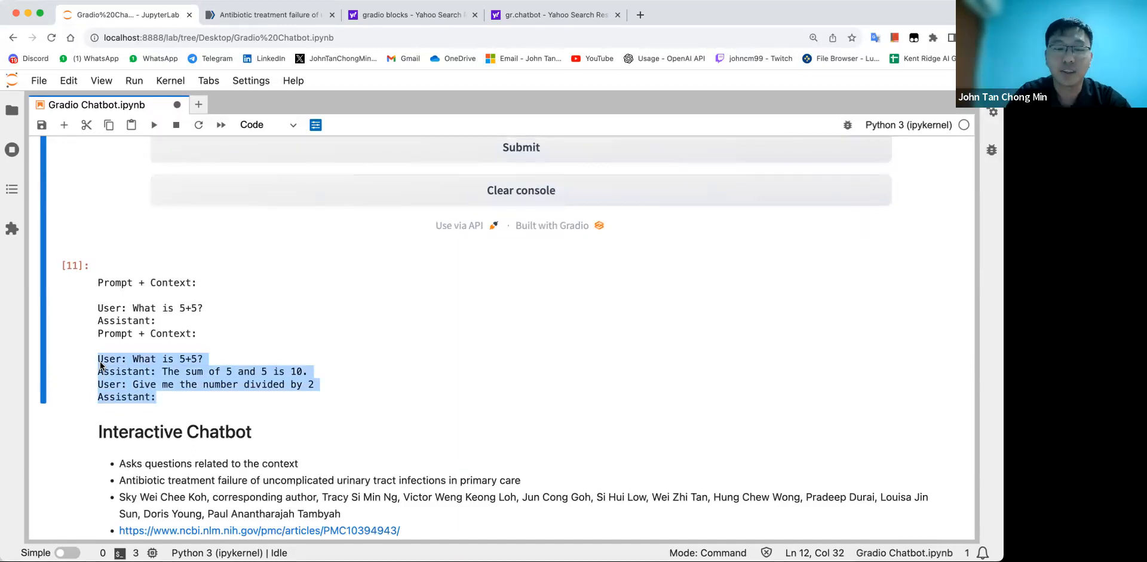
scroll(up, 3)
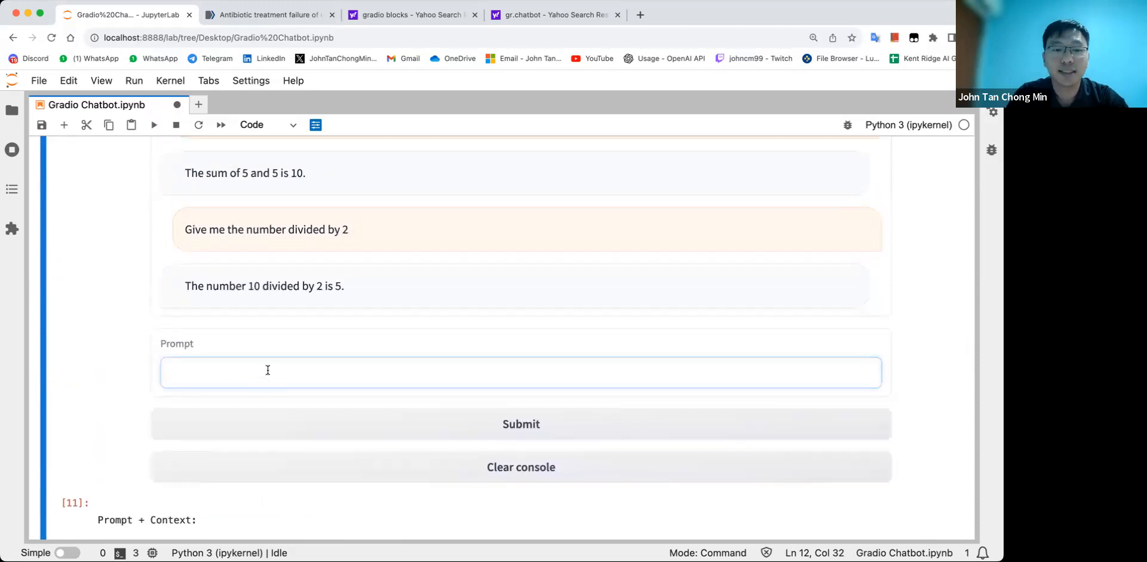
Ask it to summarise the conversation so far, recalling both arithmetic answers.
text(Summair)
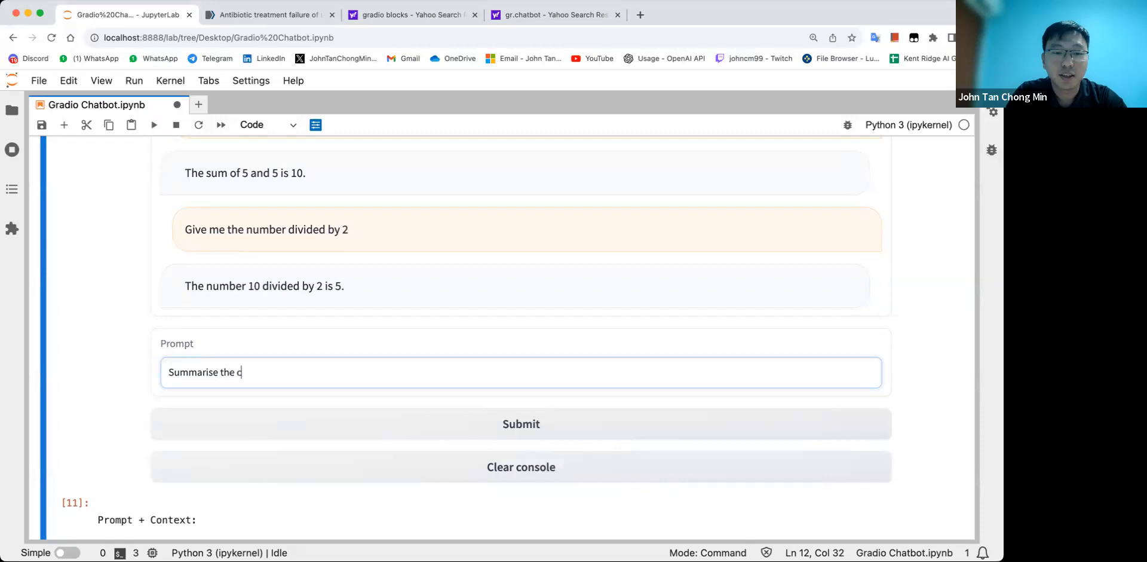
click(520, 423)
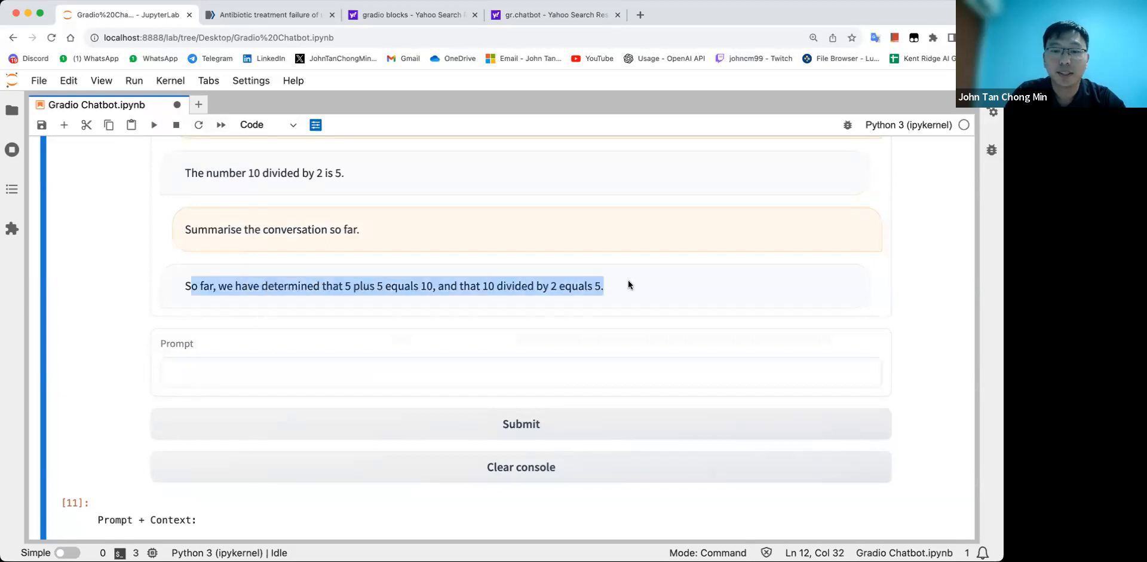
scroll(down, 3)
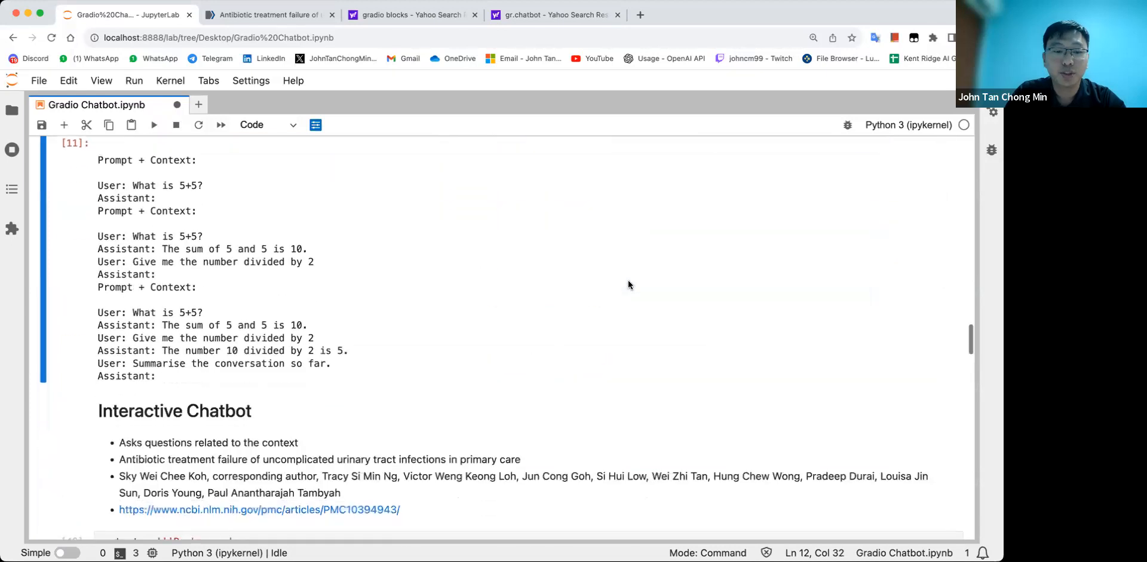
drag(98, 312, 156, 375)
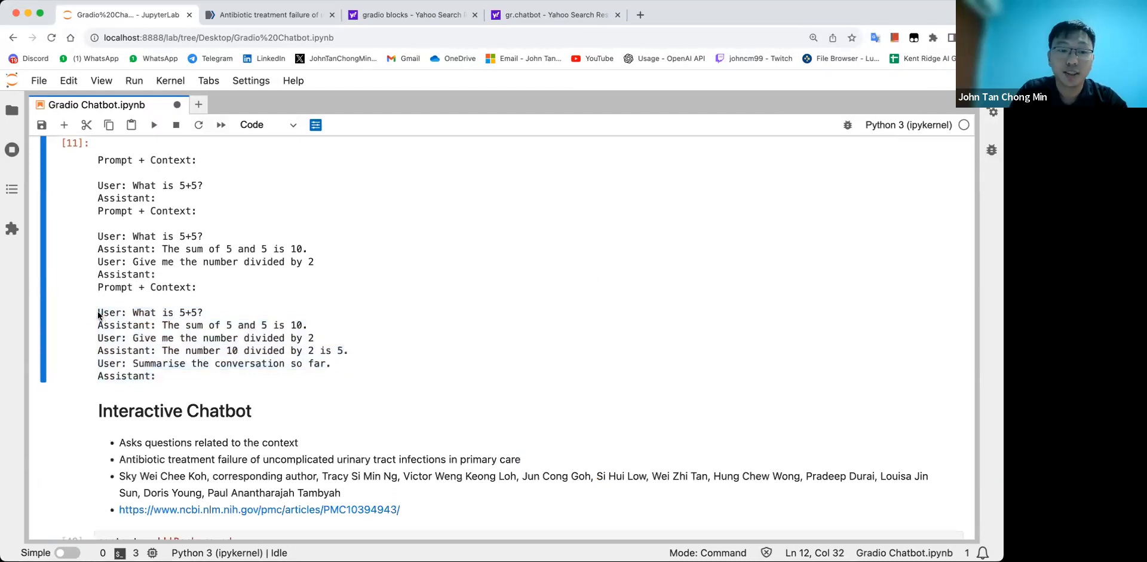
drag(98, 312, 159, 376)
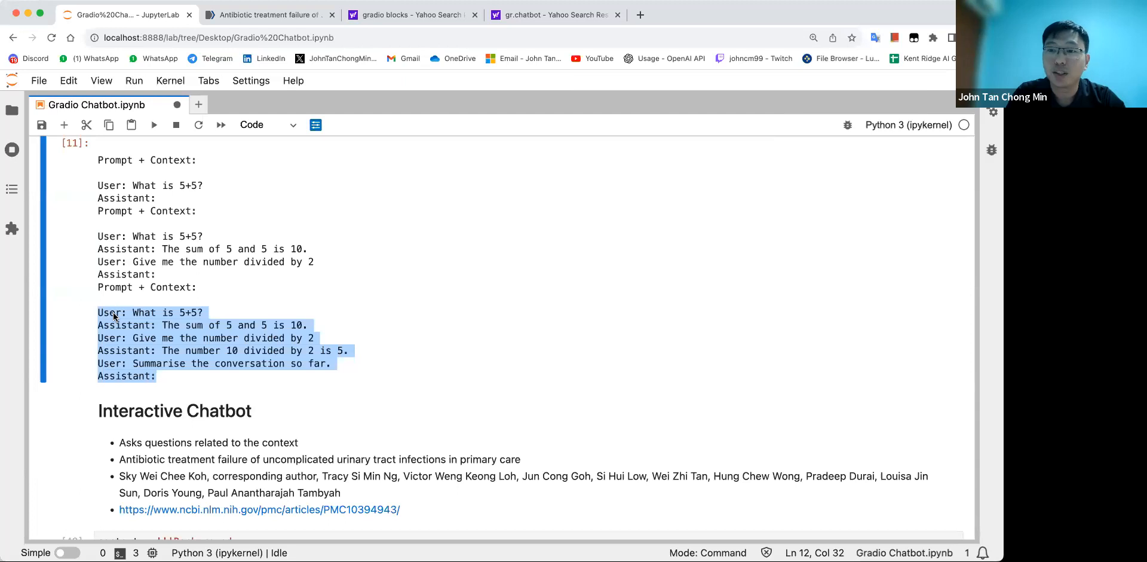
key(ctrl+s)
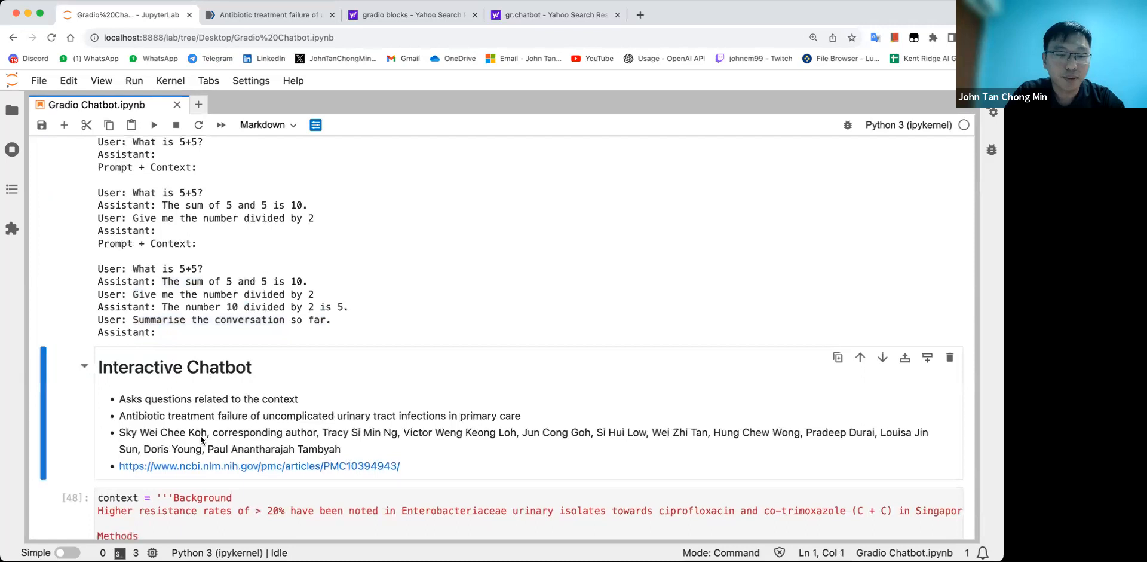
scroll(down, 3)
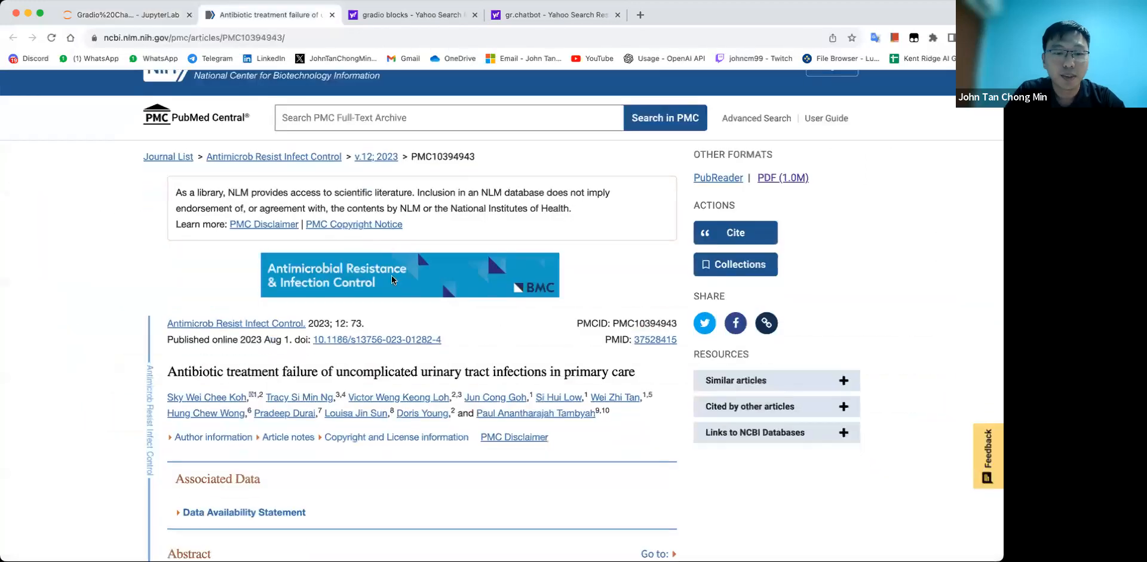
scroll(down, 3)
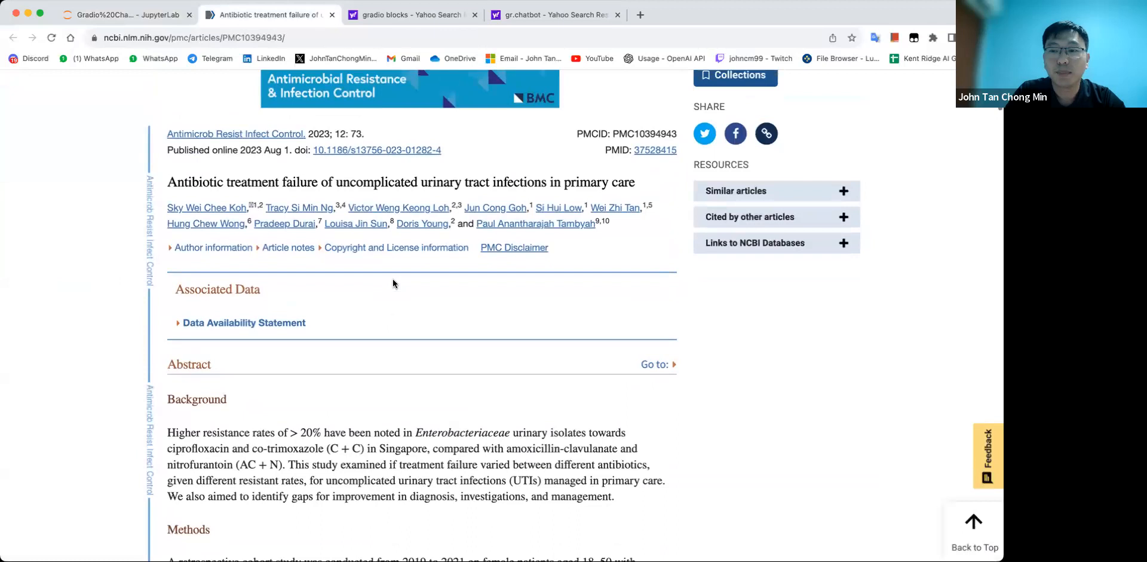
scroll(down, 3)
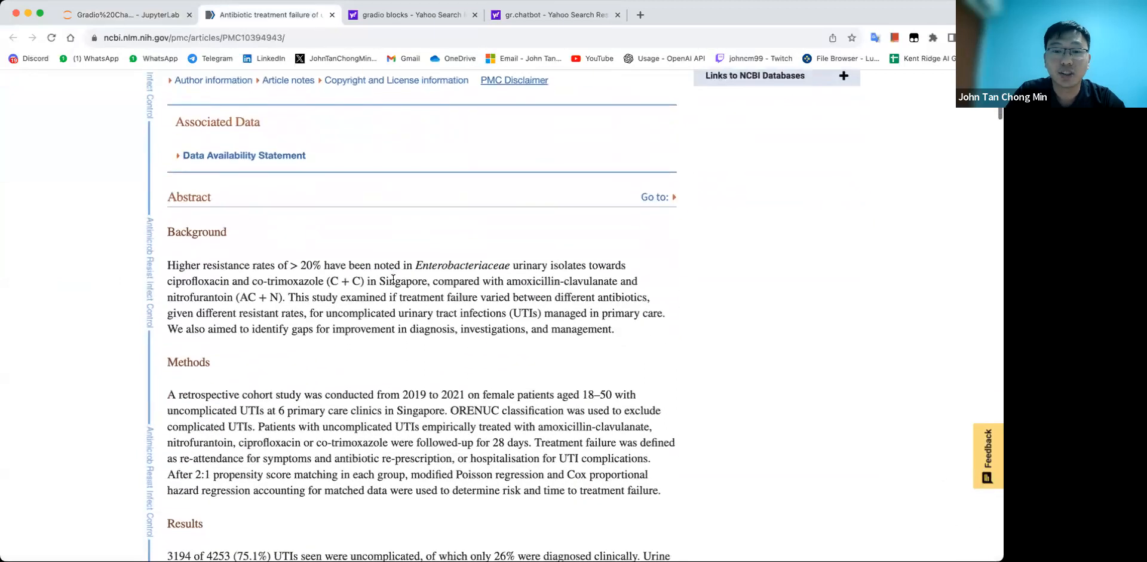
scroll(down, 3)
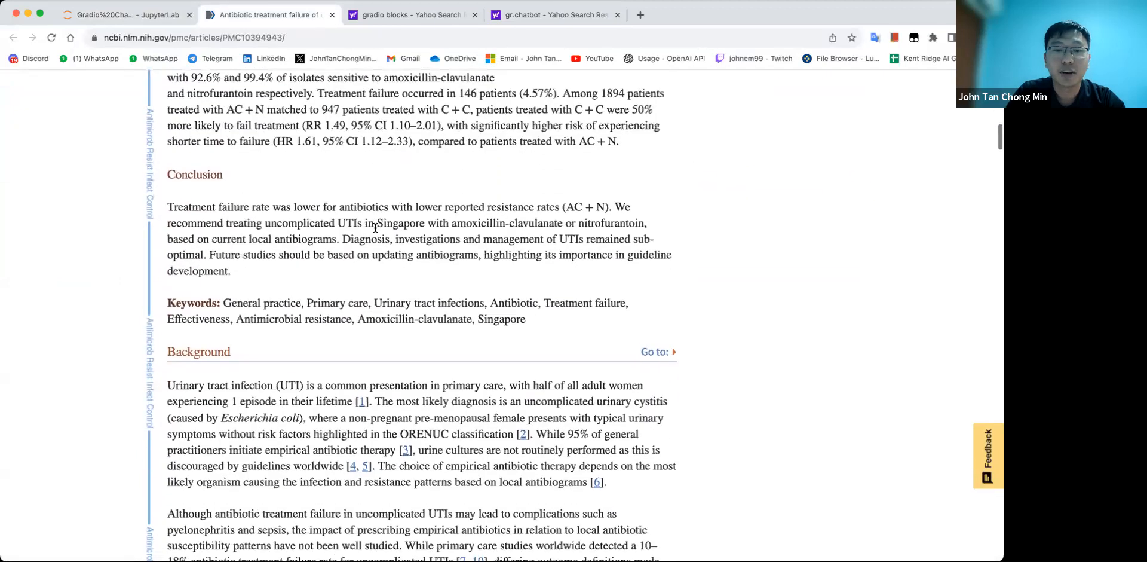
scroll(up, 3)
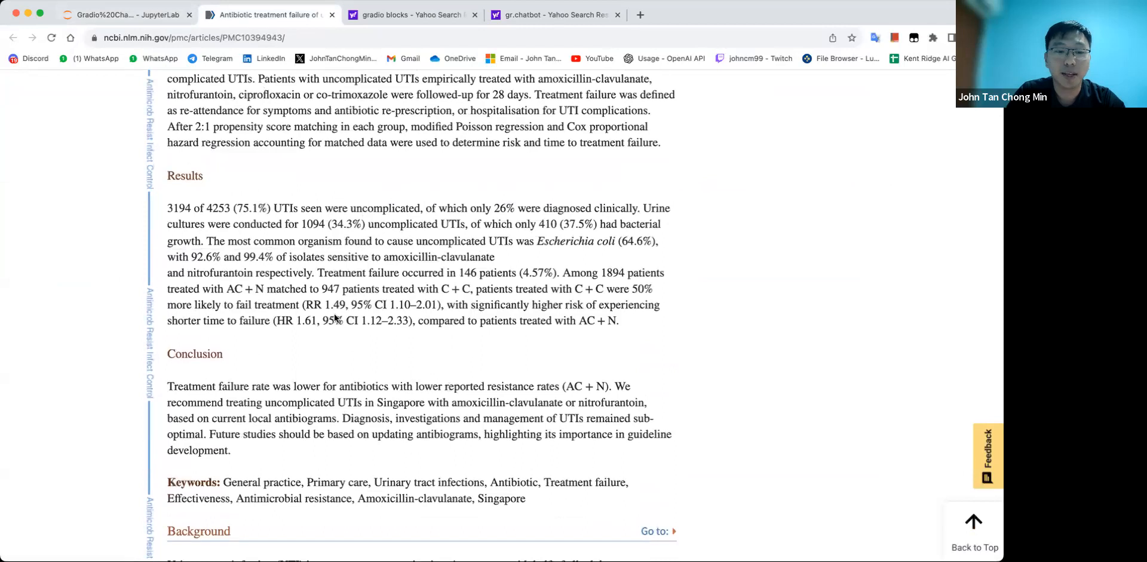
scroll(up, 3)
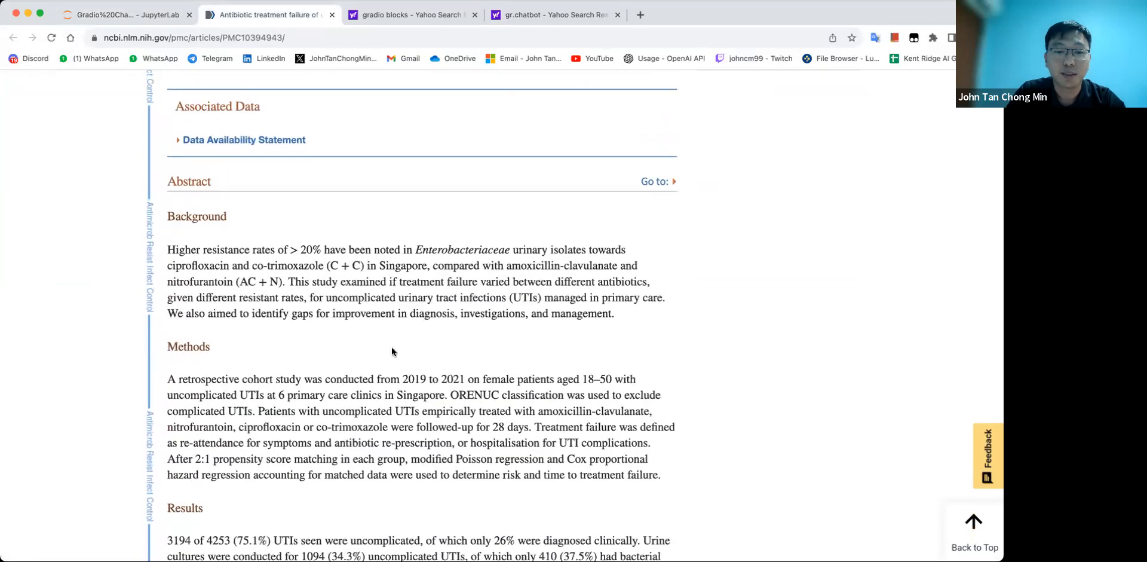
click(124, 14)
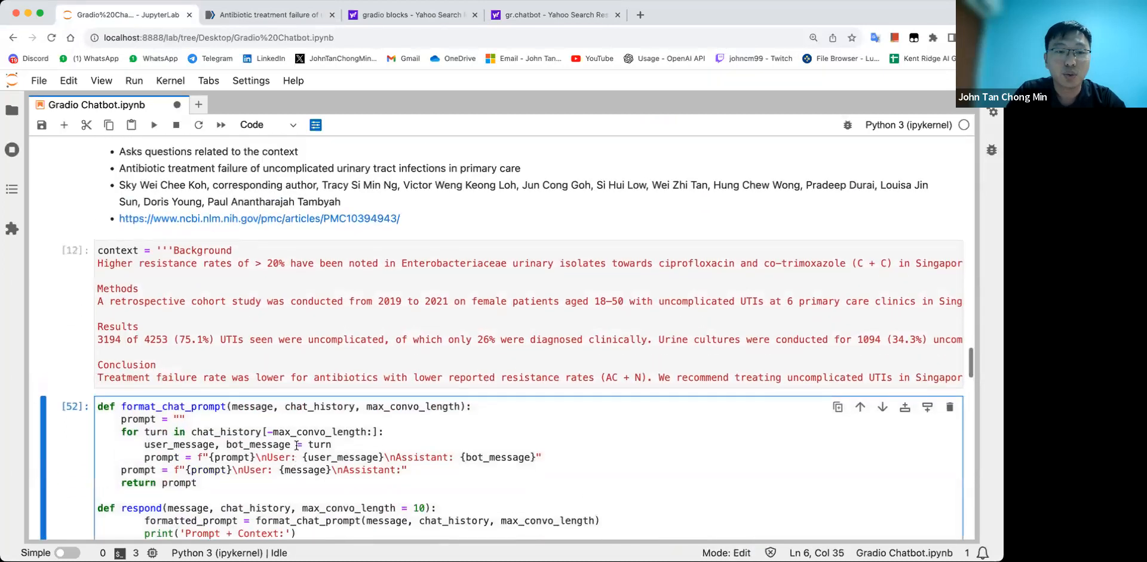
scroll(down, 3)
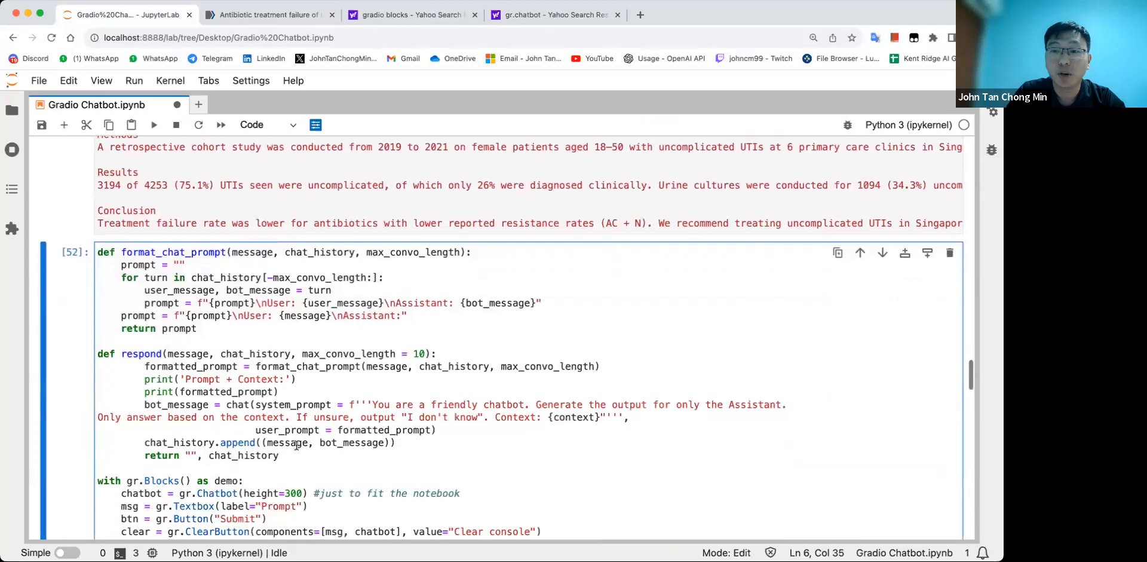
scroll(down, 3)
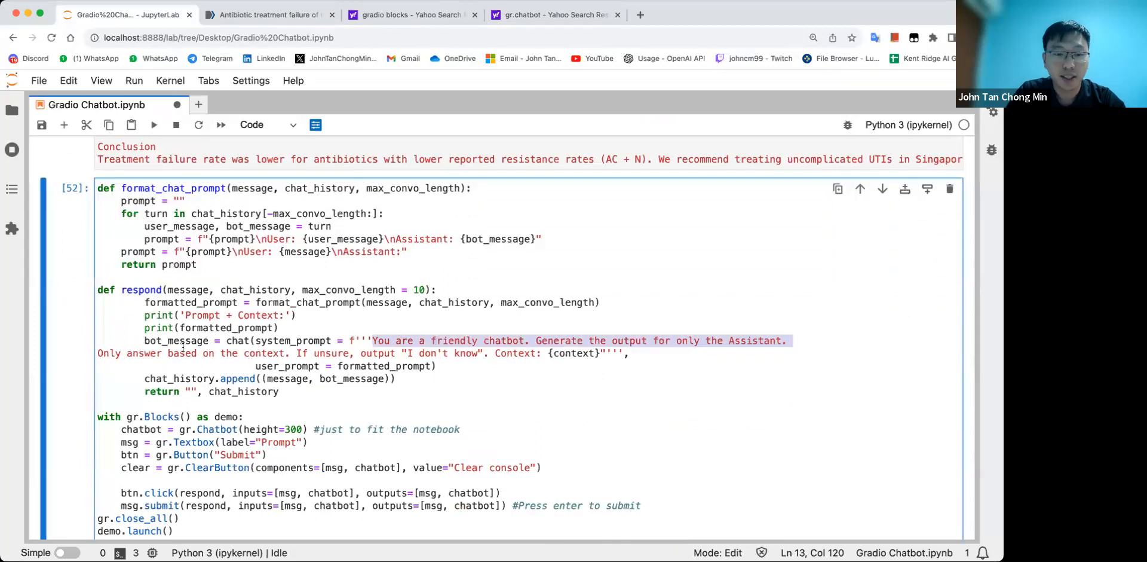
click(492, 353)
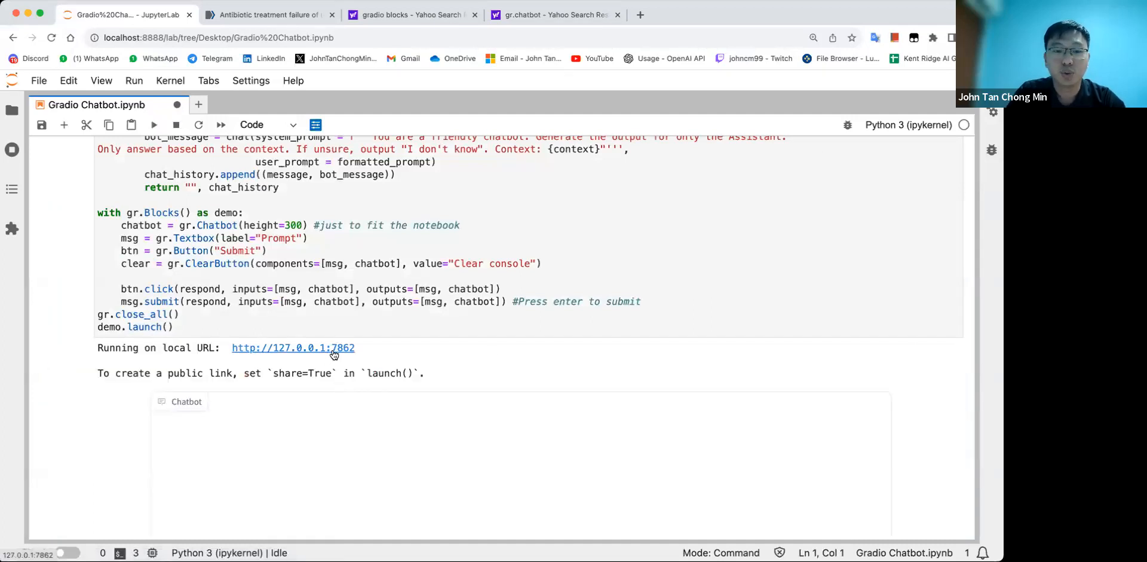
click(291, 347)
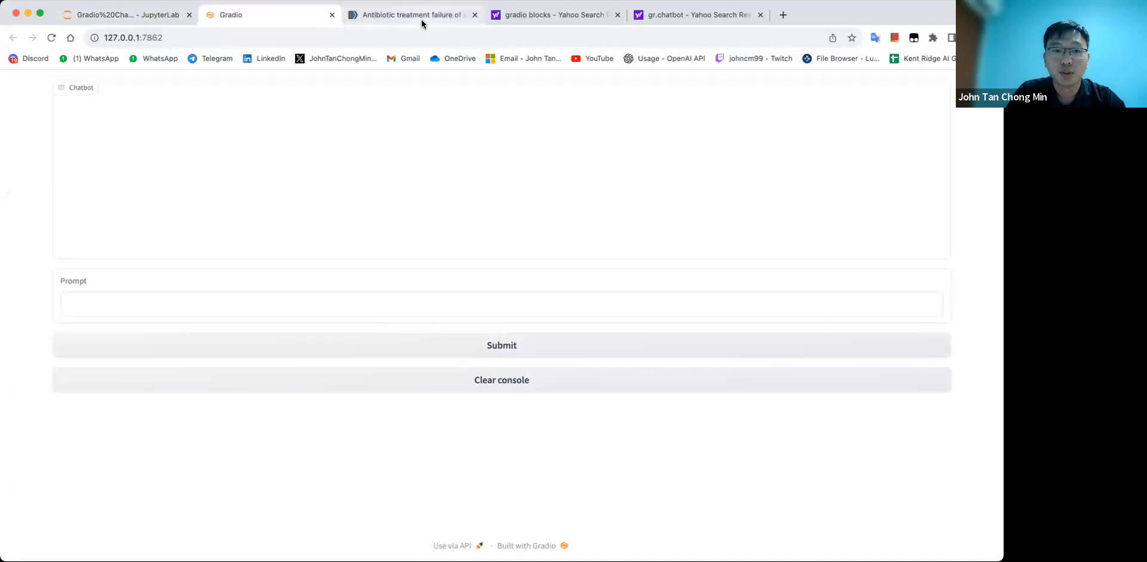
Ask 'What is C+C?' and verify the ciprofloxacin and co-trimoxazole answer against the article.
click(410, 15)
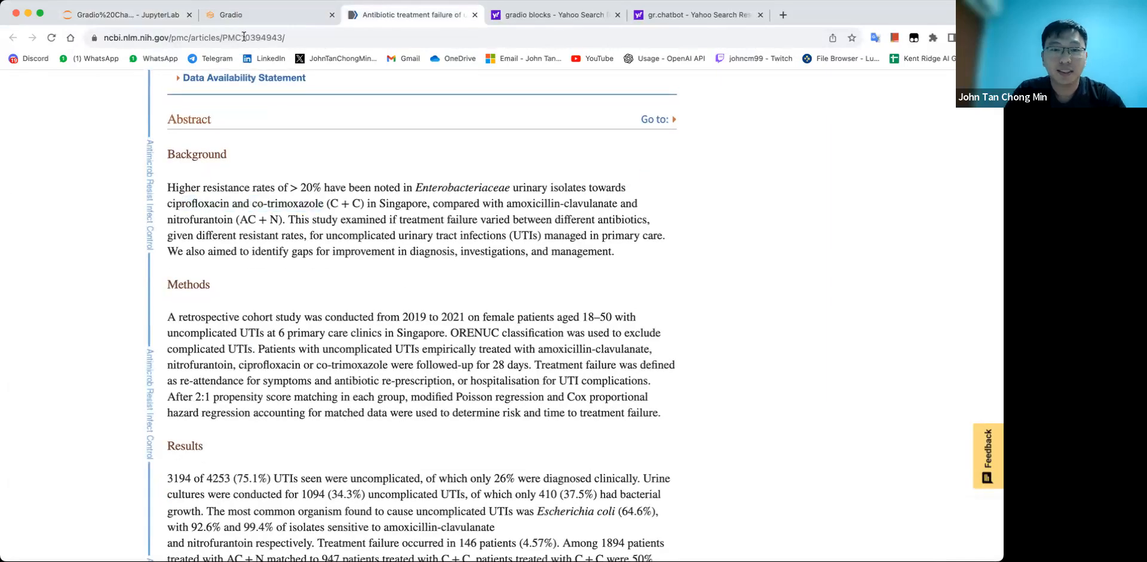
click(269, 14)
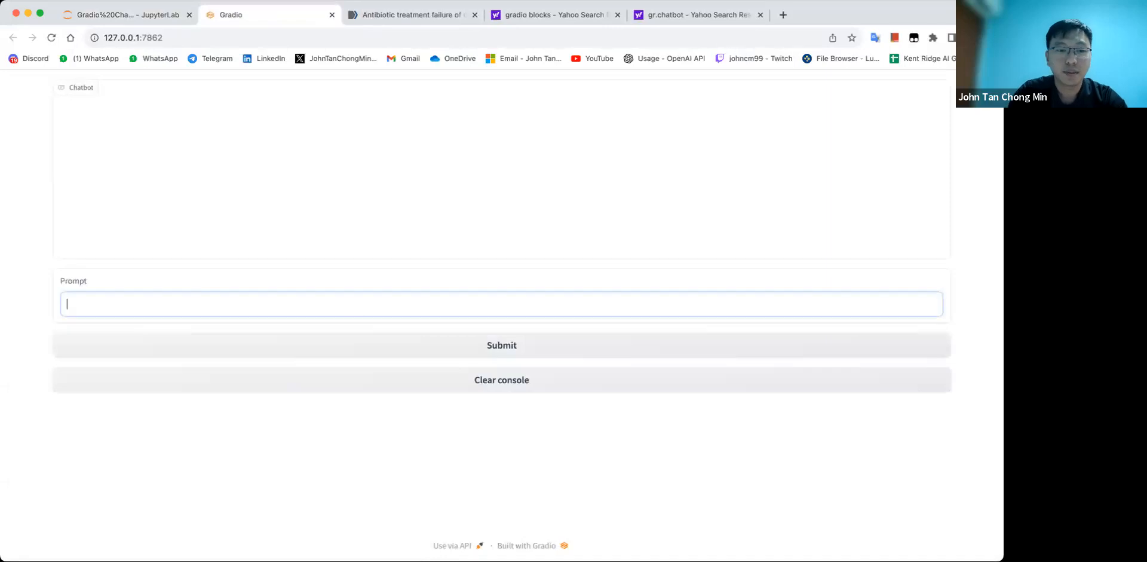
click(500, 344)
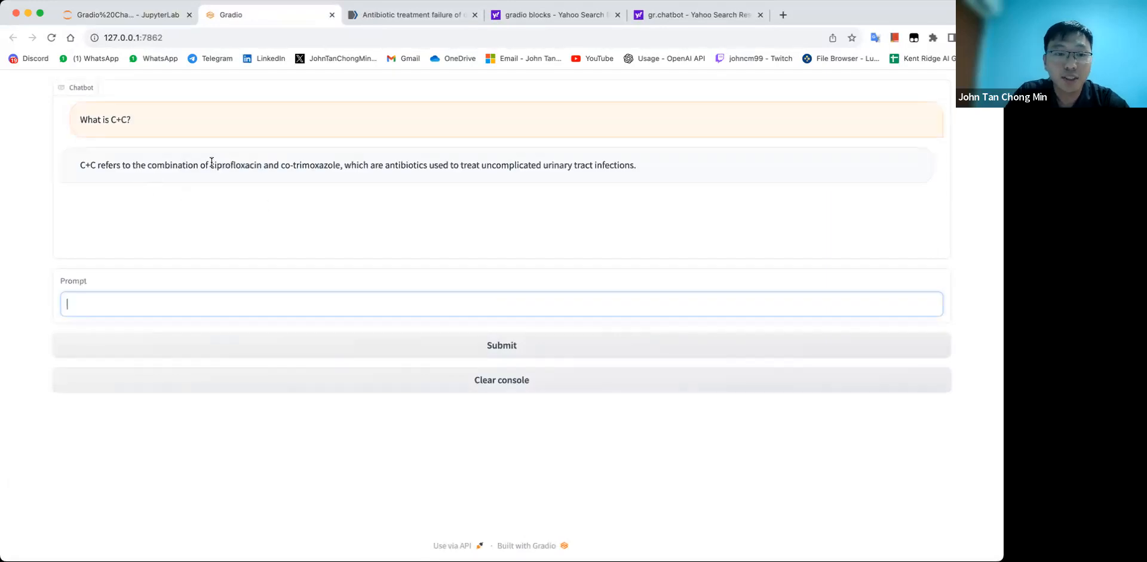
drag(211, 165, 338, 165)
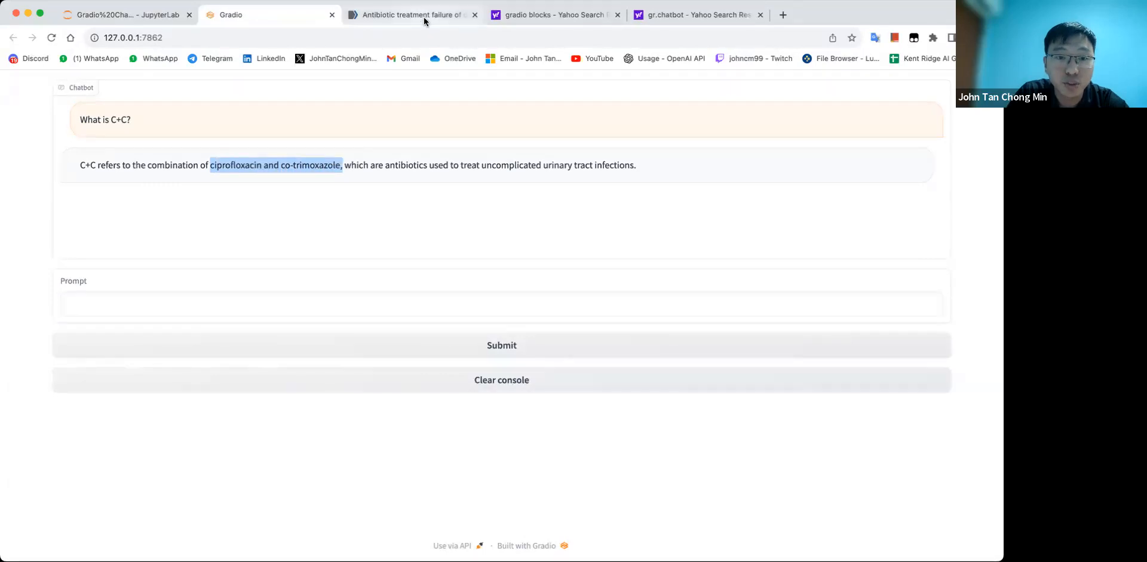
click(411, 15)
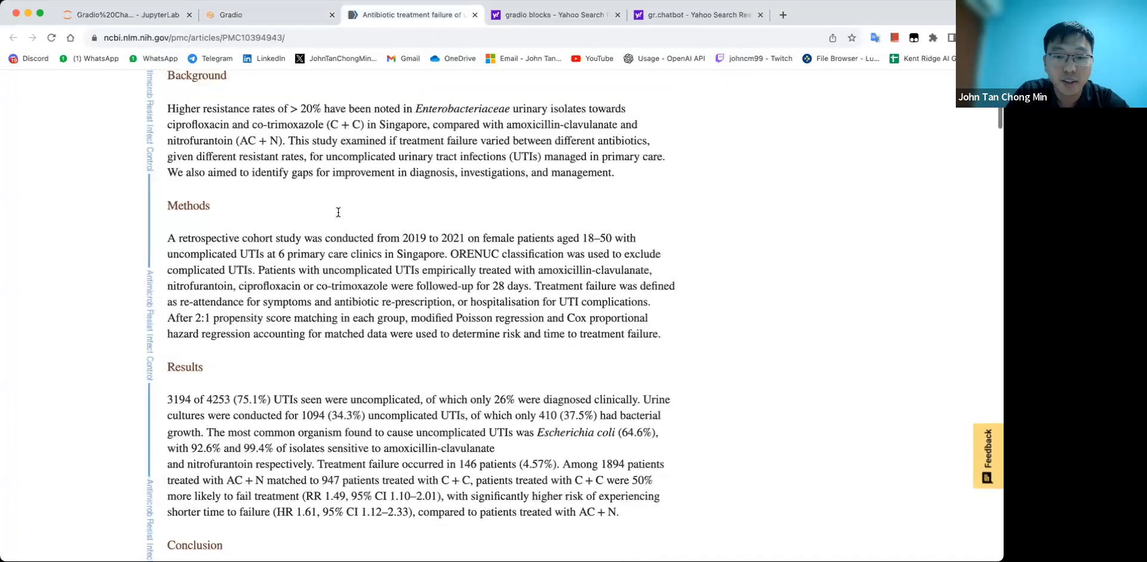
scroll(down, 3)
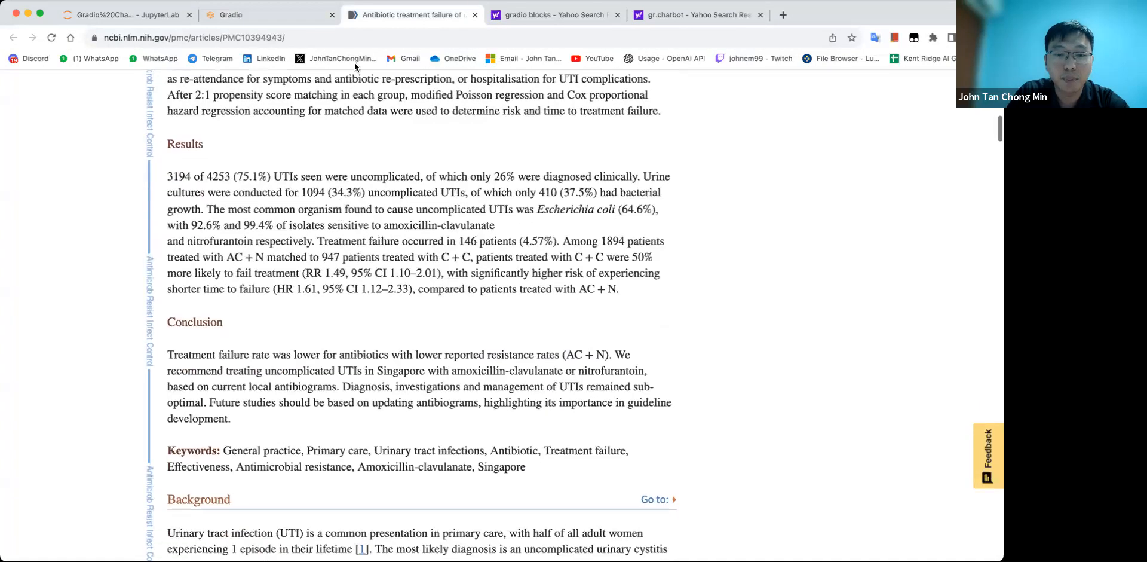
click(269, 14)
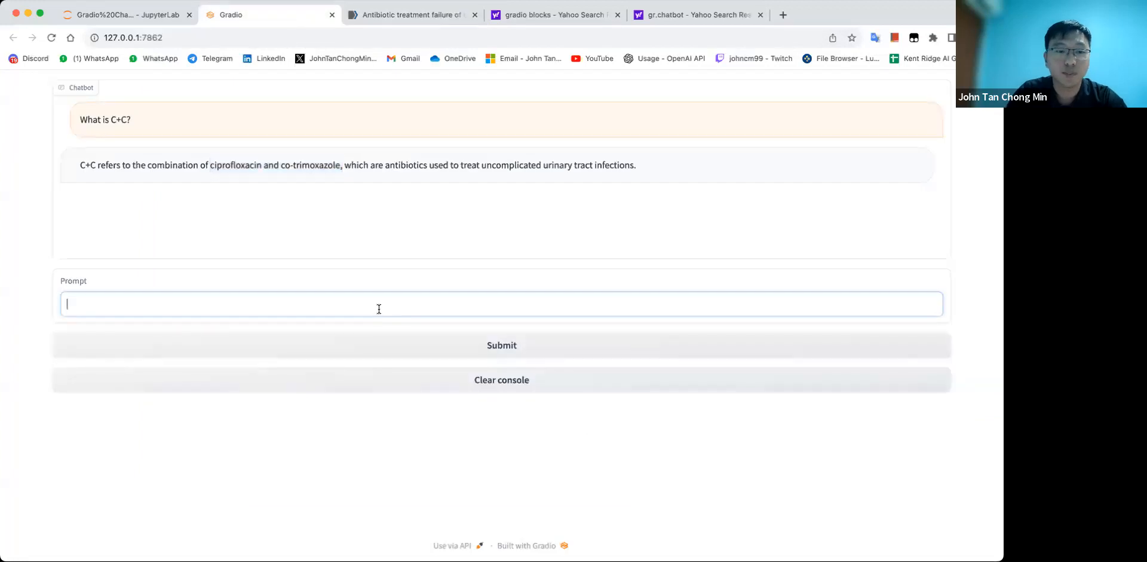
Ask 'What is D+D?' and 'What is the time now?', get refusals, then return to the article.
text(What is D+D?)
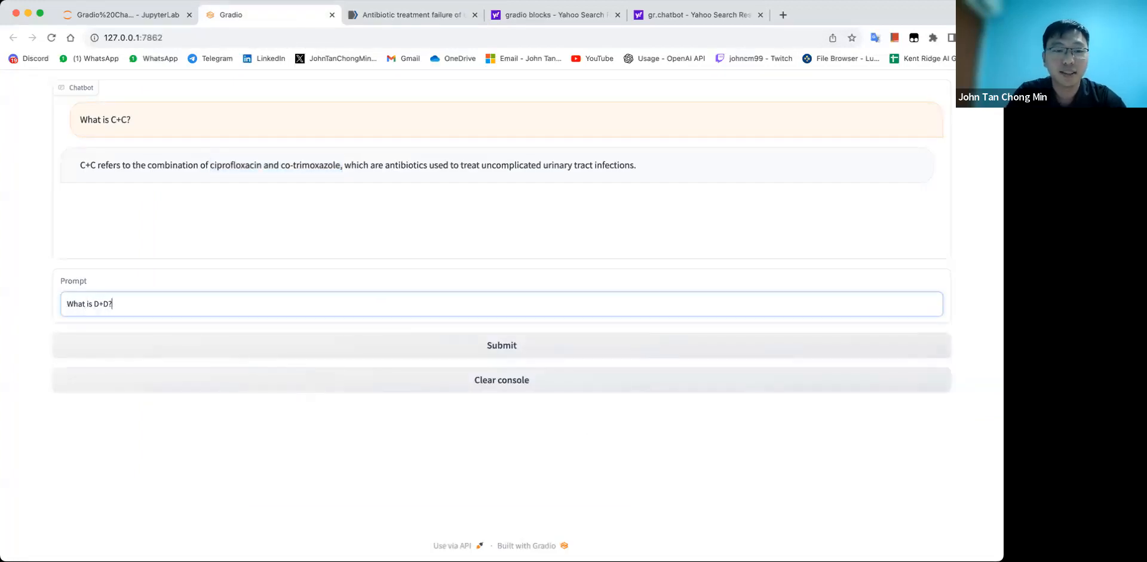
click(500, 344)
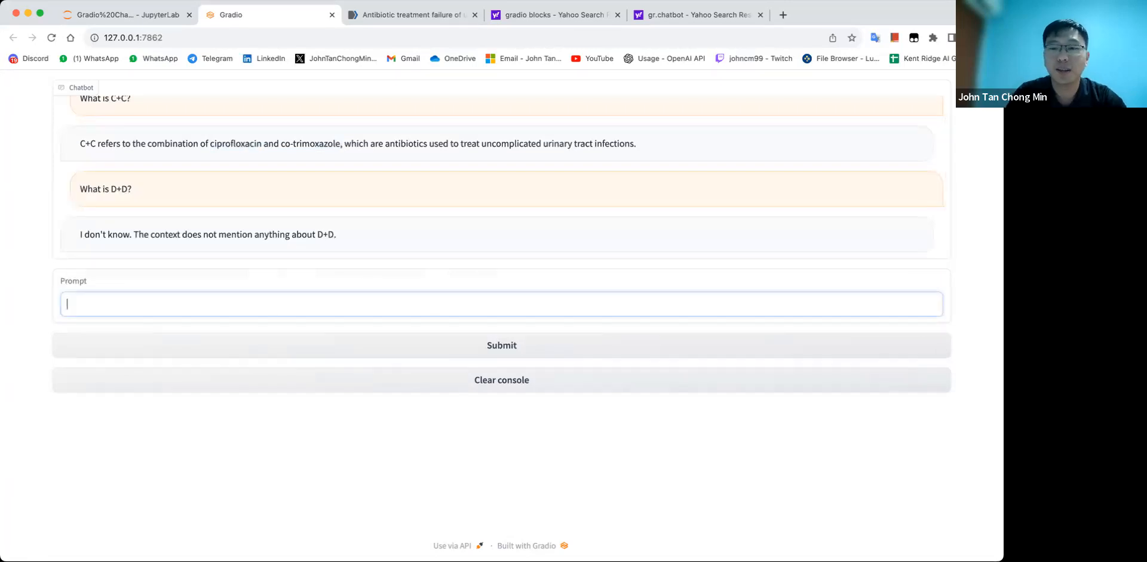
text(What is the time now)
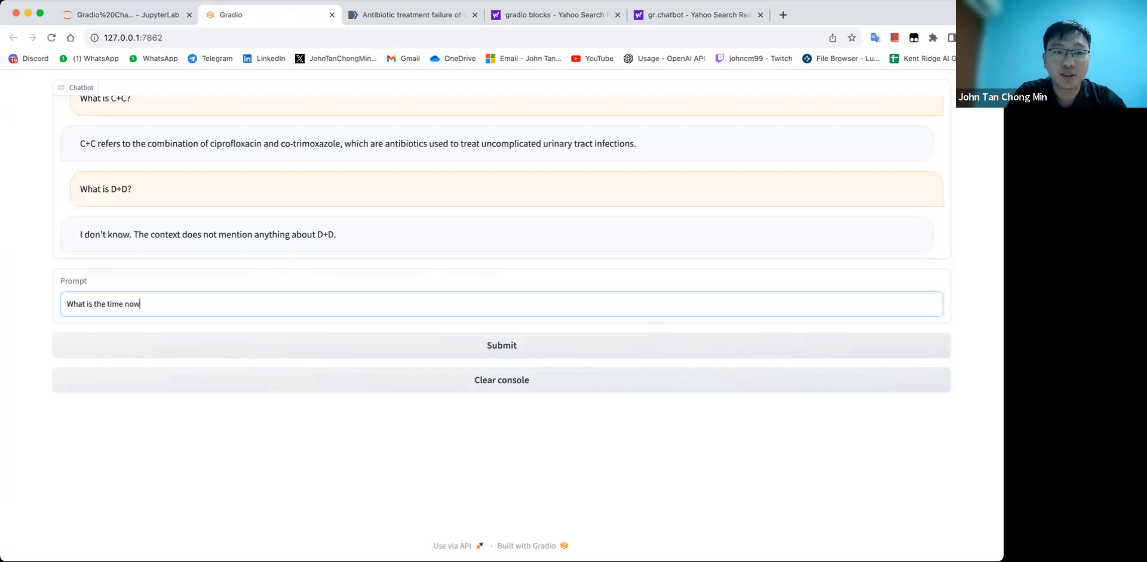
click(501, 344)
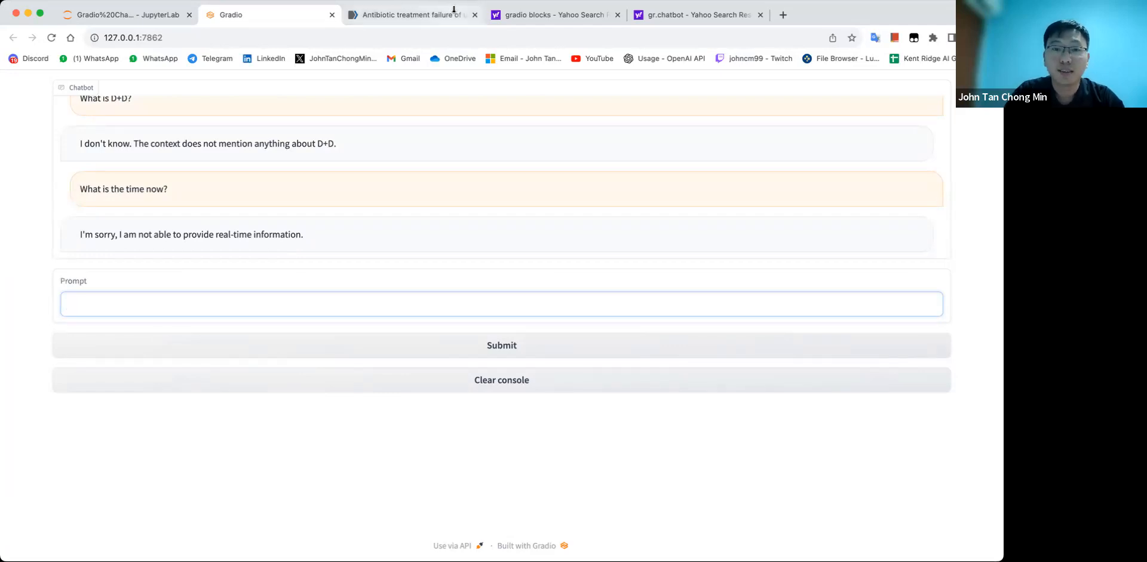
click(410, 14)
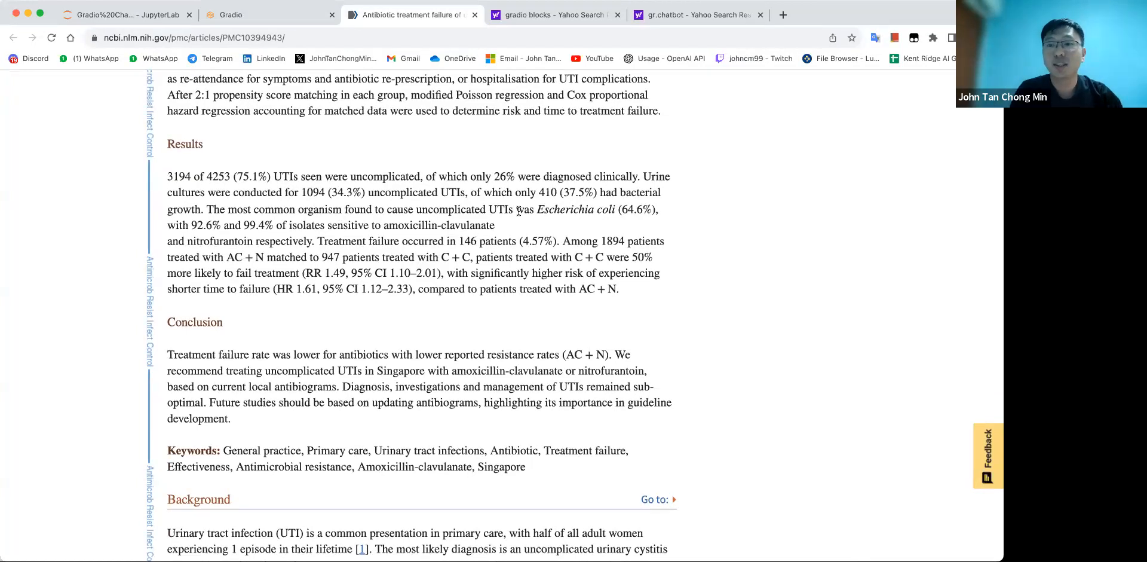
Read the UTI study's results and conclusion, then switch back to the Gradio chatbot tab.
scroll(down, 3)
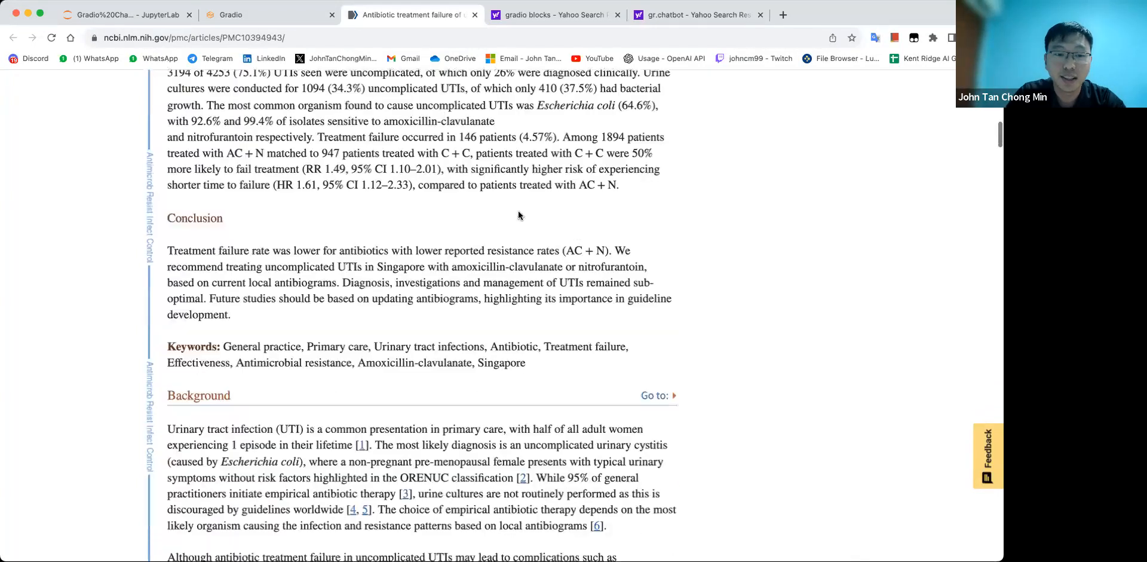
scroll(up, 3)
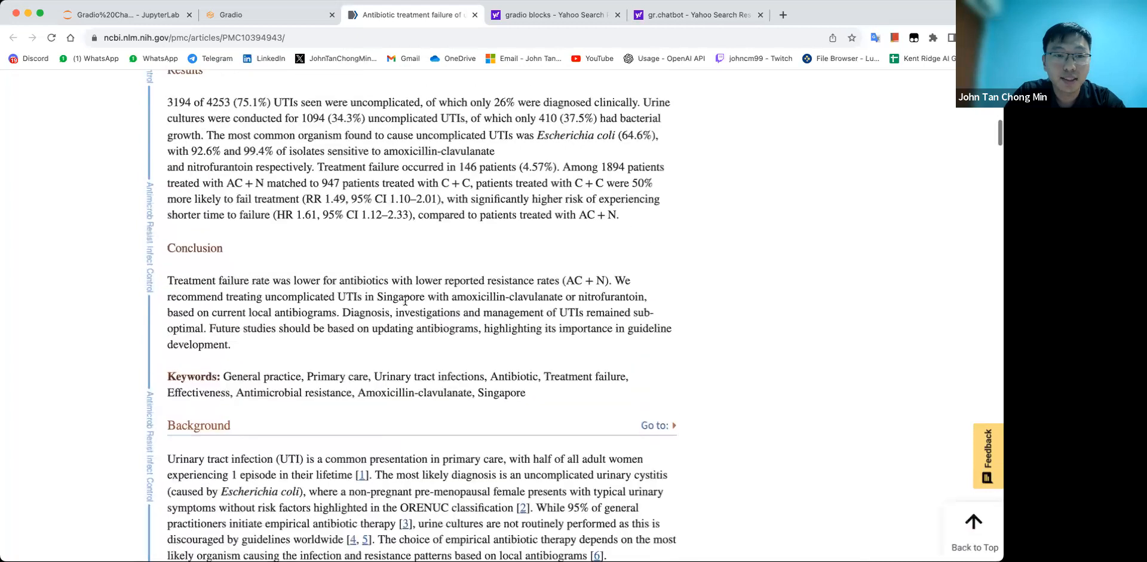
scroll(up, 3)
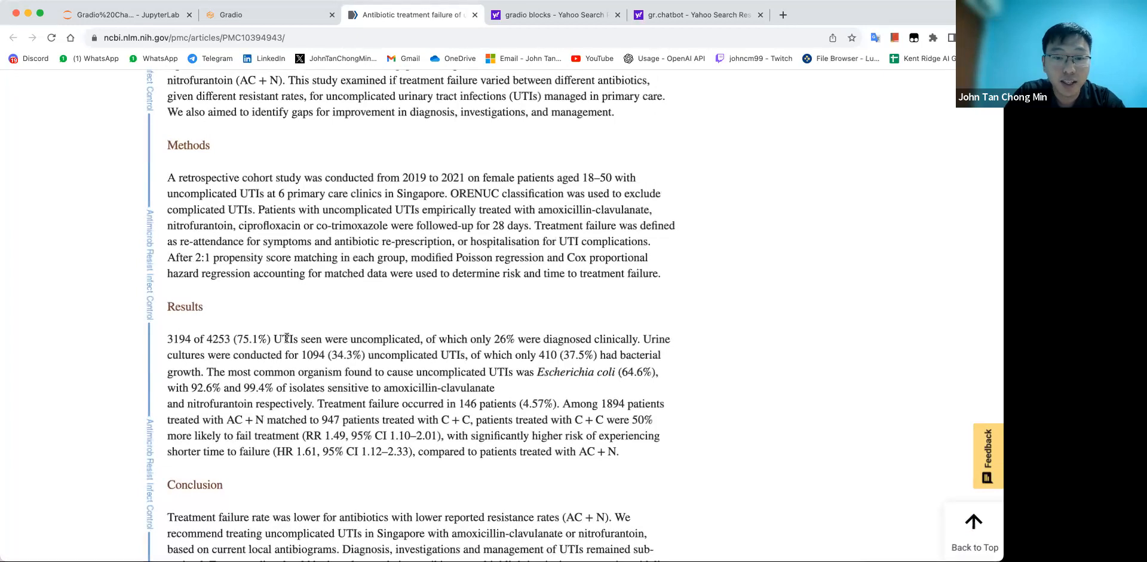
click(230, 15)
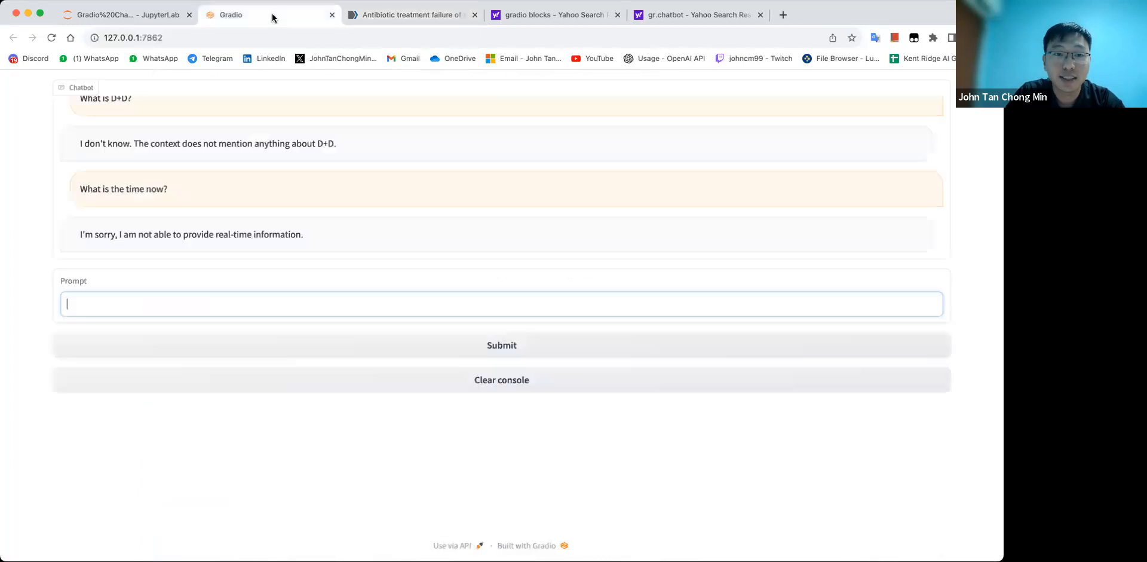
Ask what proportion of UTIs were diagnosed clinically and confirm the 26% answer in the article.
text(What)
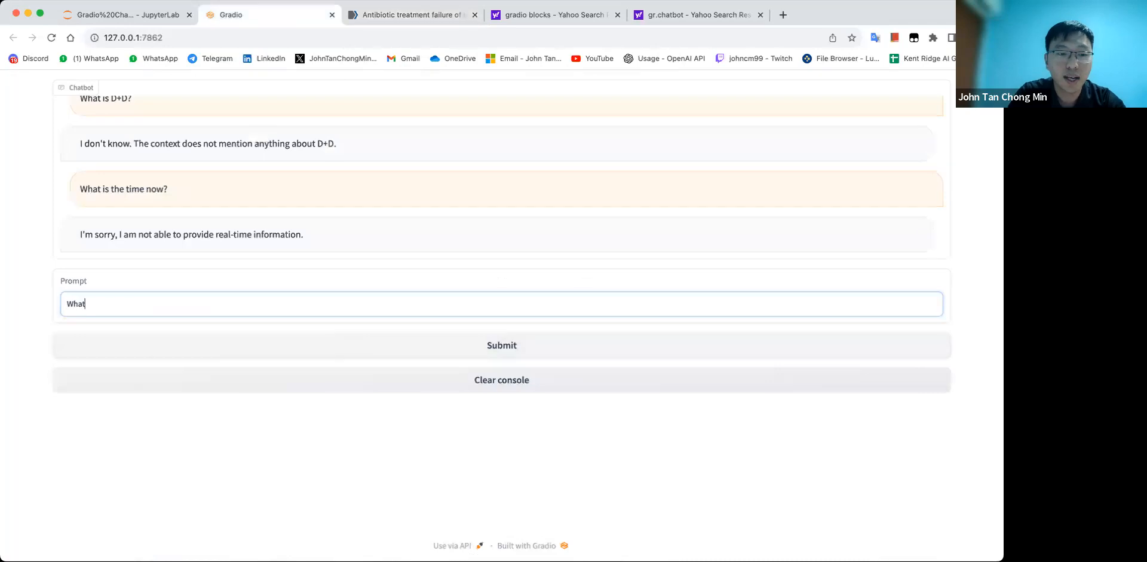
text(proportion)
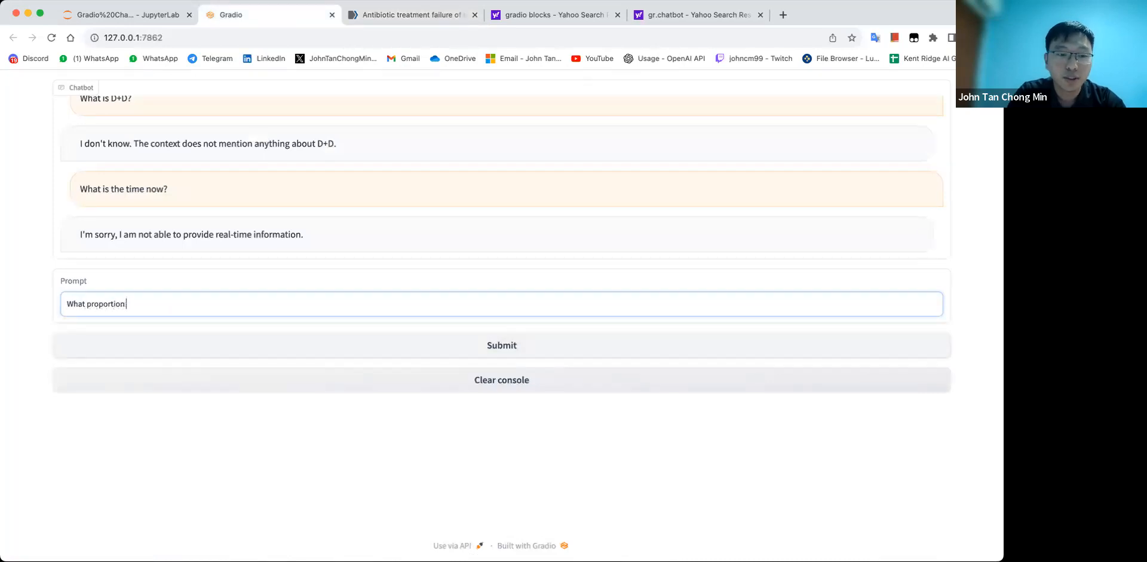
text(of UTIs were dia)
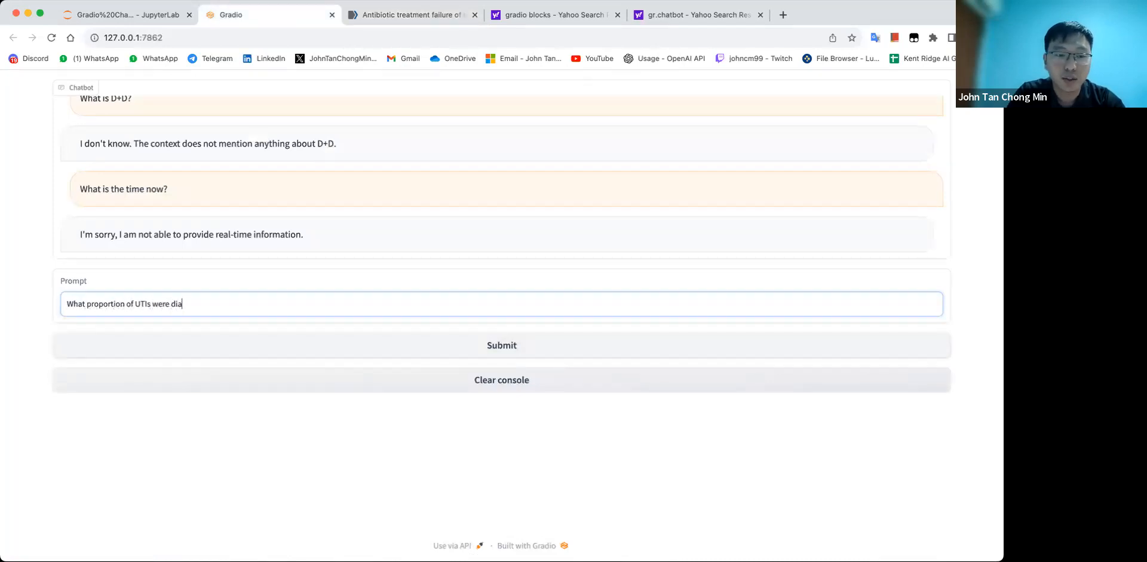
text(gnosed clinically?)
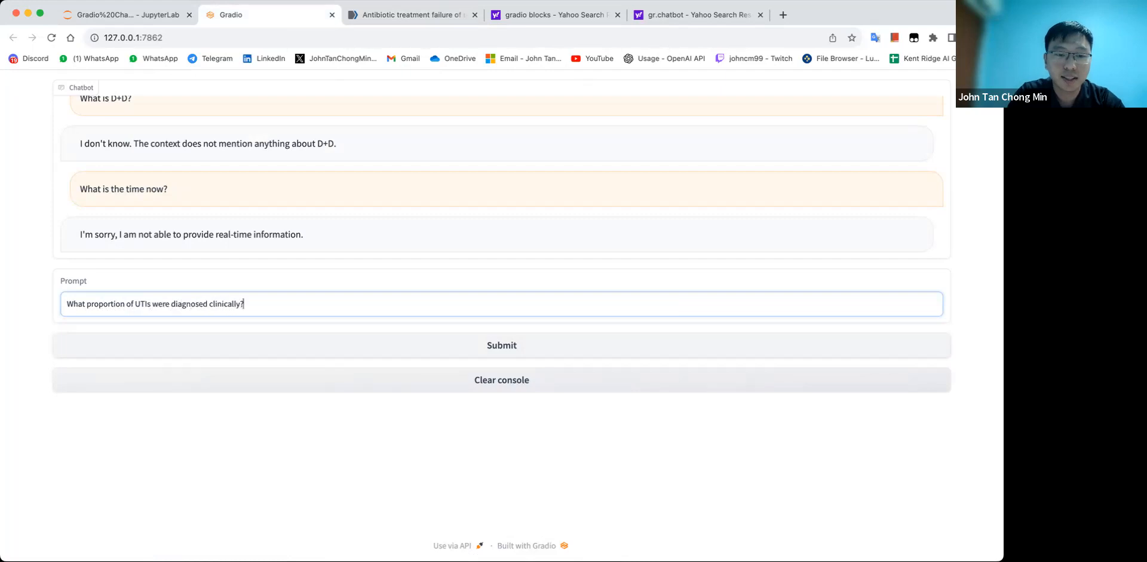
click(501, 344)
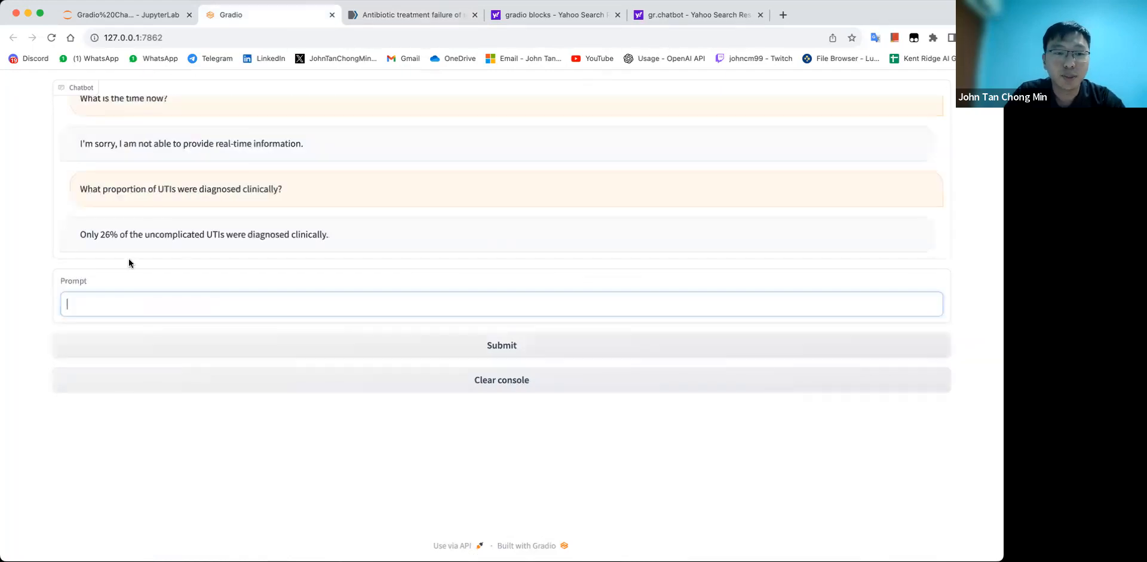
click(411, 14)
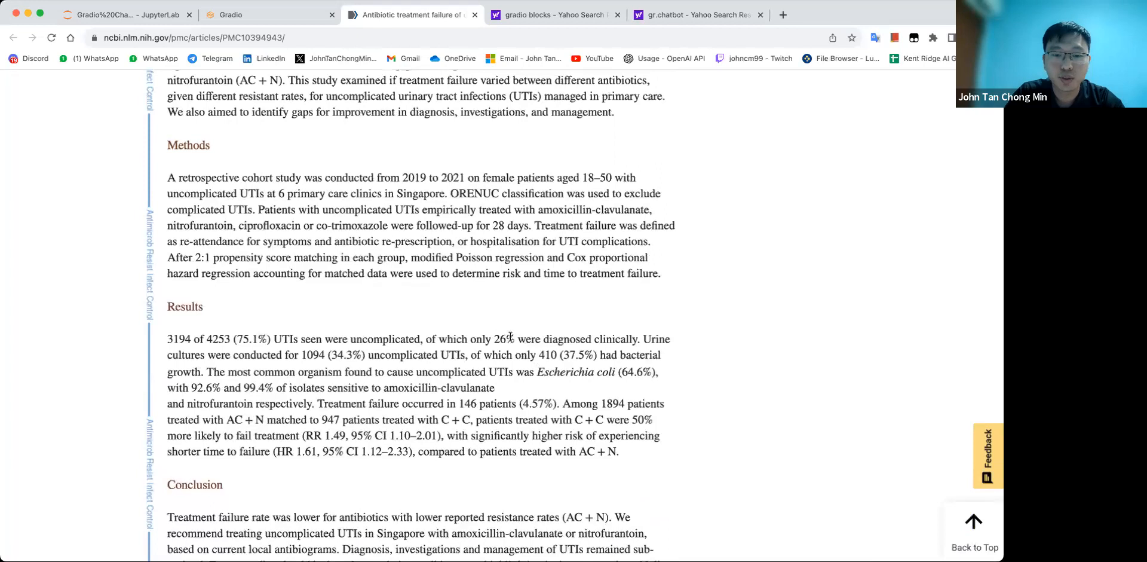
scroll(down, 3)
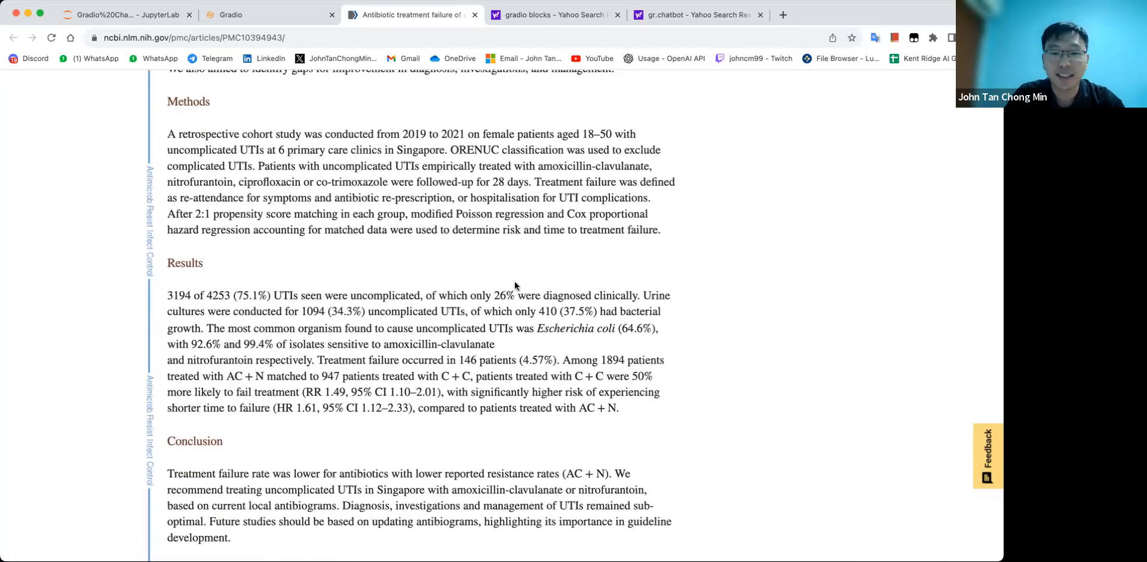
click(234, 14)
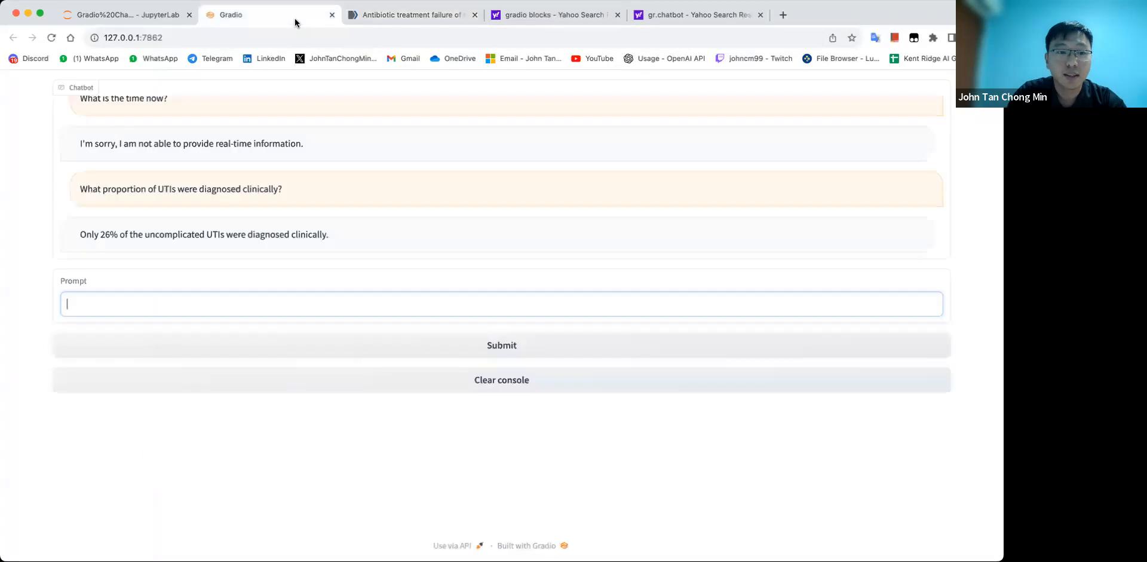
Ask about UTI patients with heart attacks, get an 'I don't know', and glance at the notebook code.
text(What proportion of UTIs are correlated with patien)
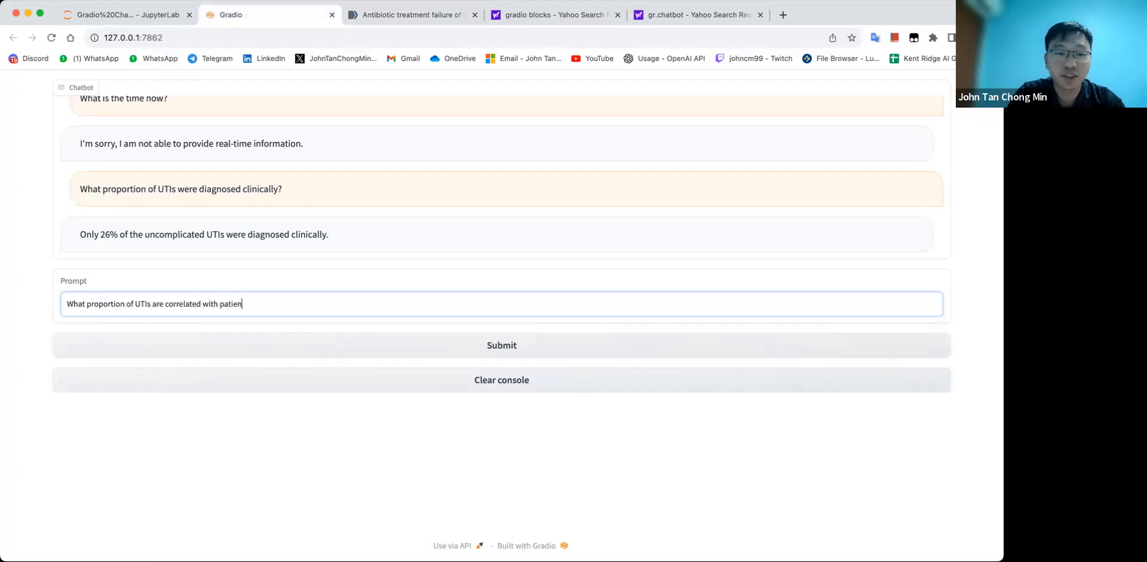
text(ts with heart attack)
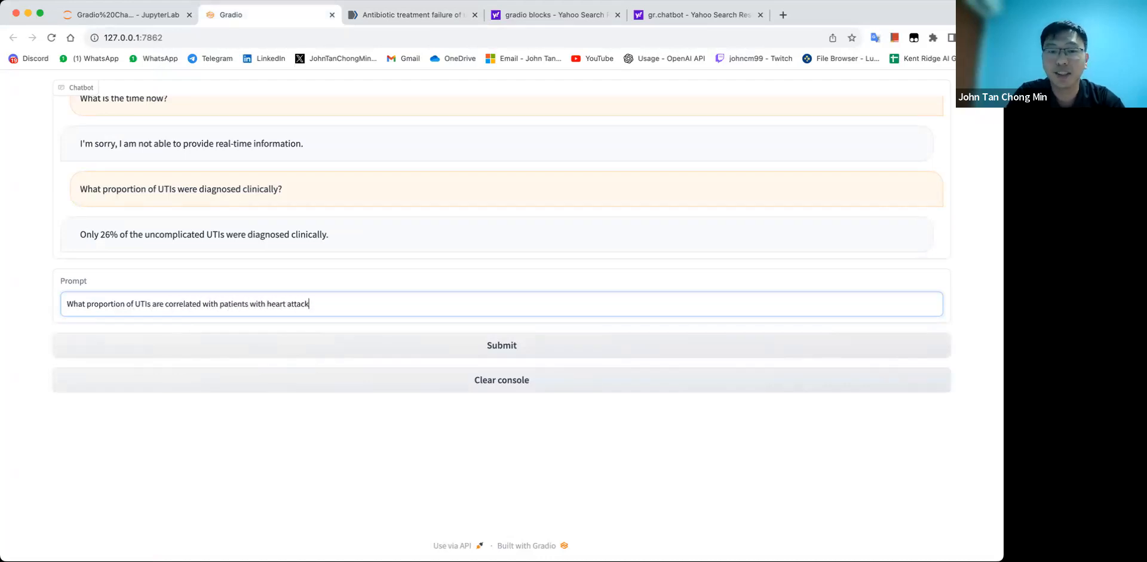
click(501, 345)
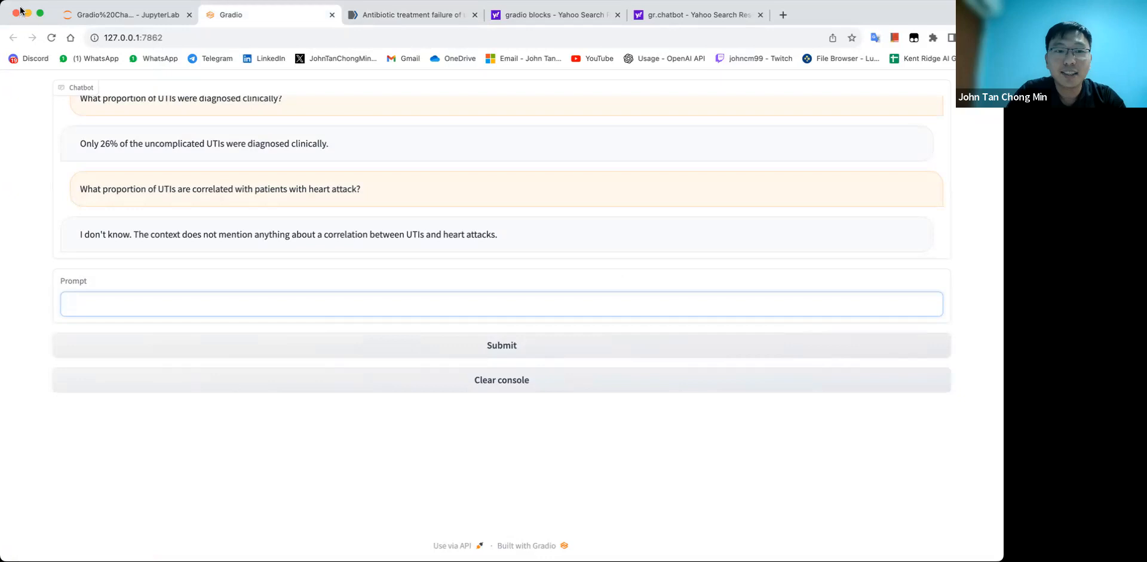
click(124, 14)
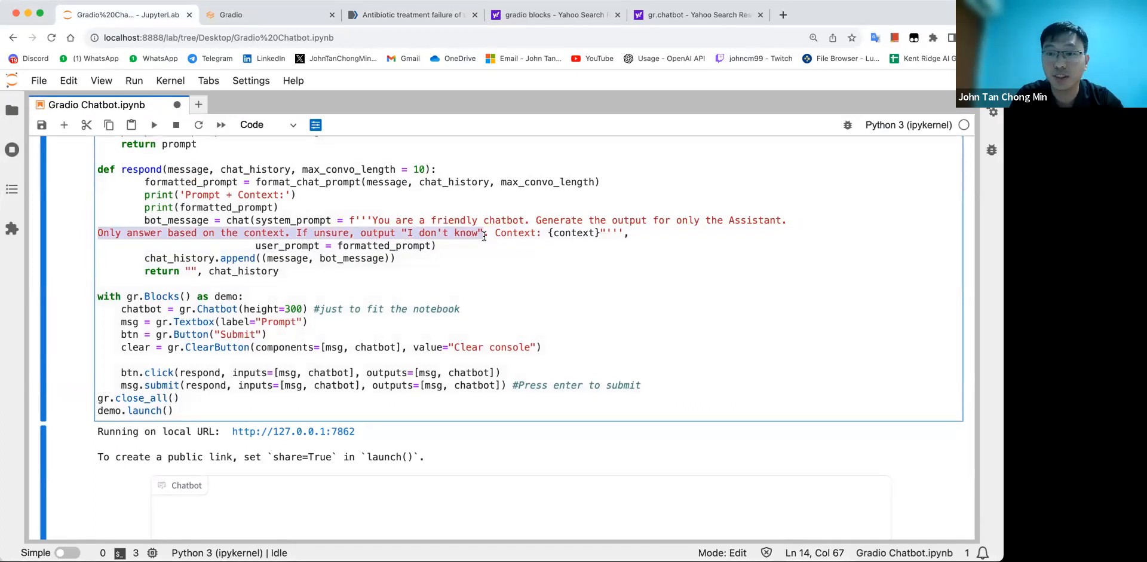
click(230, 14)
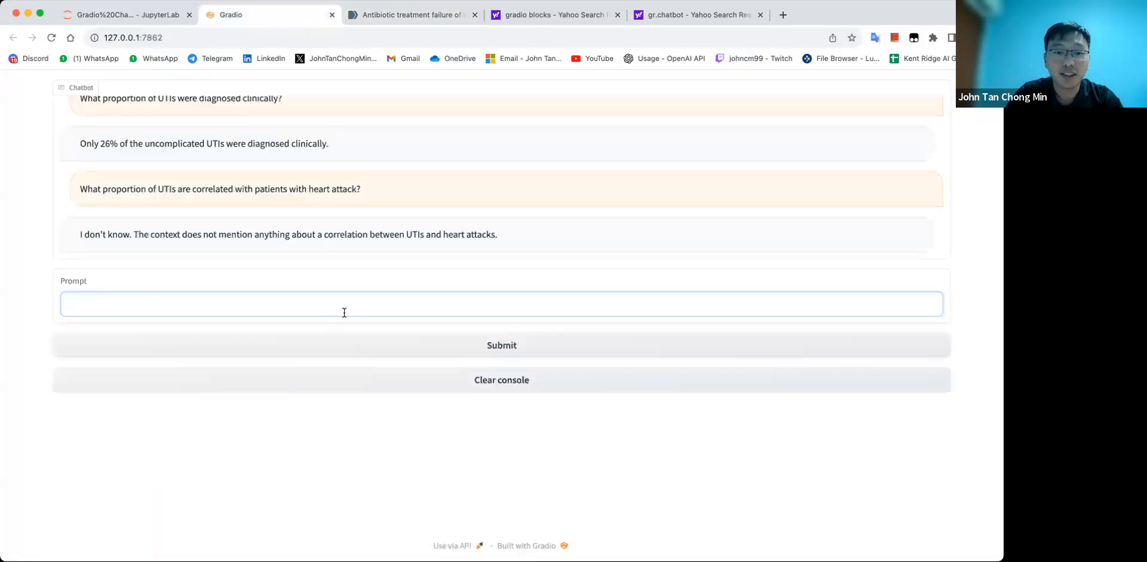
Ask the chatbot 'Summarise the entire conversation so far.' and get the antibiotic-resistance study summary.
text(Summarise the)
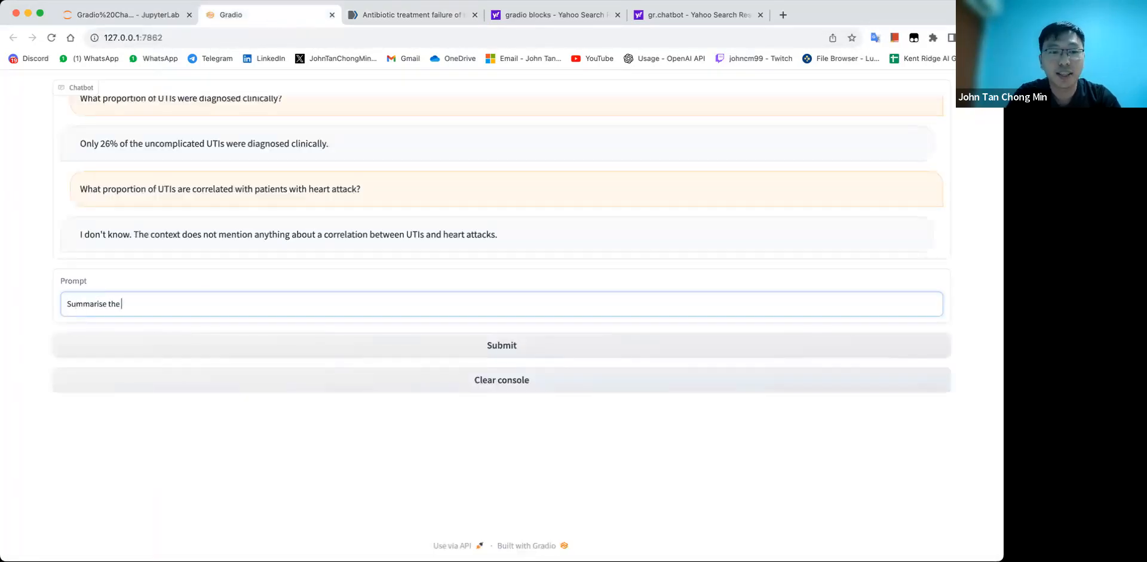
text(entire conversation s)
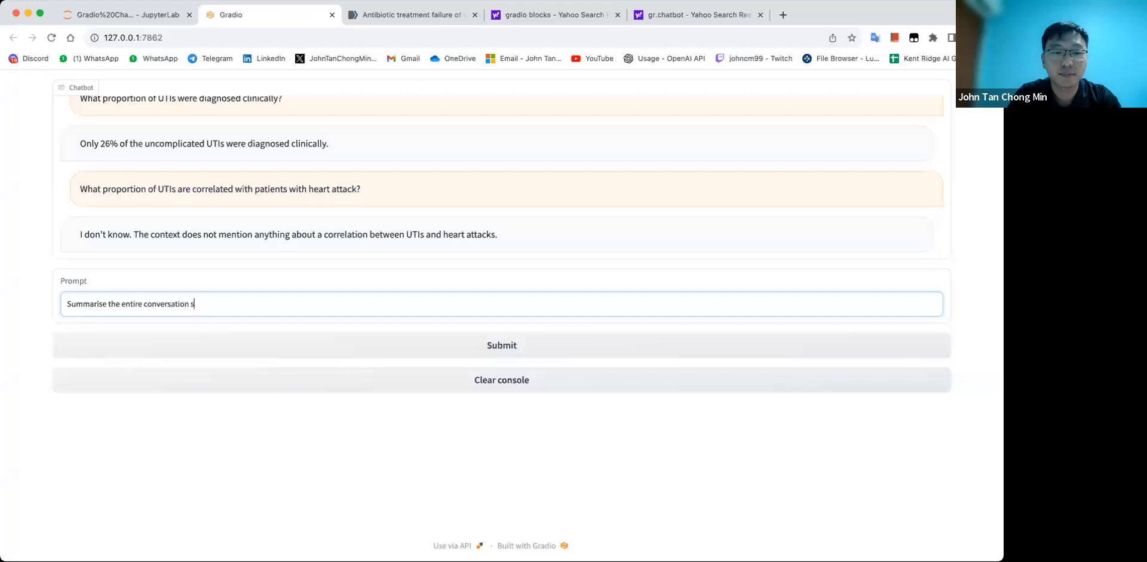
click(501, 344)
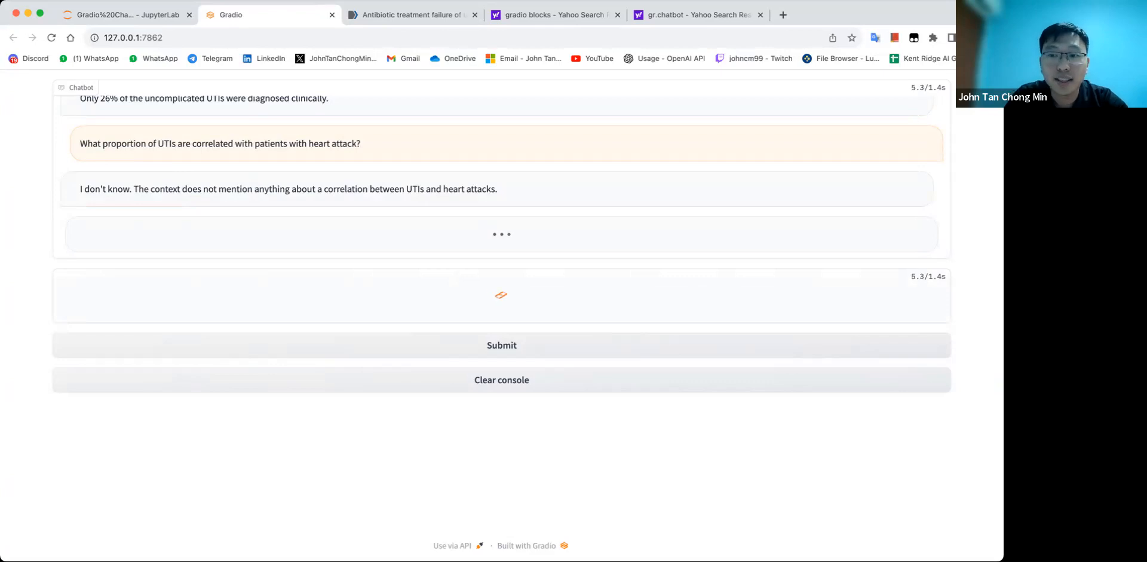
click(501, 344)
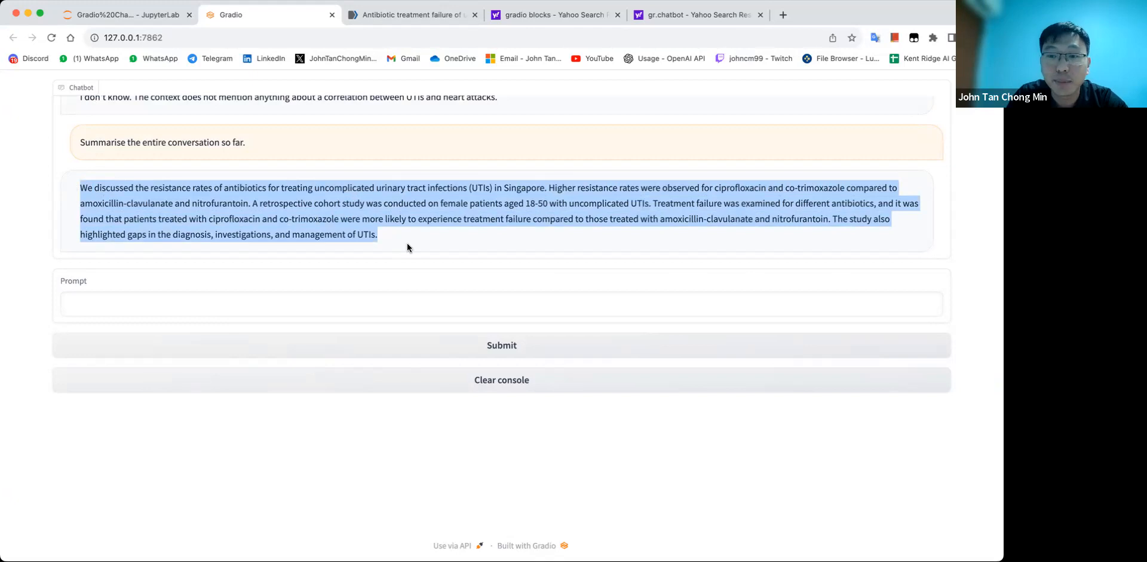
mouse_move(383, 293)
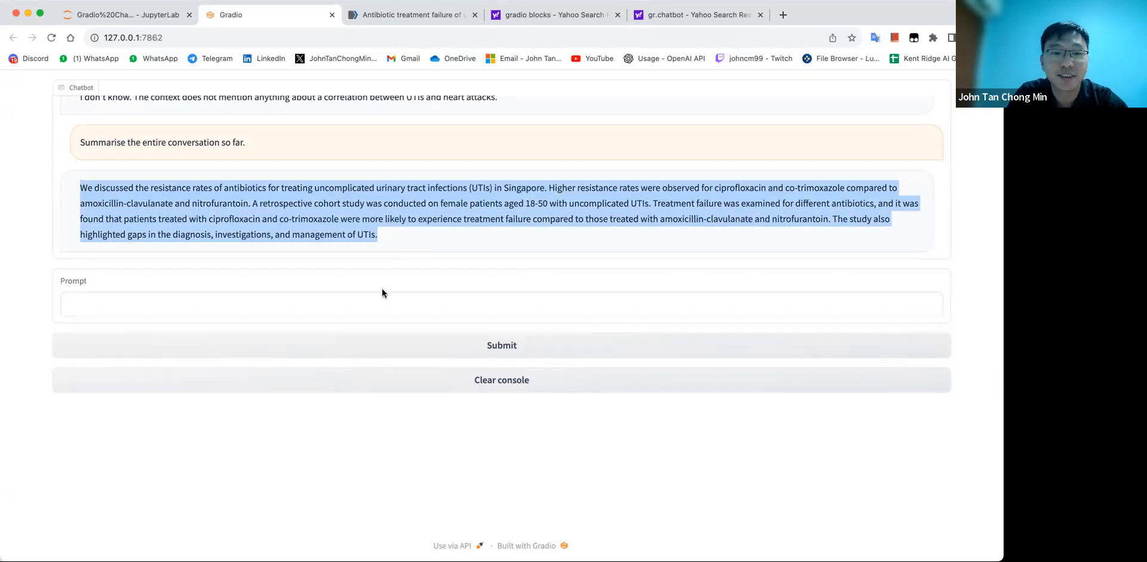
Begin a new prompt starting with 'Summarise the' in the Prompt box.
click(501, 304)
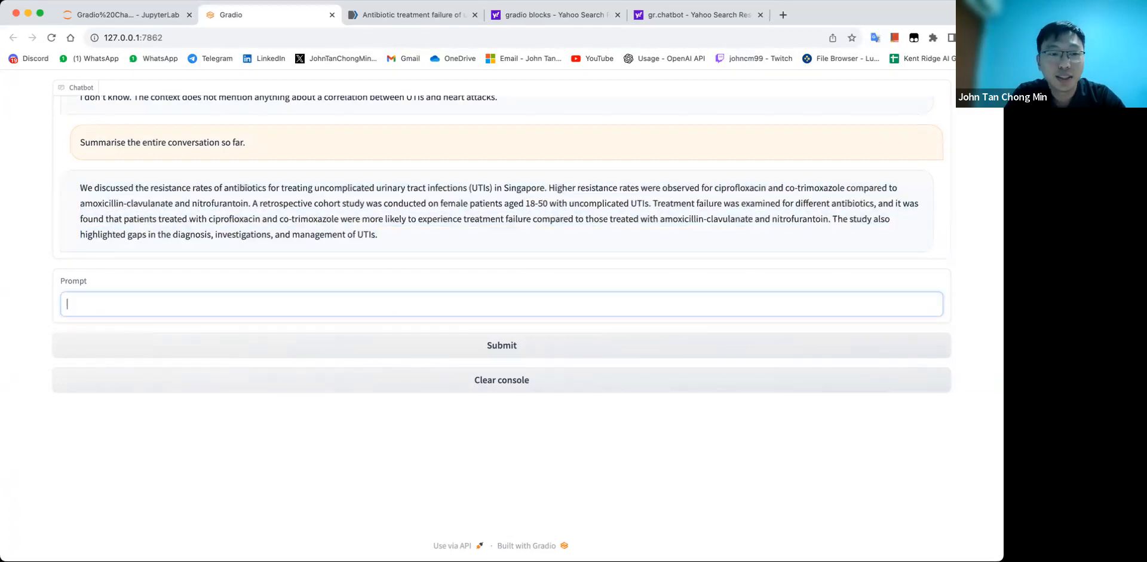
text(Summarise the)
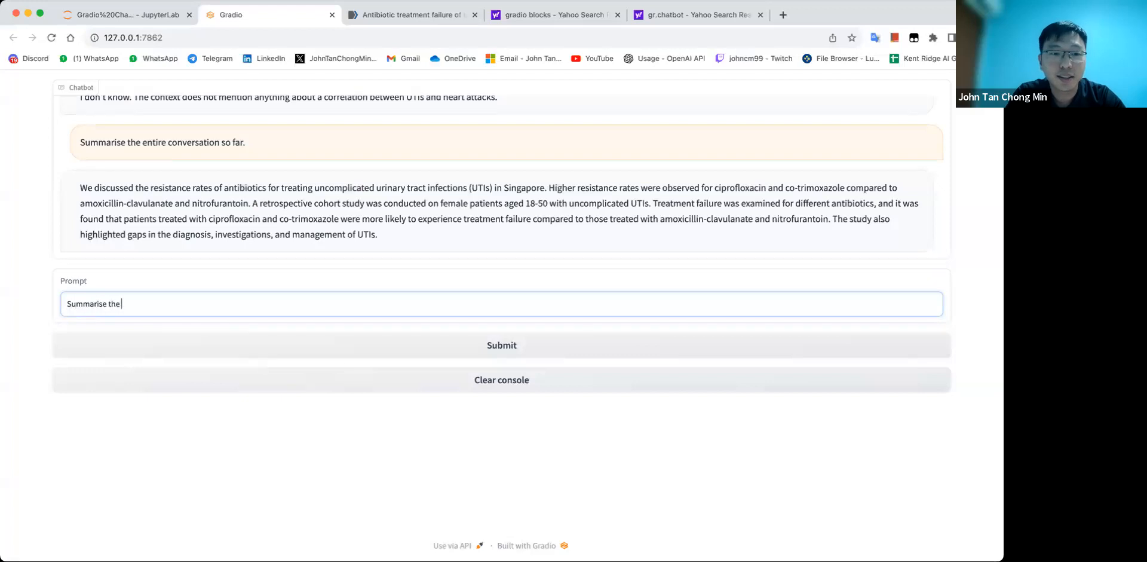
Ask 'Summarise the conversation between the User and Assistant', fixing the typo, and read the question-by-question recap.
text(converation w)
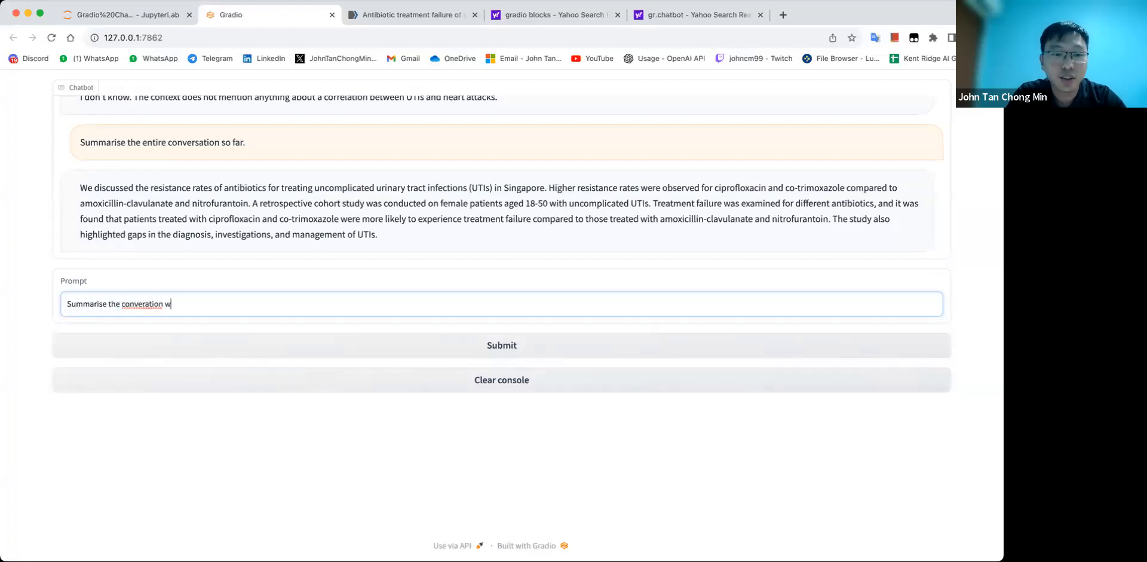
key(Backspace)
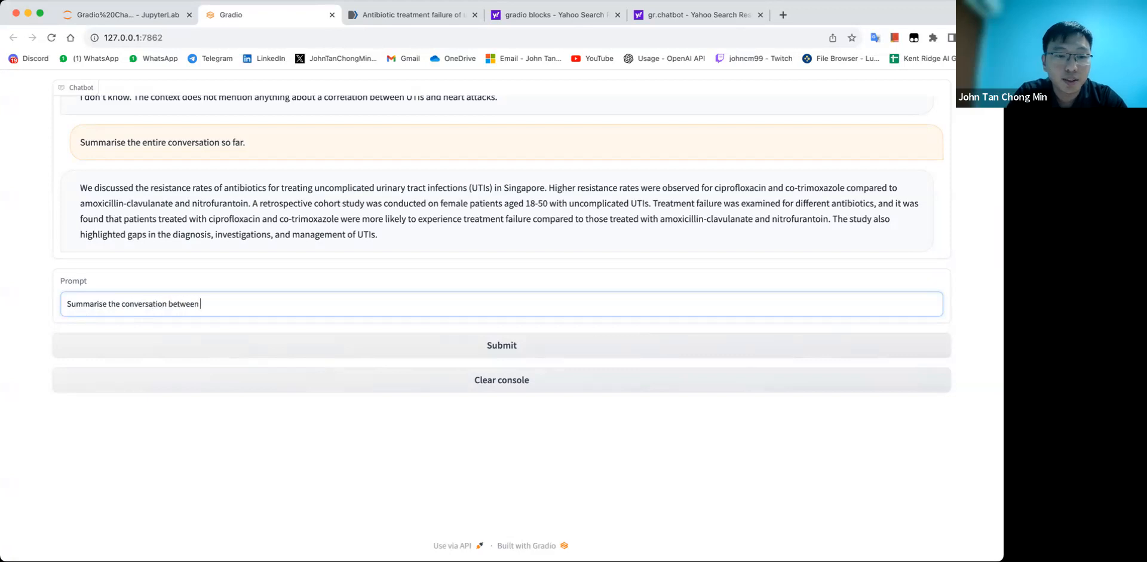
text(the User and Assistan)
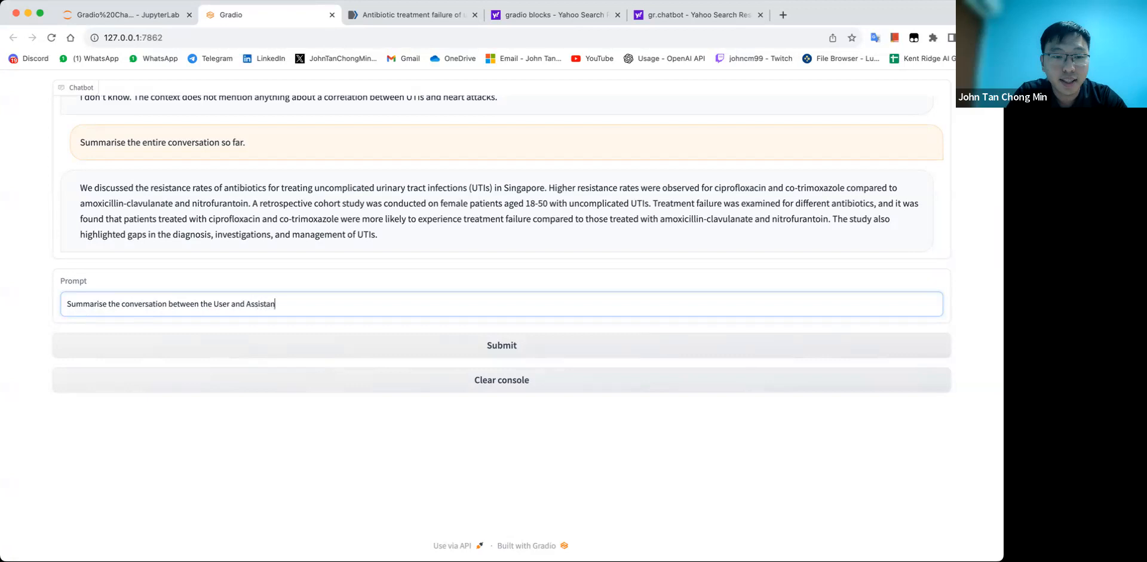
click(501, 344)
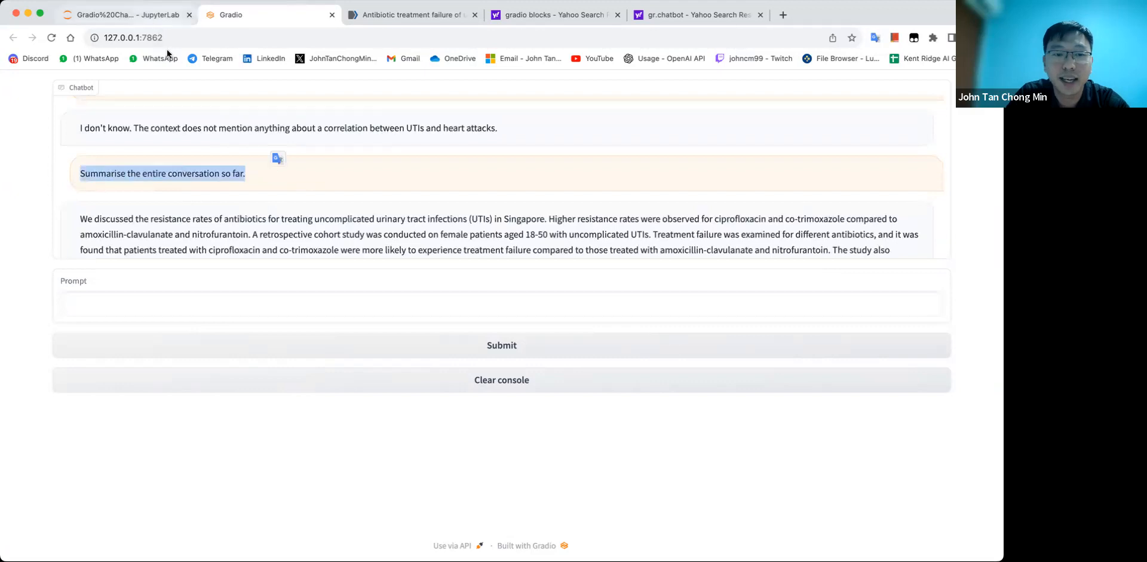
click(126, 14)
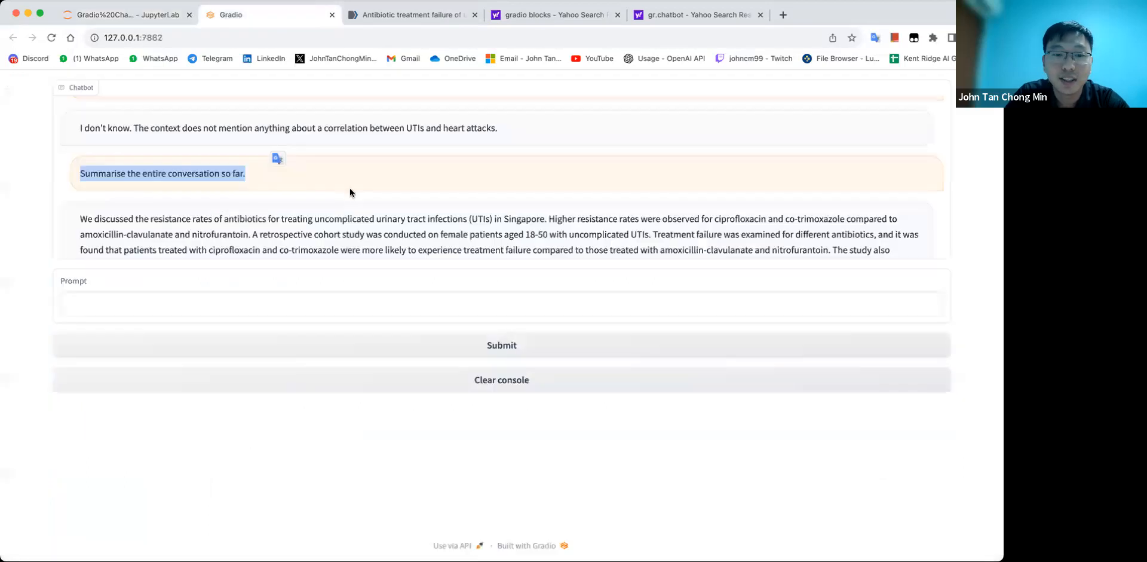
scroll(down, 3)
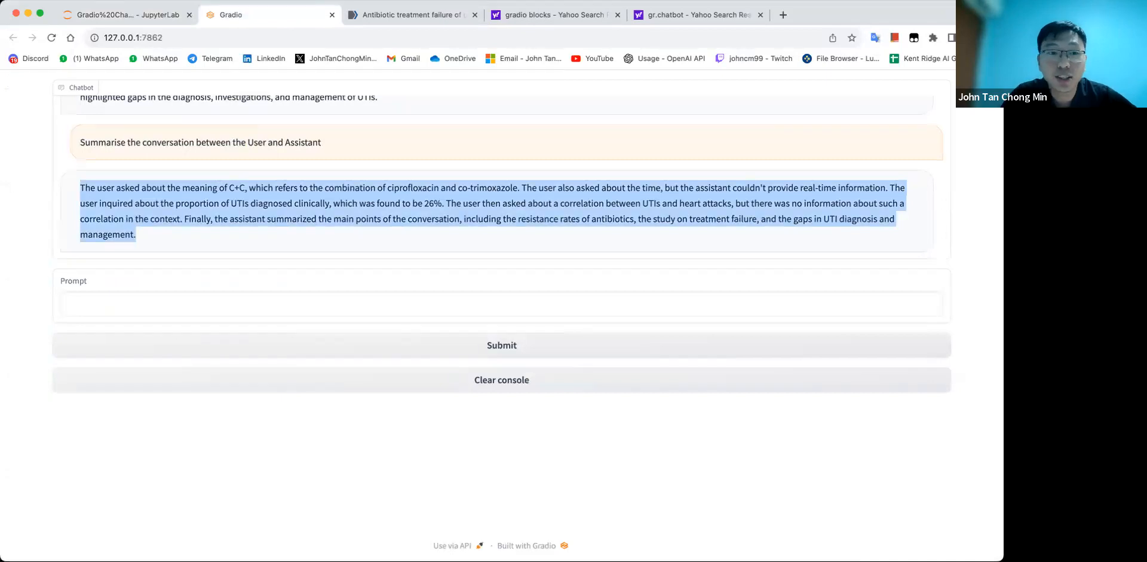
In the JupyterLab notebook, select and review the printed prompt-and-context log with both summarise requests.
click(117, 14)
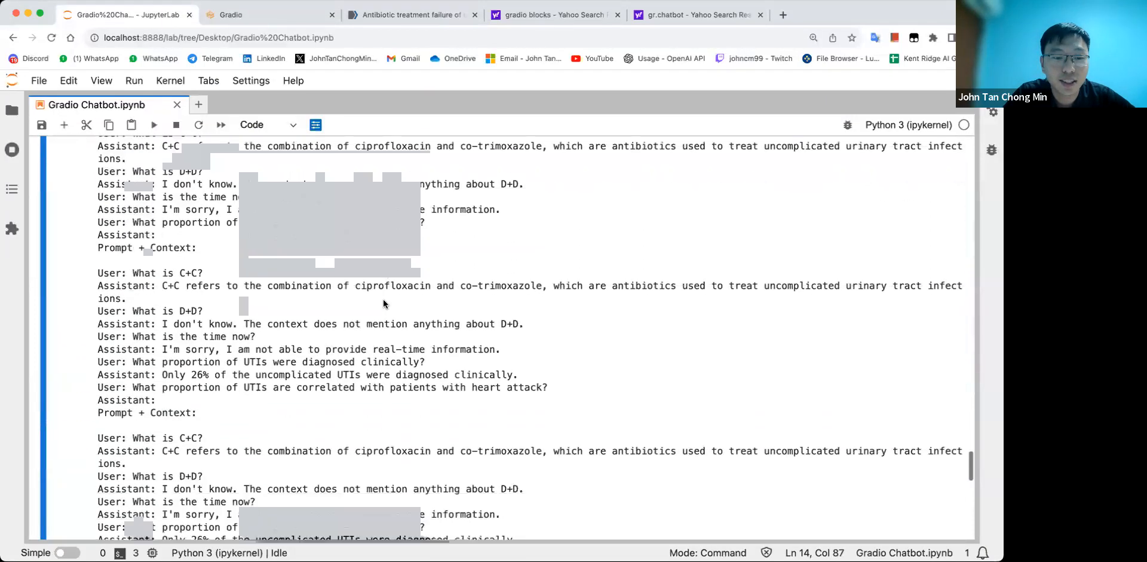
scroll(down, 3)
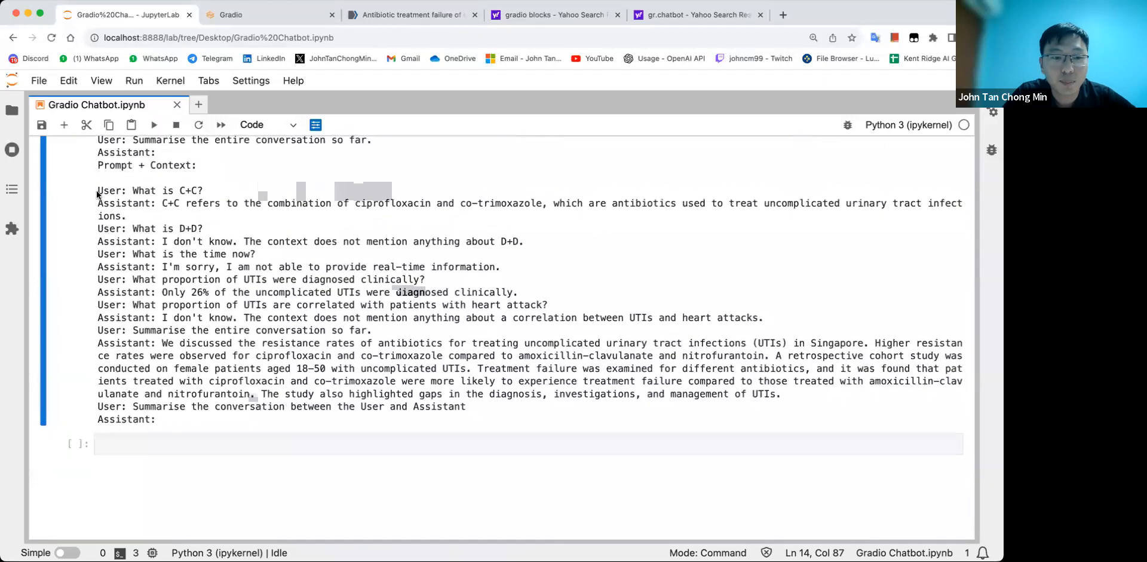
drag(98, 190, 159, 419)
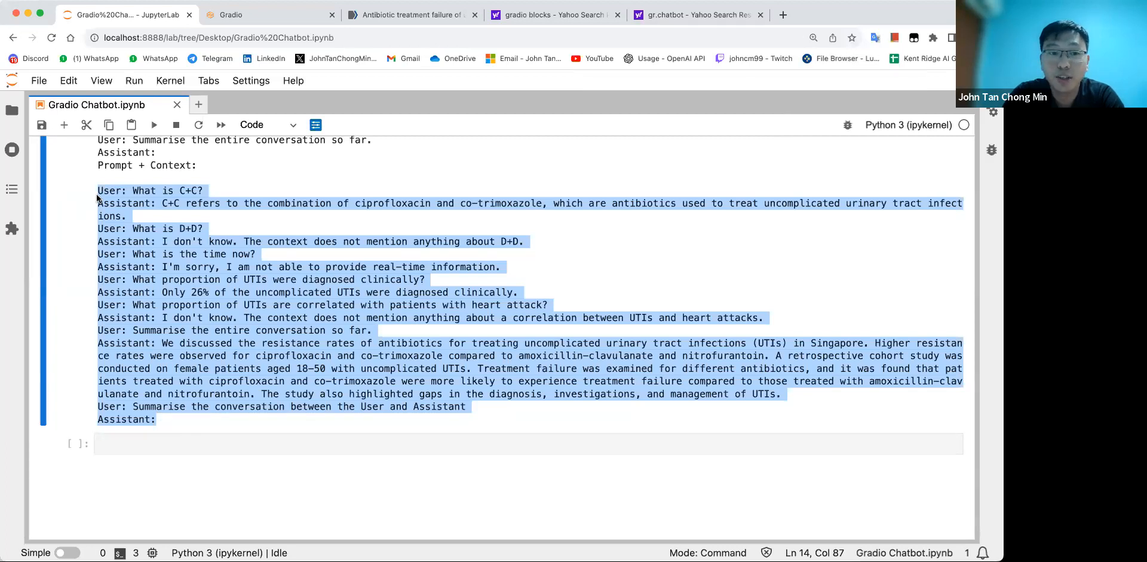
scroll(down, 3)
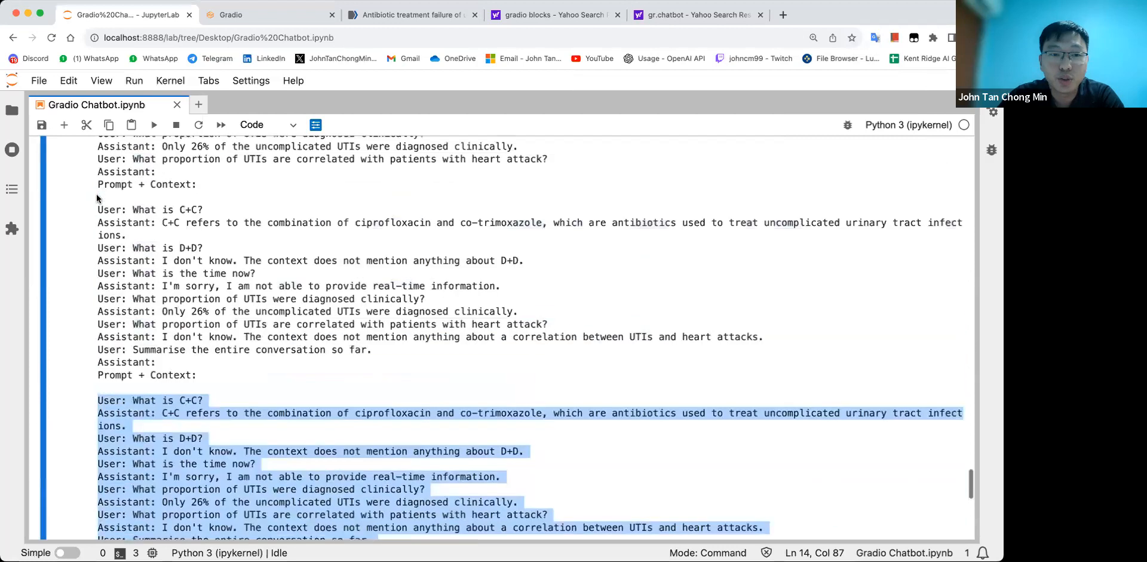
scroll(down, 3)
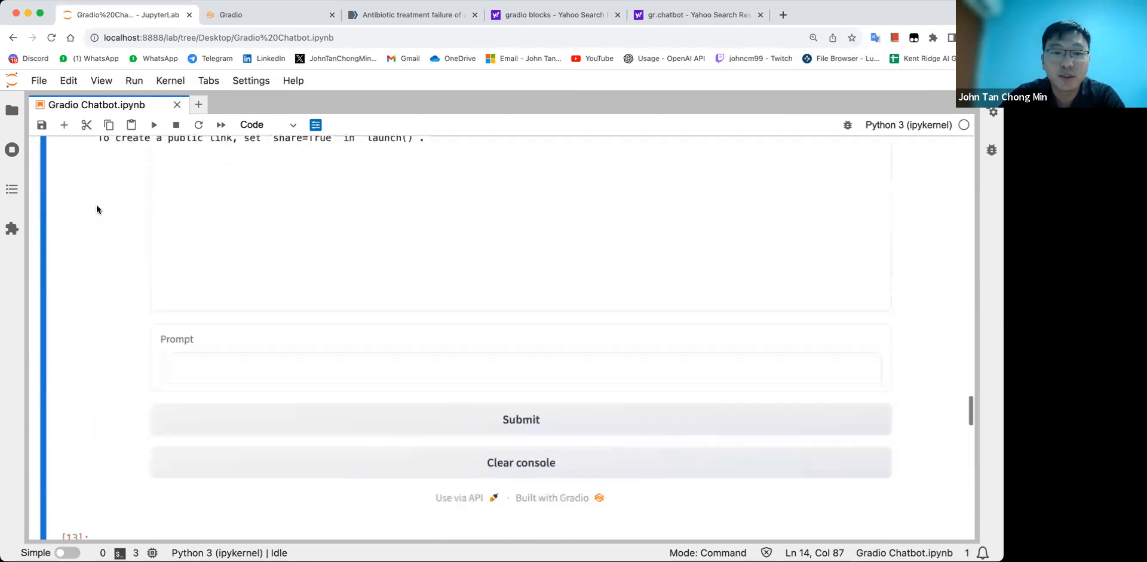
Change demo.launch() to demo.launch(share=True) and rerun it to get a public gradio.live URL.
scroll(up, 3)
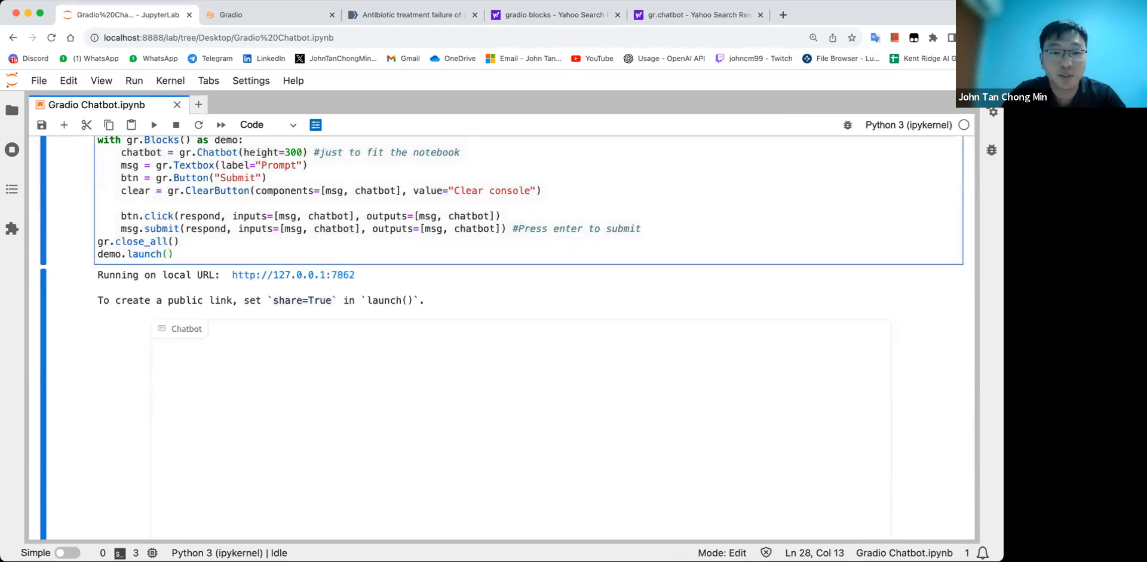
text(share=Tr)
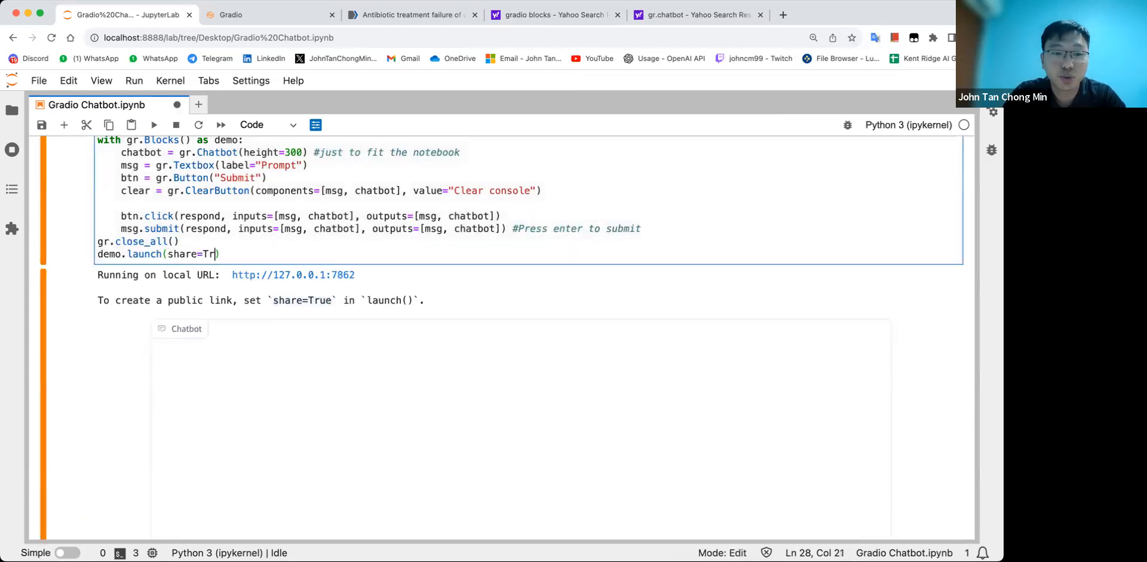
key(shift+enter)
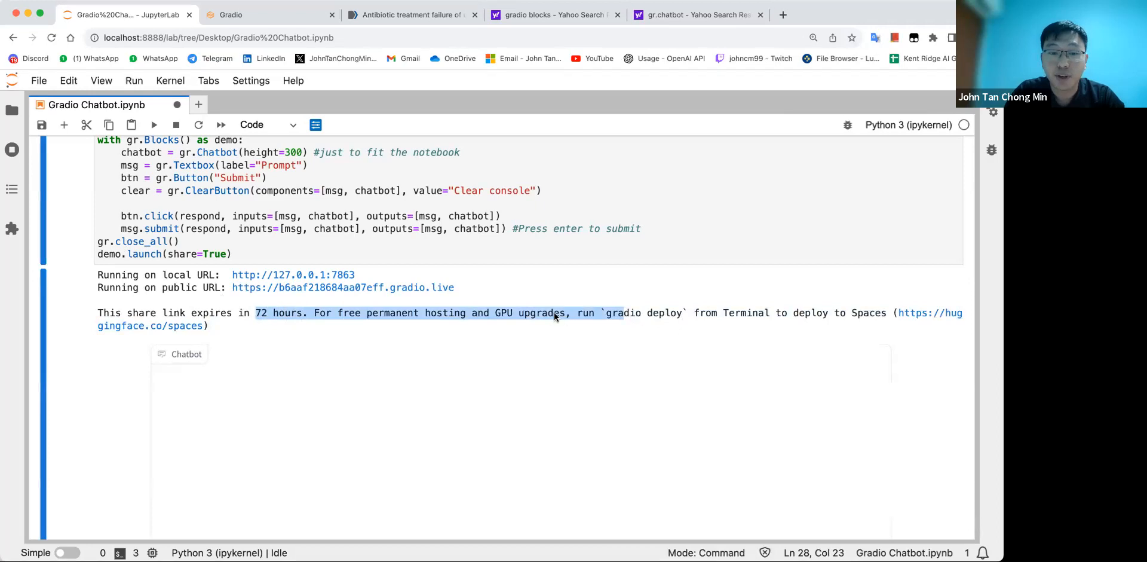
mouse_move(370, 320)
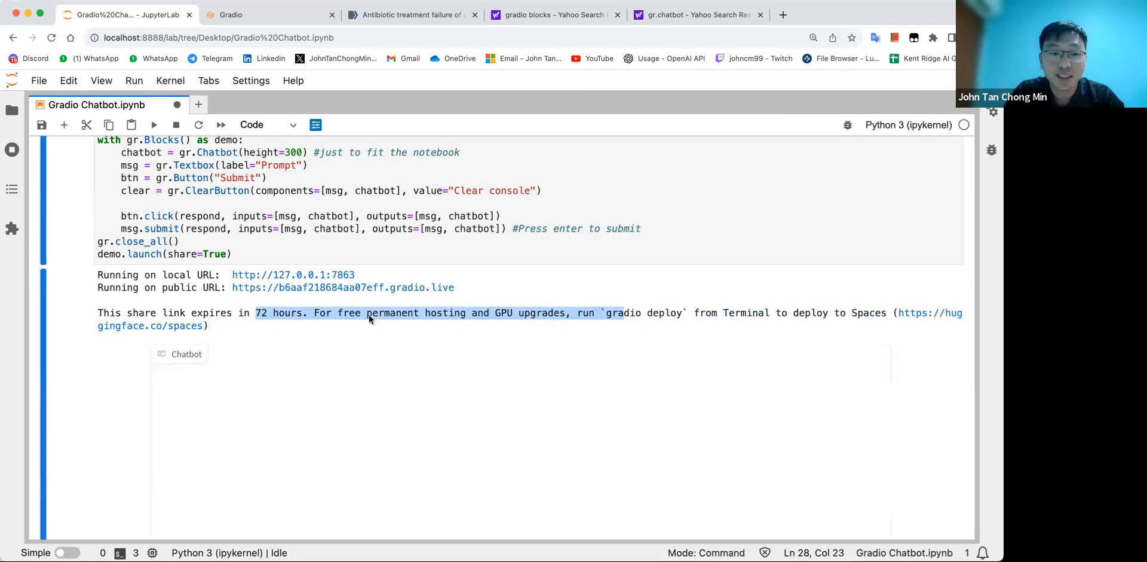
On the gradio.live page, ask 'What is the key finding of the paper' and get the lower failure-rate answer.
click(343, 287)
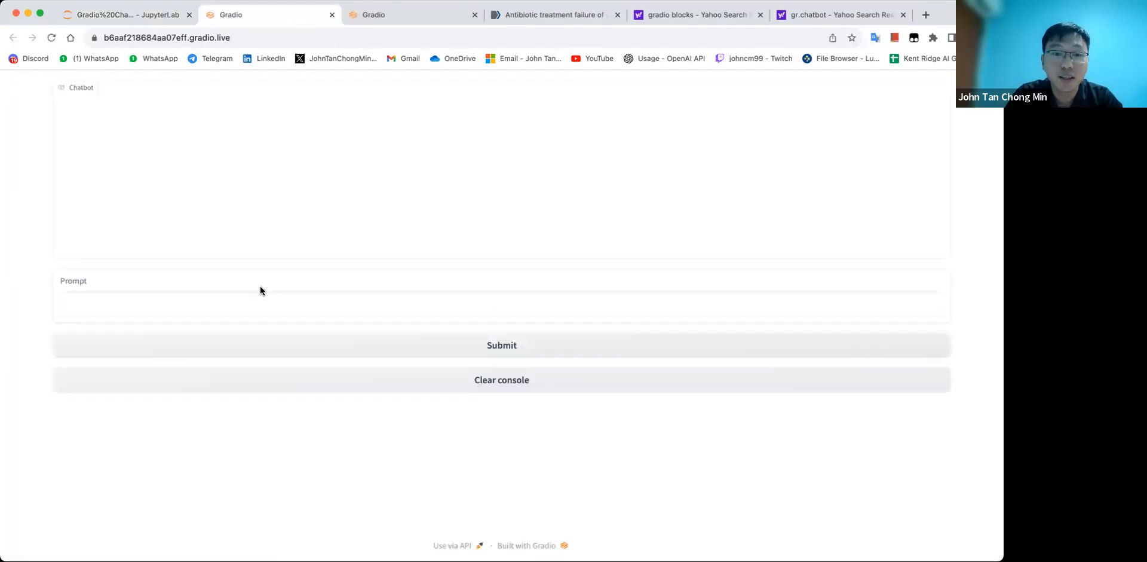
click(501, 303)
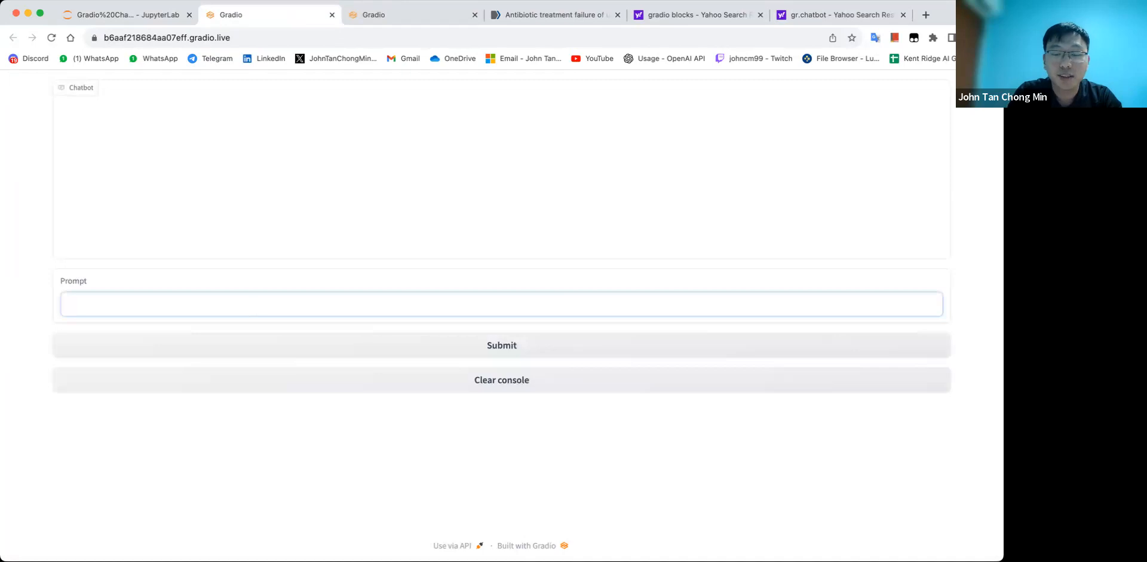
text(What is)
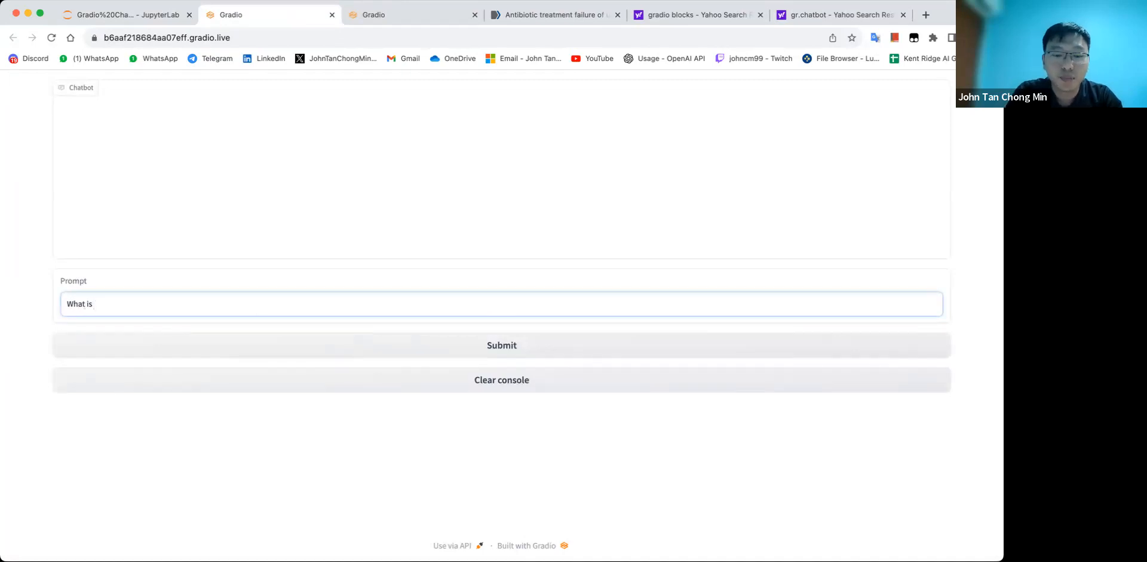
text(the key)
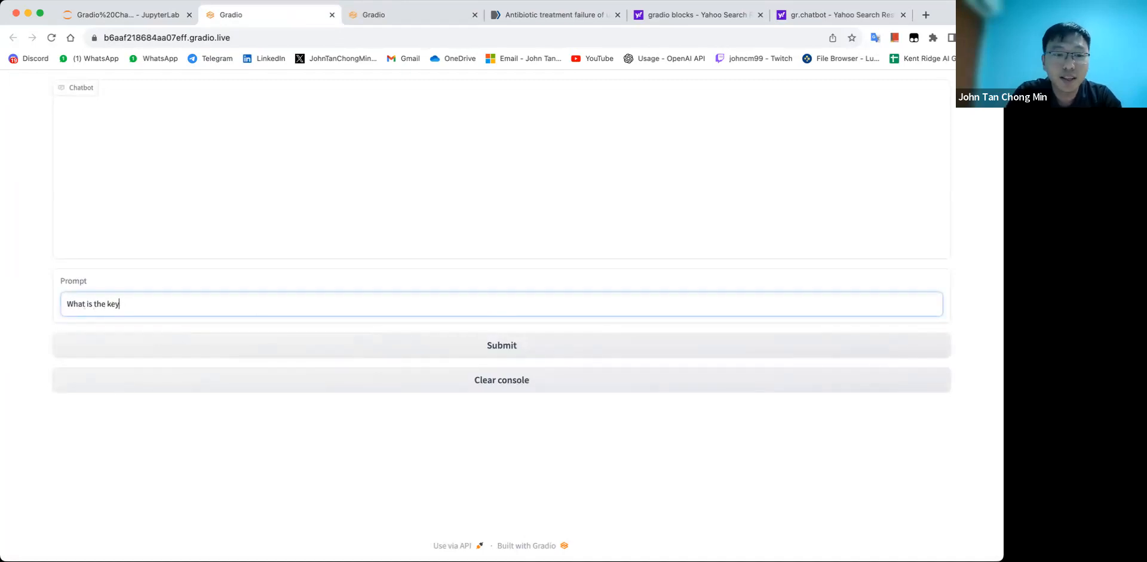
text(finding of the pae)
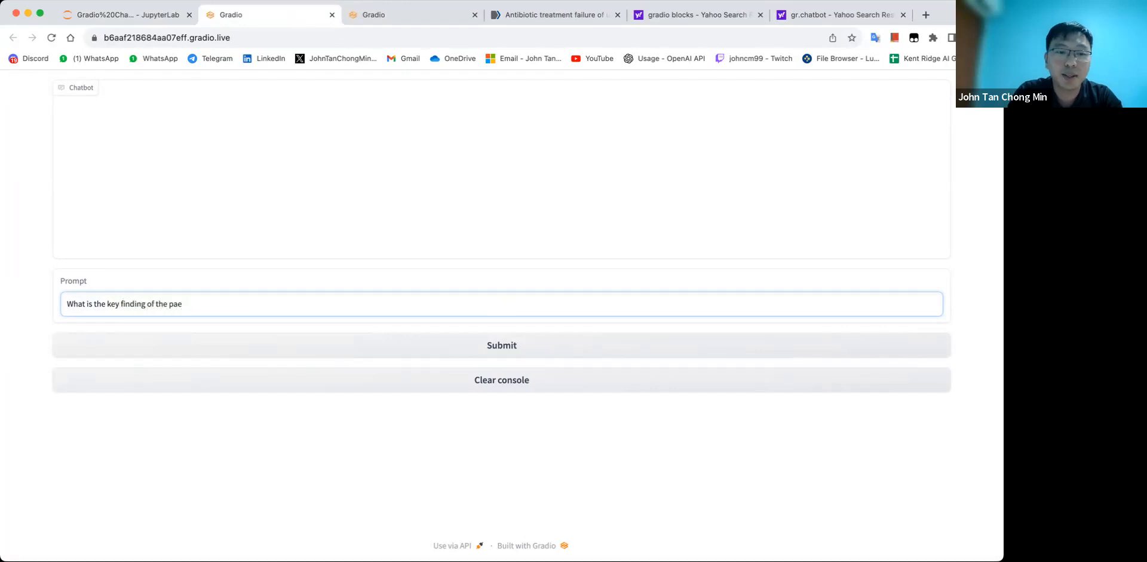
click(500, 344)
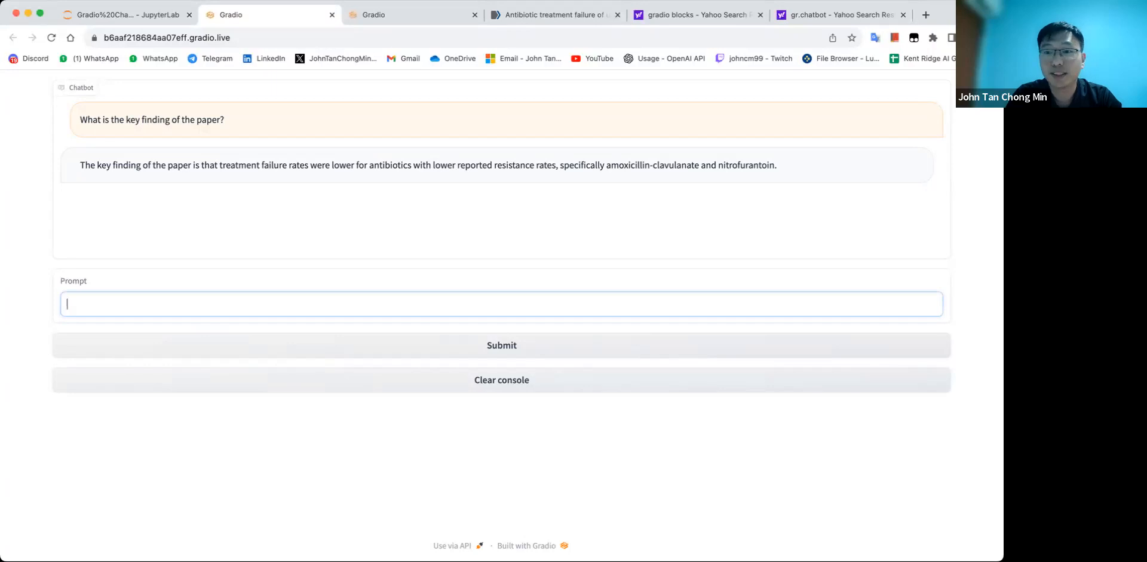
mouse_move(213, 239)
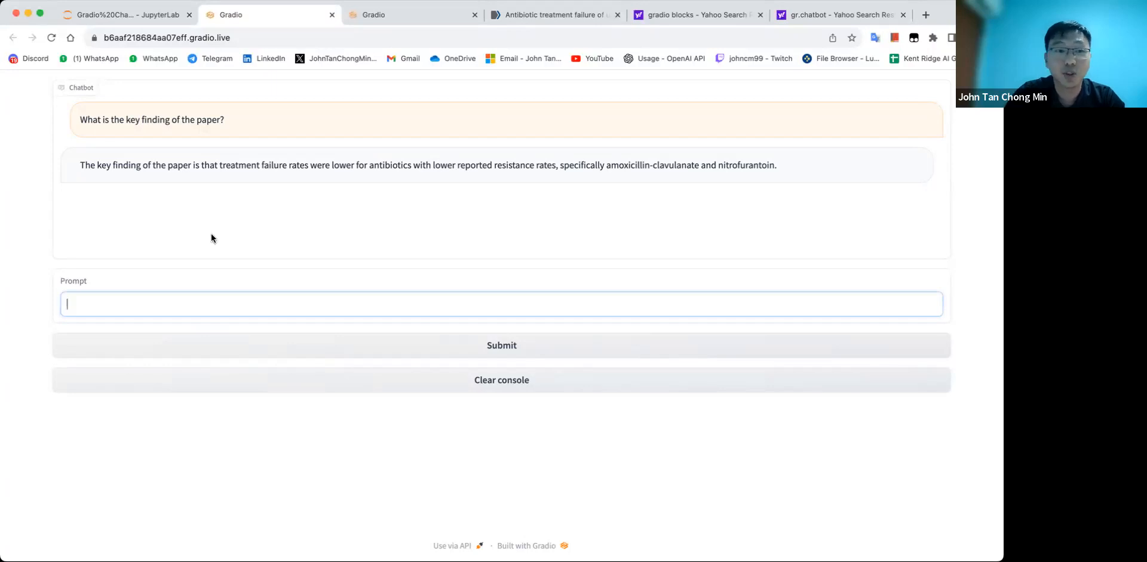
mouse_move(124, 115)
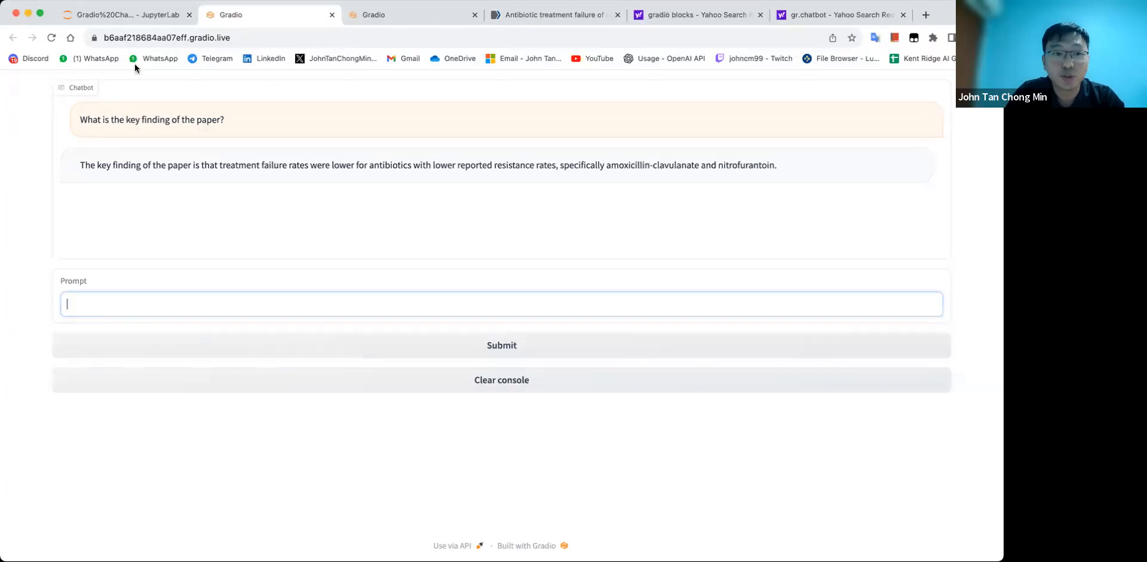
Scroll the notebook to the memory chatbot's gr.Blocks code and its 5+5 conversation.
click(110, 14)
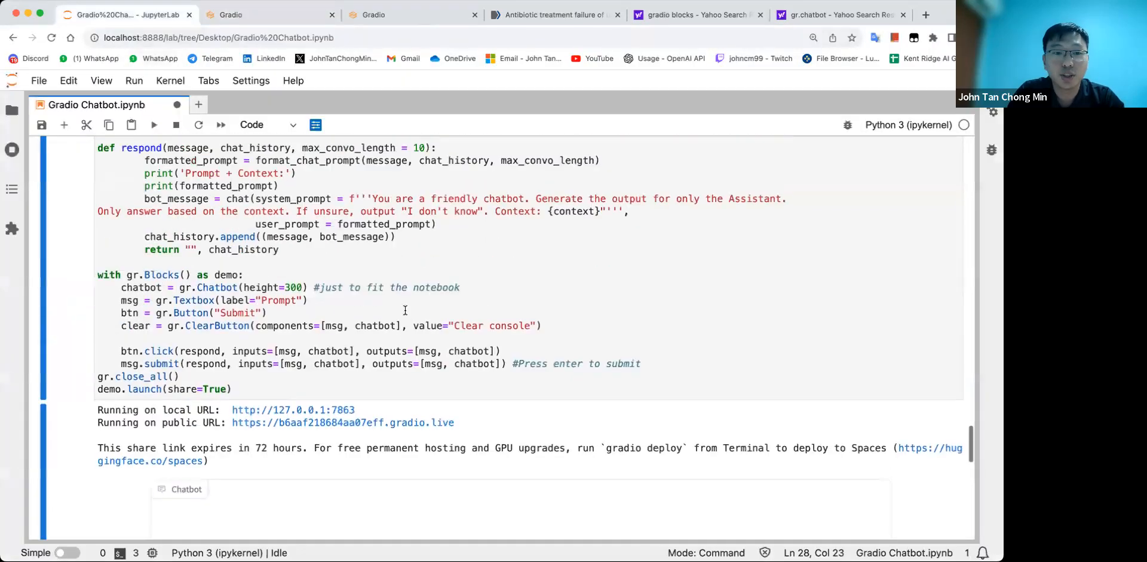
scroll(down, 3)
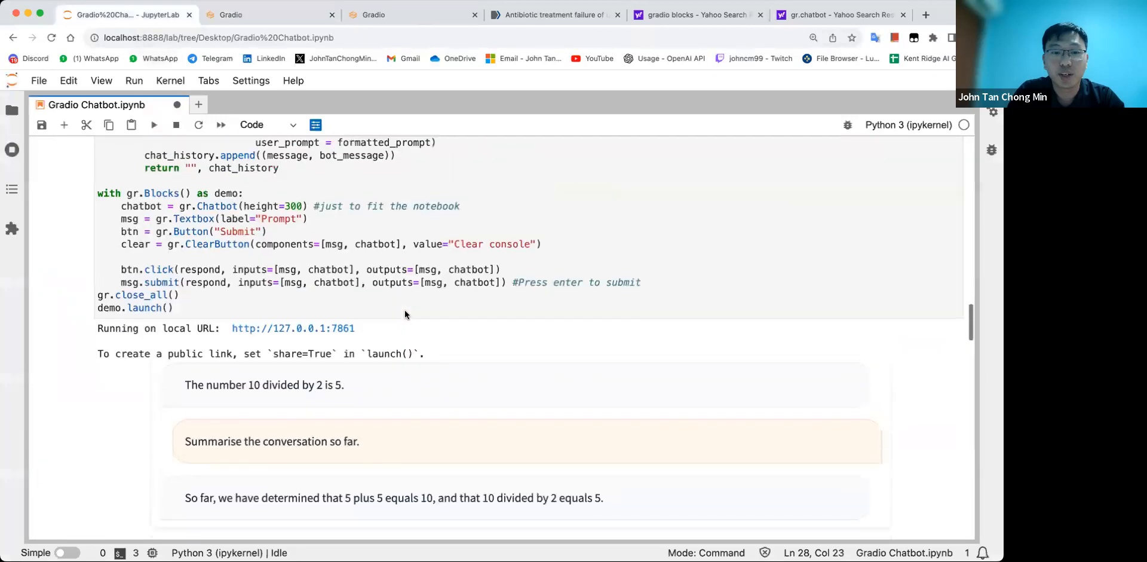
scroll(down, 3)
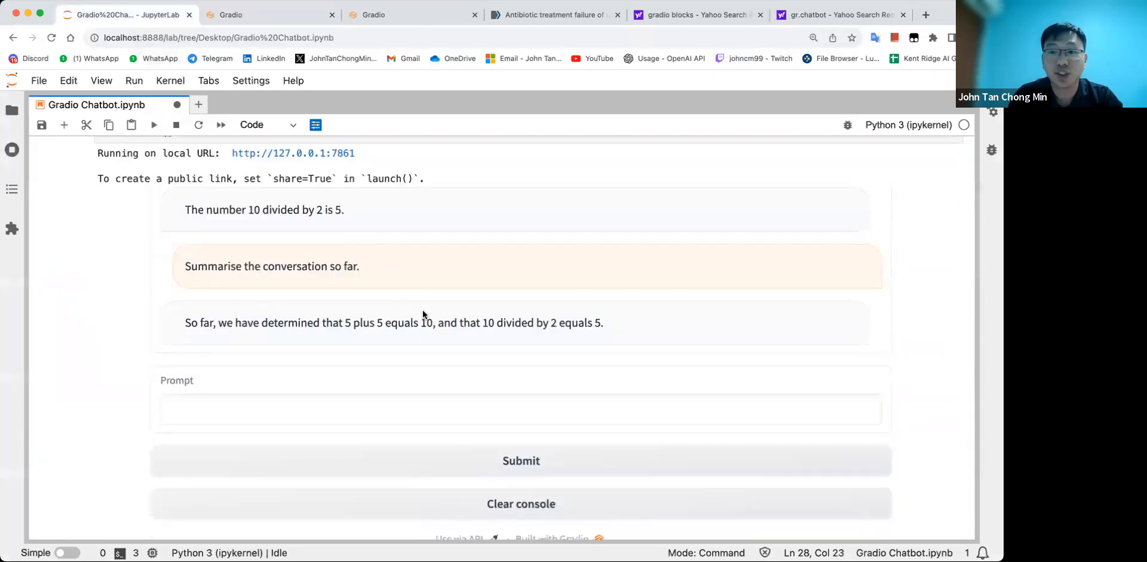
scroll(up, 3)
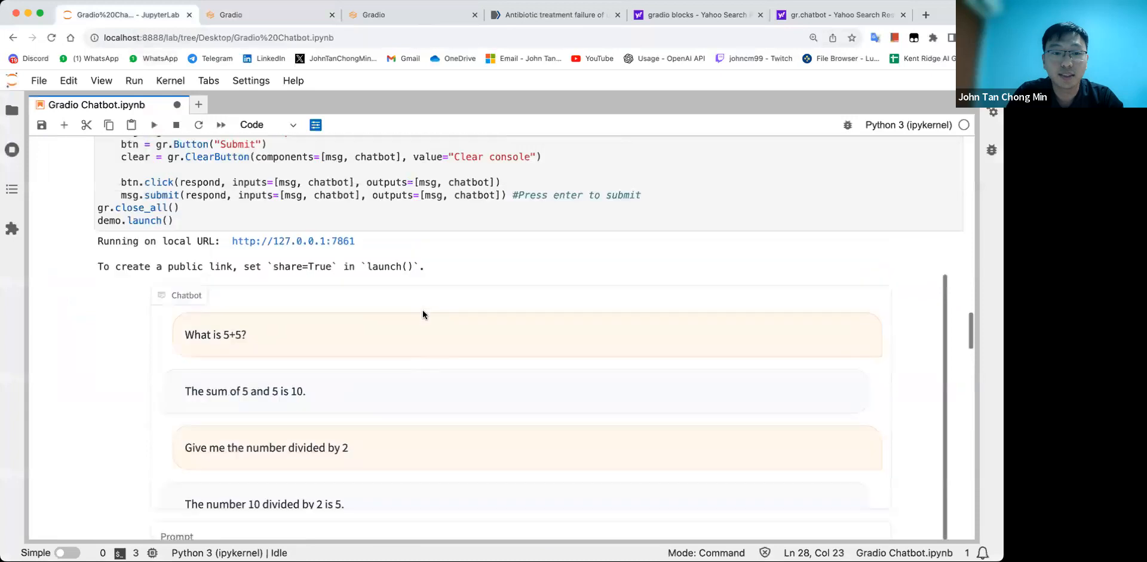
scroll(up, 3)
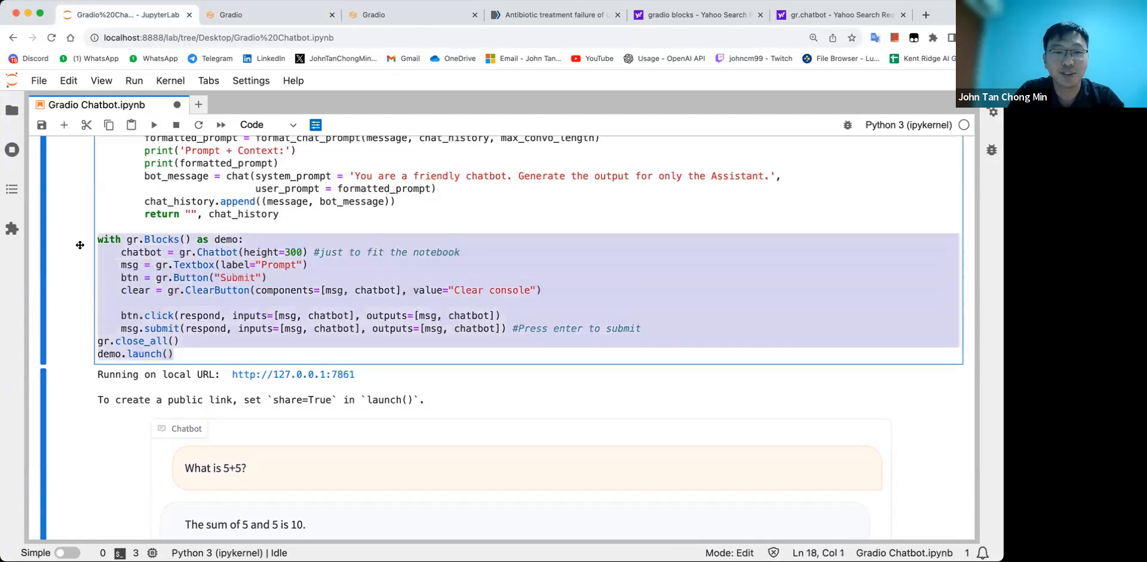
mouse_move(593, 54)
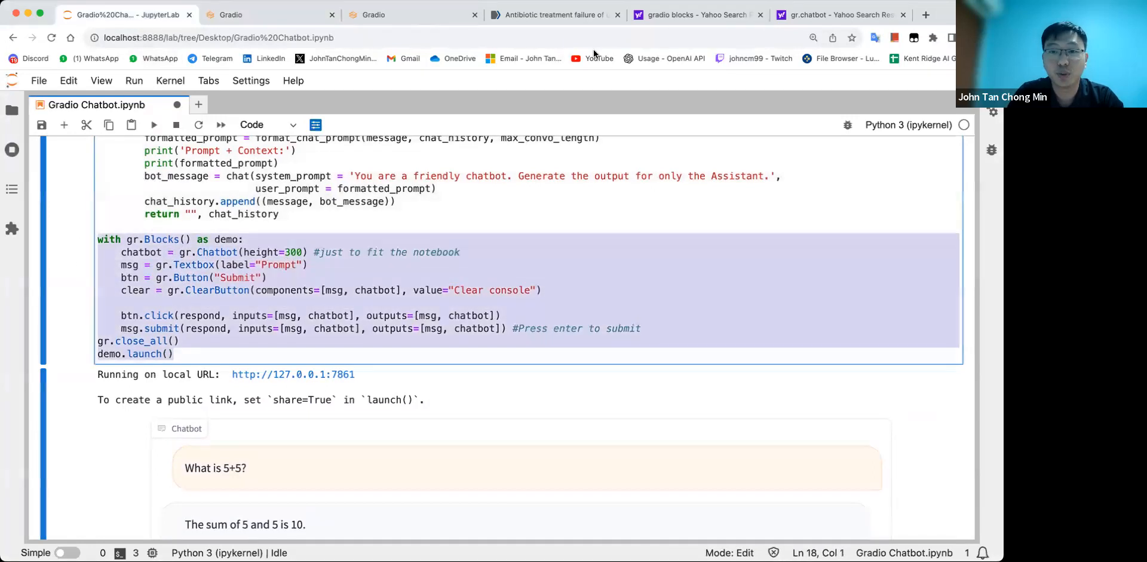
Read the 'Creating A Chatbot - Gradio' guide's Blocks and streaming example, then return to the gradio.live chat.
click(841, 14)
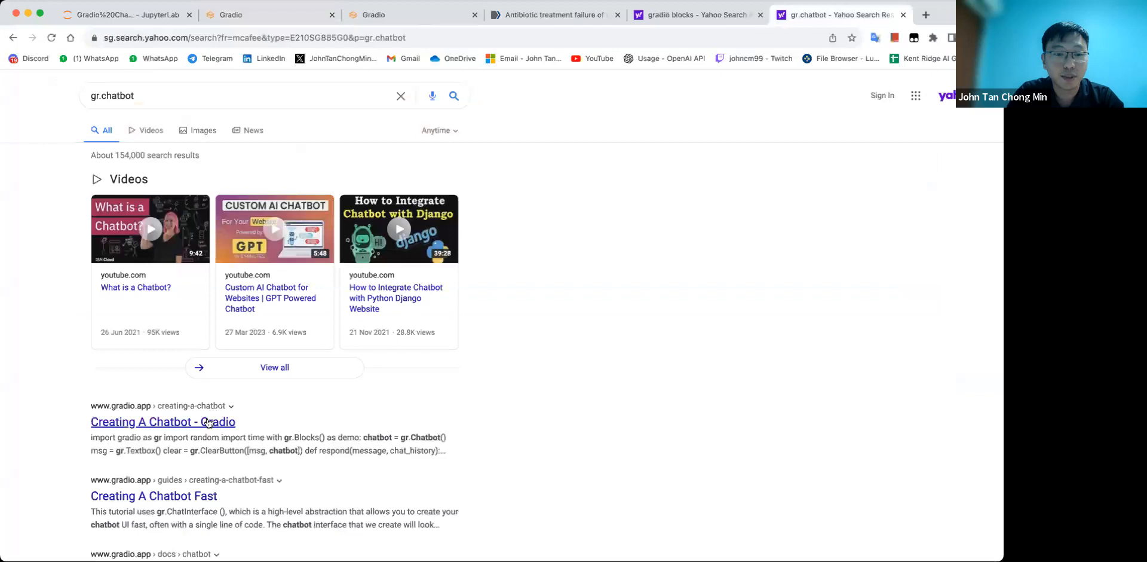
click(162, 421)
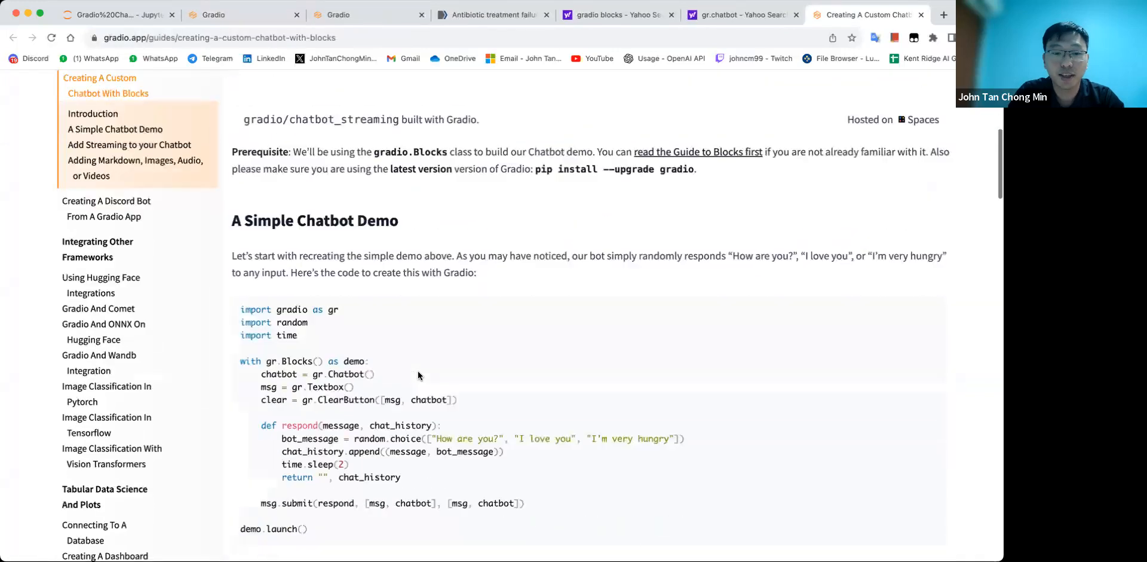
scroll(down, 3)
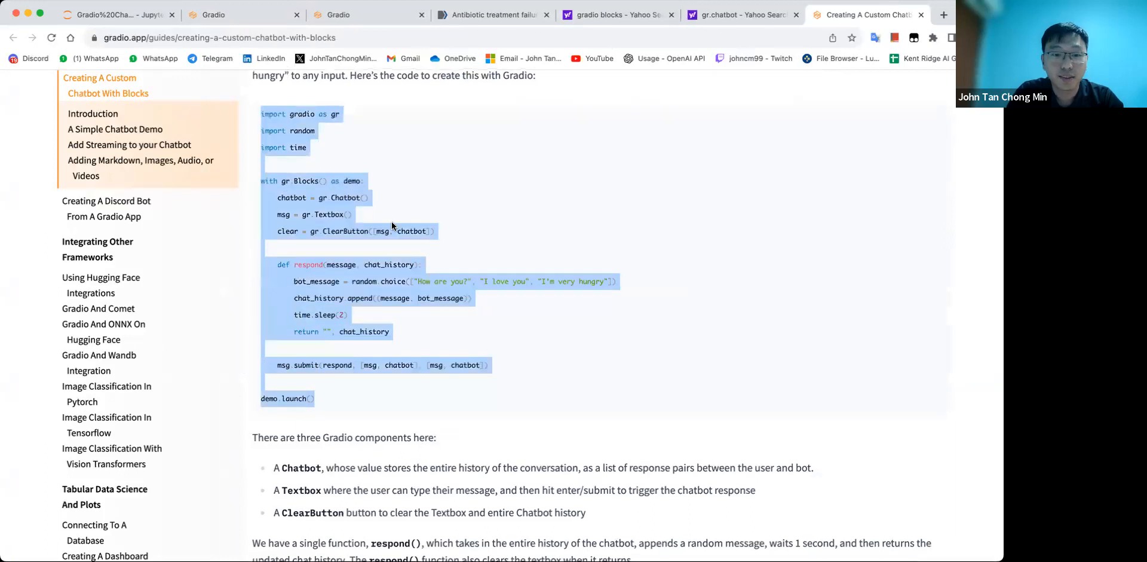
scroll(down, 3)
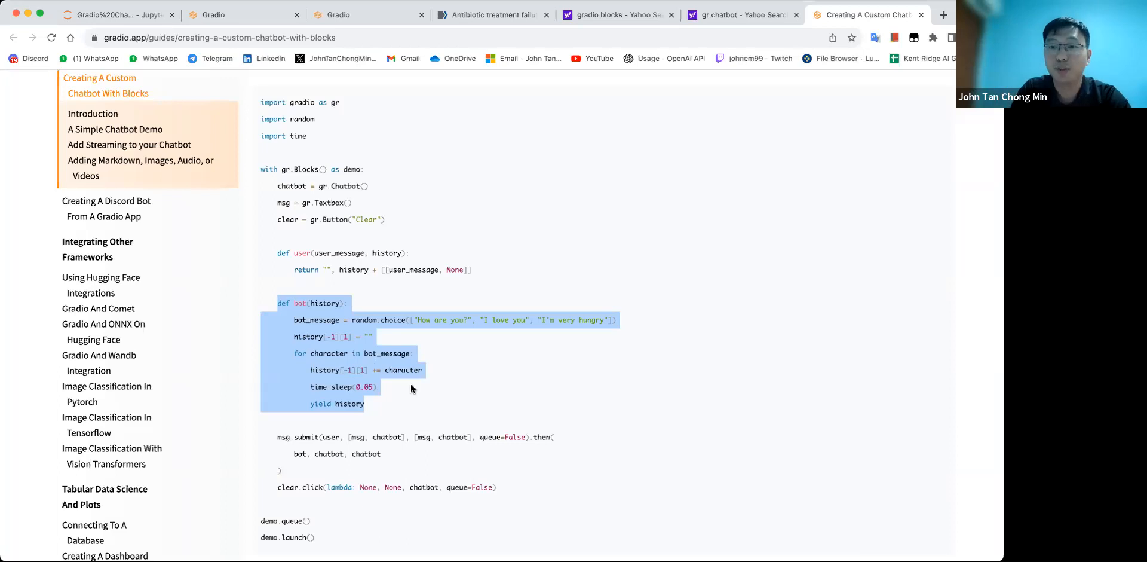
click(373, 413)
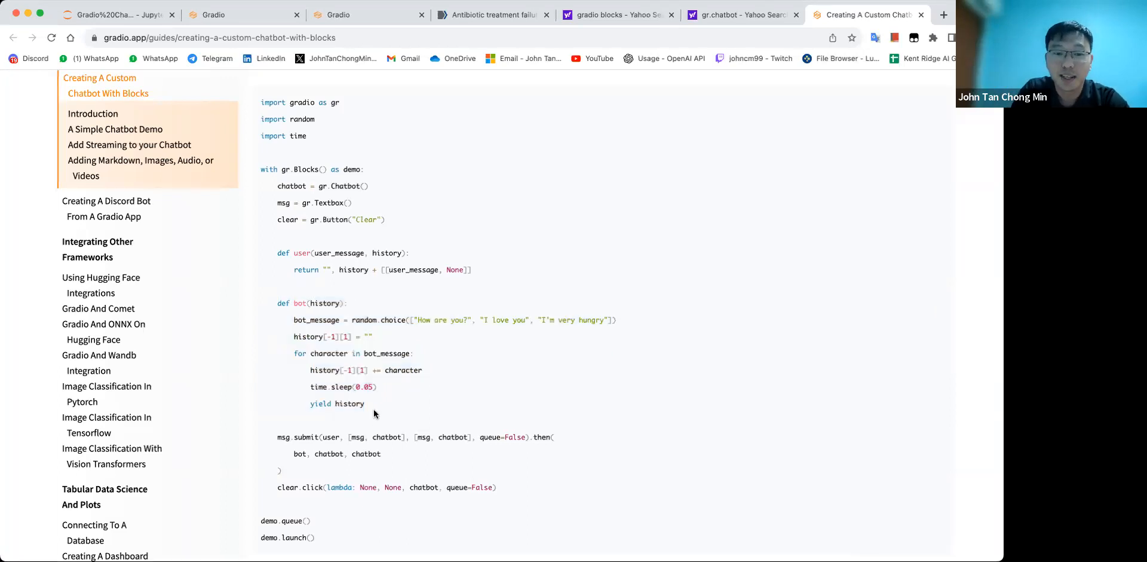
scroll(down, 3)
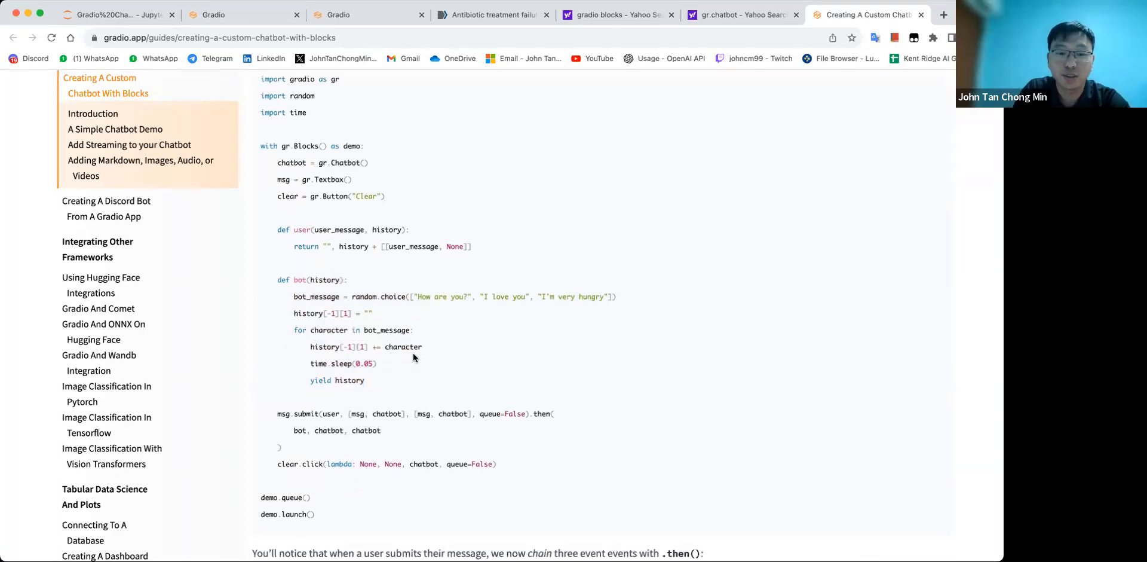
click(213, 14)
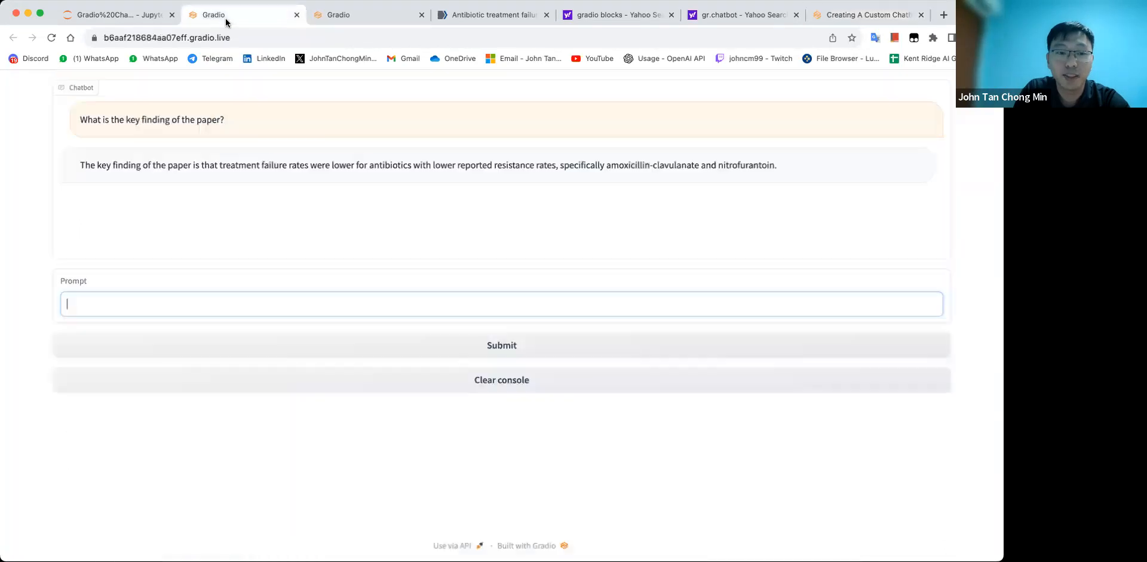
In the notebook's memory chatbot cell, review format_chat_prompt, respond and the chat call.
click(114, 15)
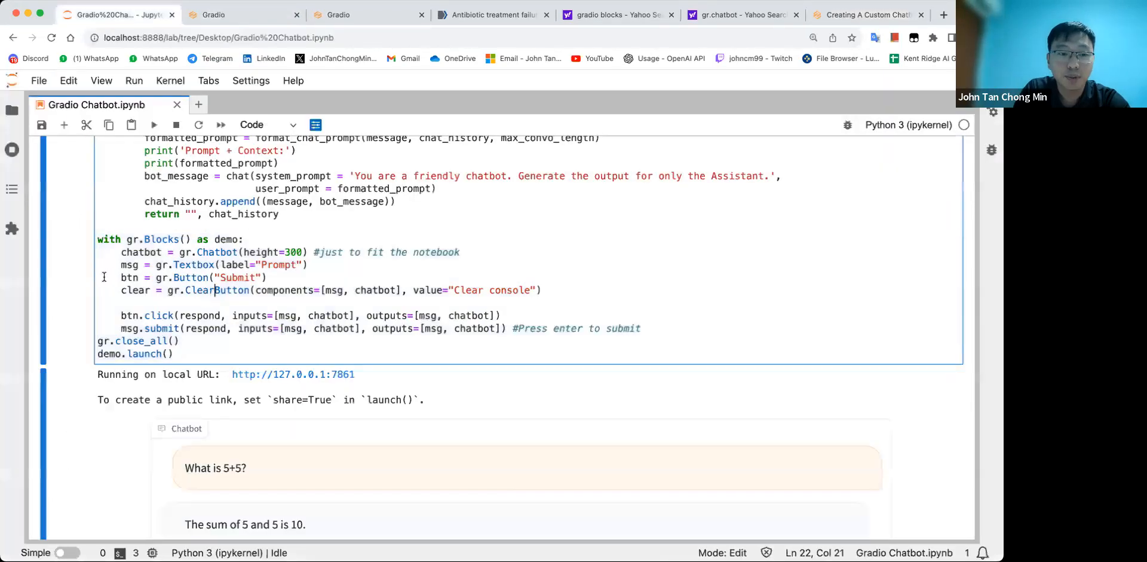
click(269, 277)
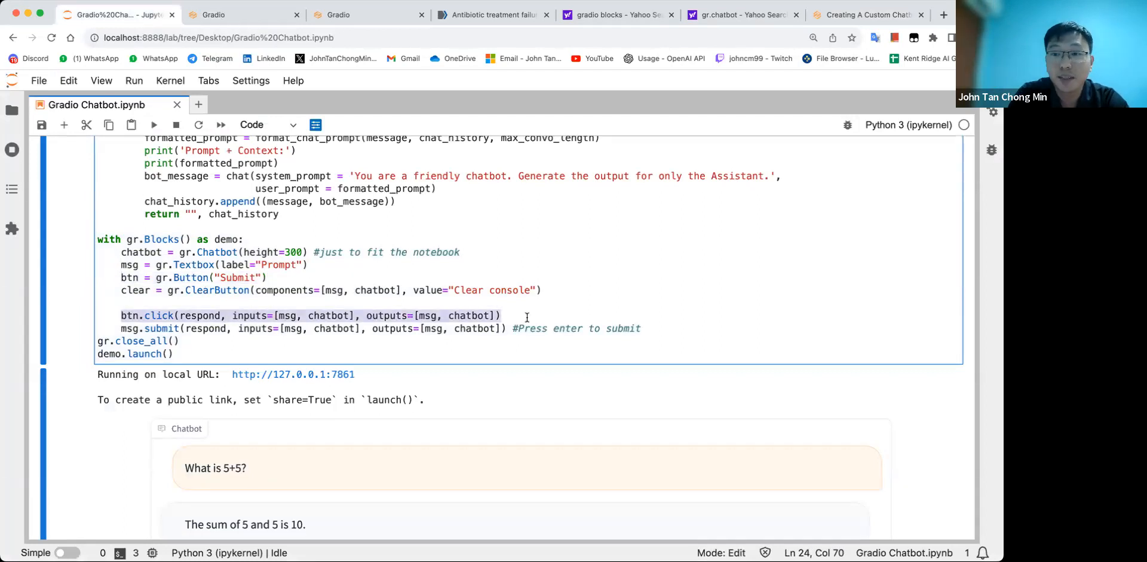
scroll(up, 3)
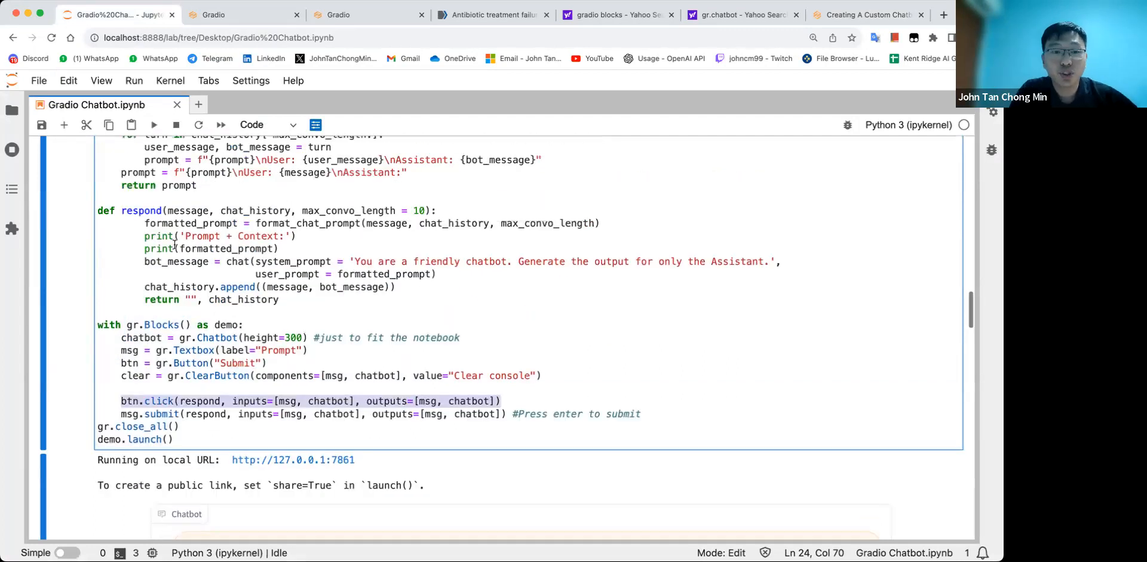
scroll(up, 3)
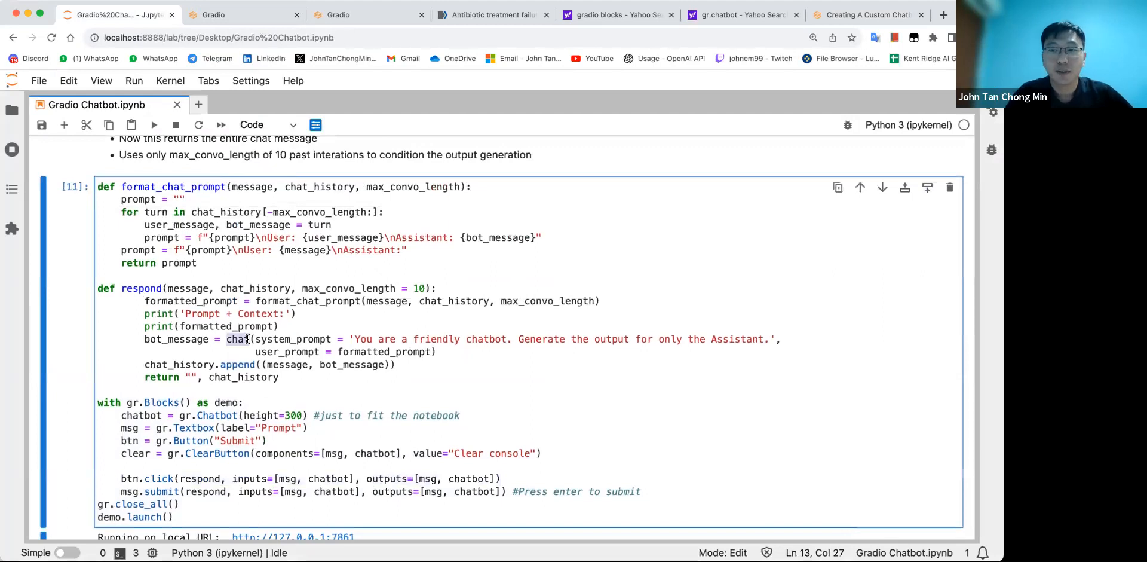
click(462, 388)
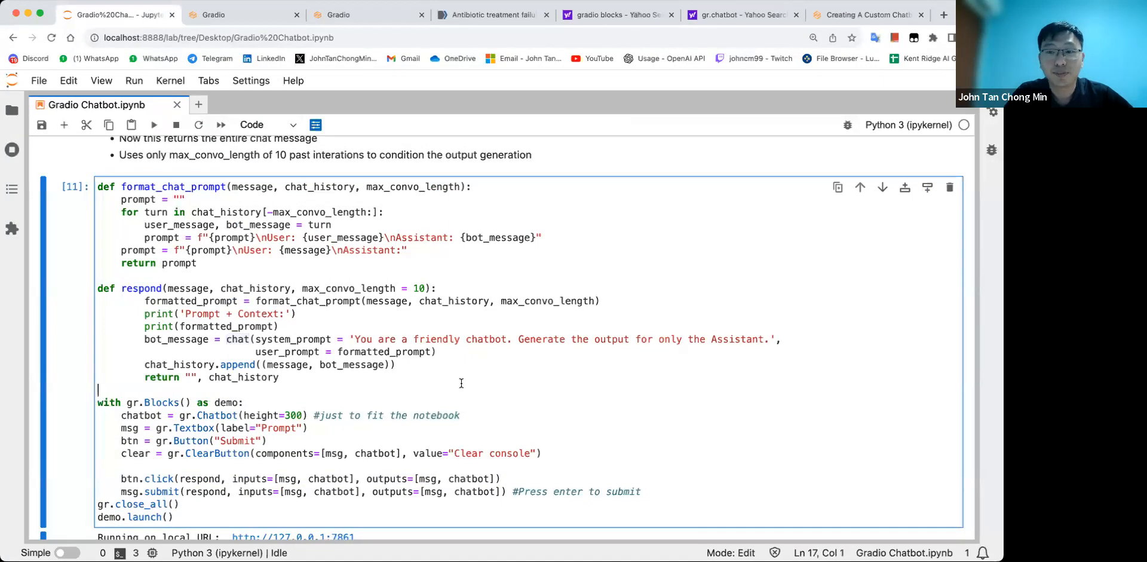